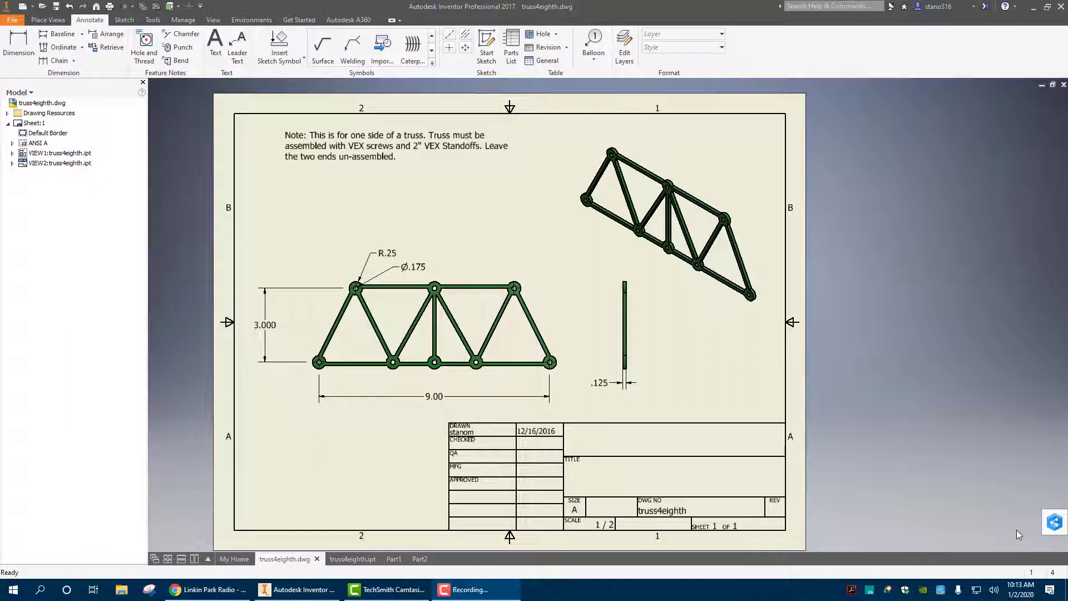
mouse_move(992, 417)
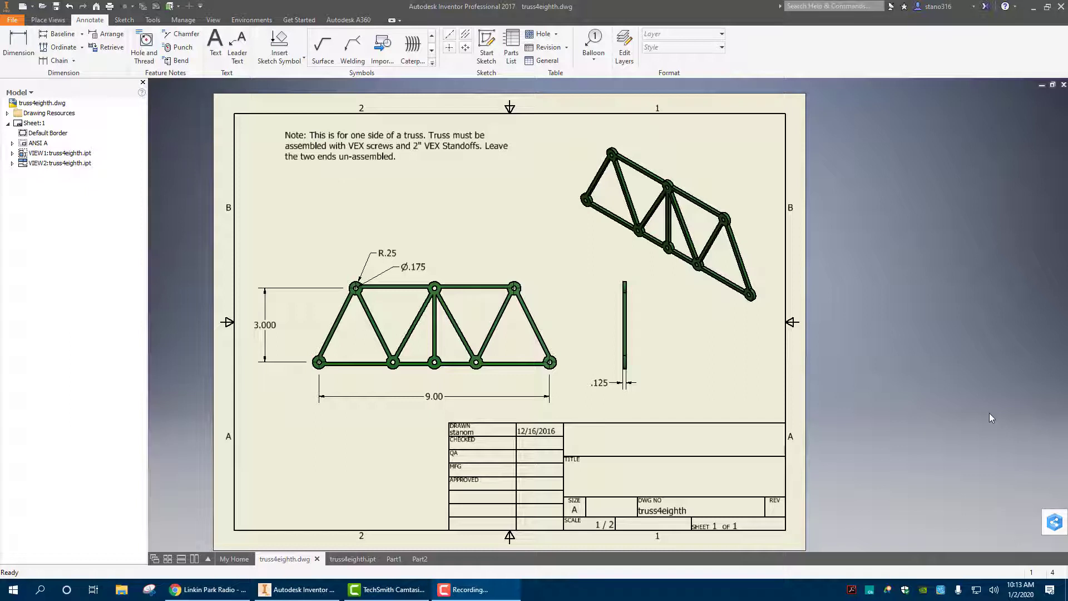
mouse_move(354, 417)
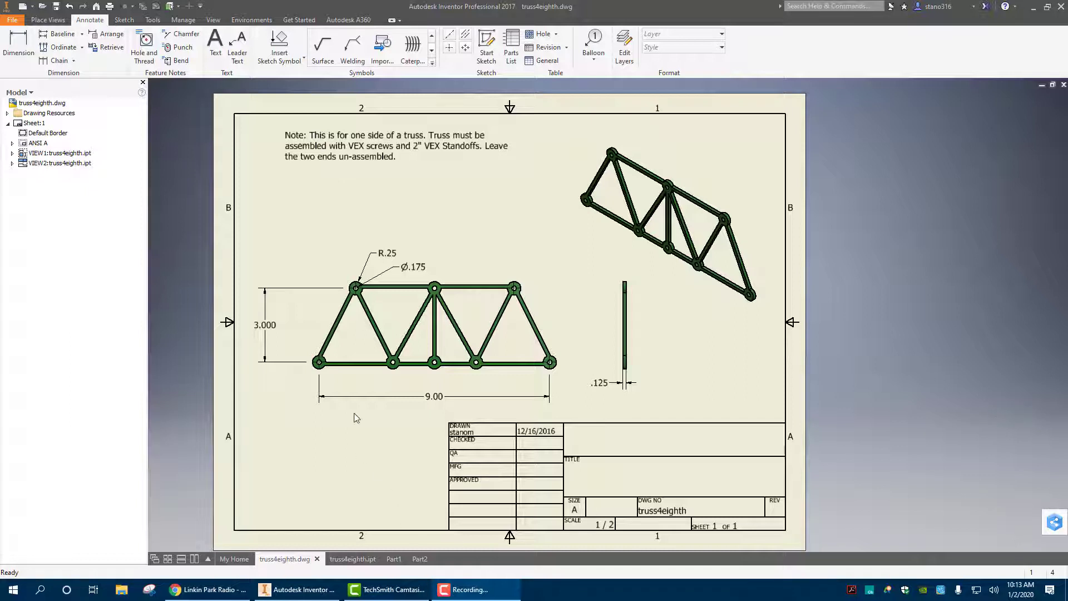
mouse_move(552, 398)
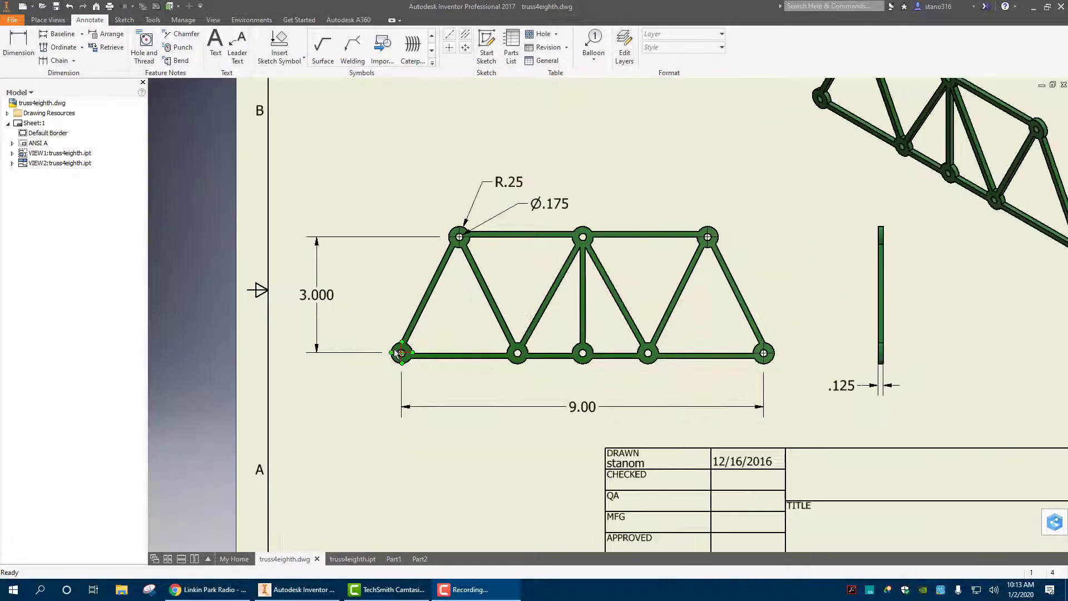
- Zoom into the truss drawing views to review the dimensioned truss before starting a new file
click(467, 235)
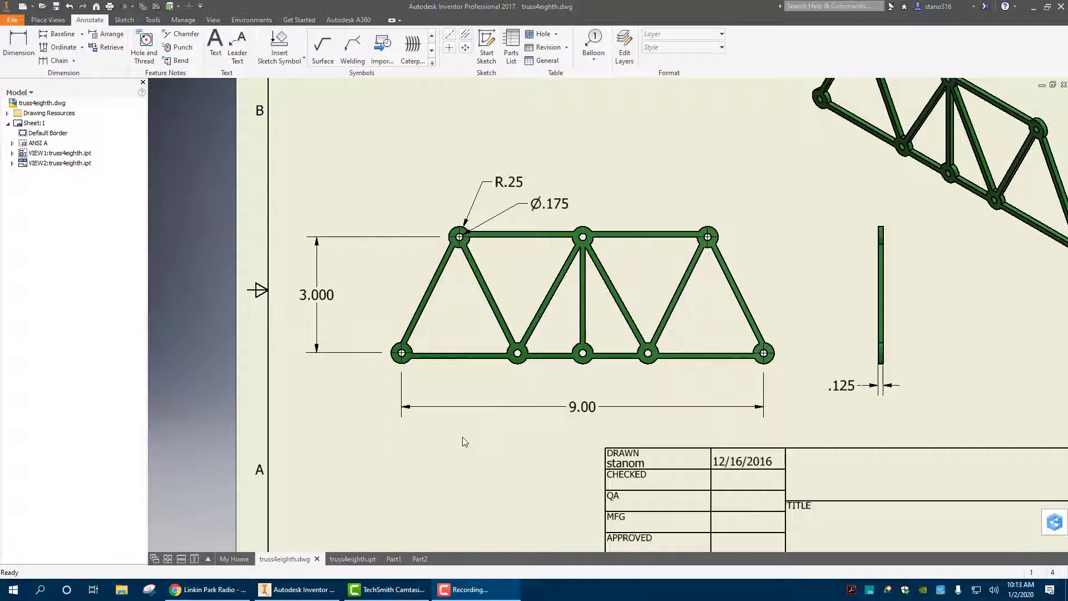
mouse_move(822, 328)
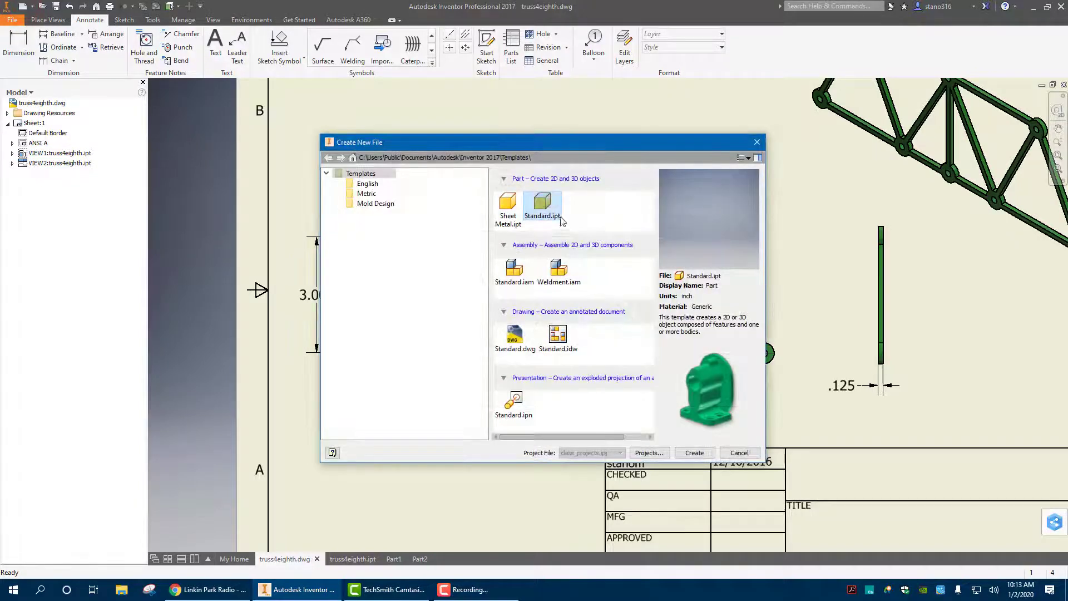
- Create a new part from the Standard.ipt template with an empty 2D sketch
click(694, 453)
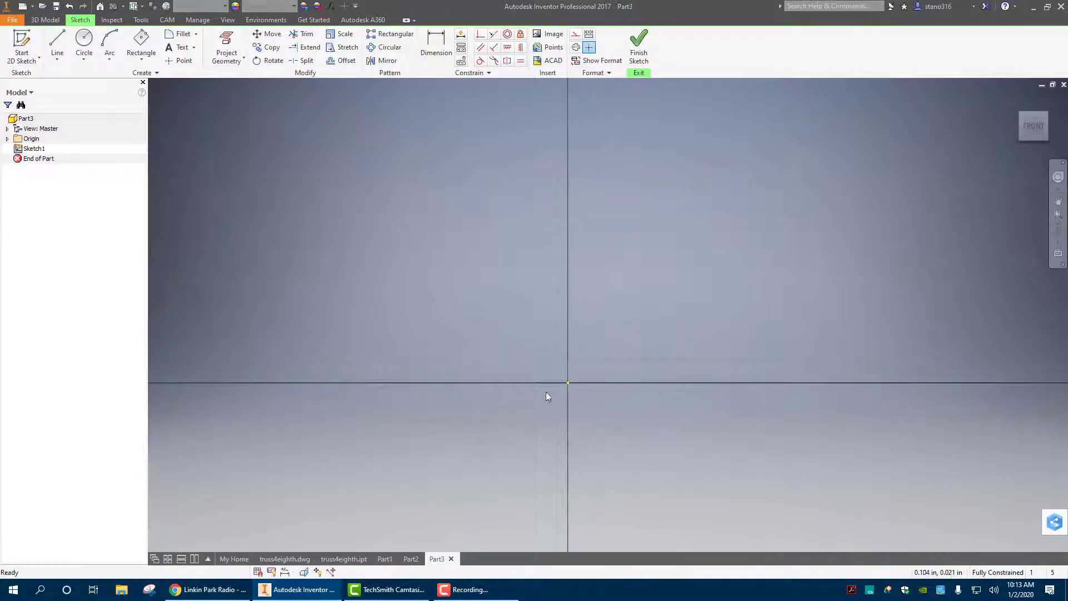
- Place sketch points and dimension one 3.000 in vertically above the origin
click(141, 48)
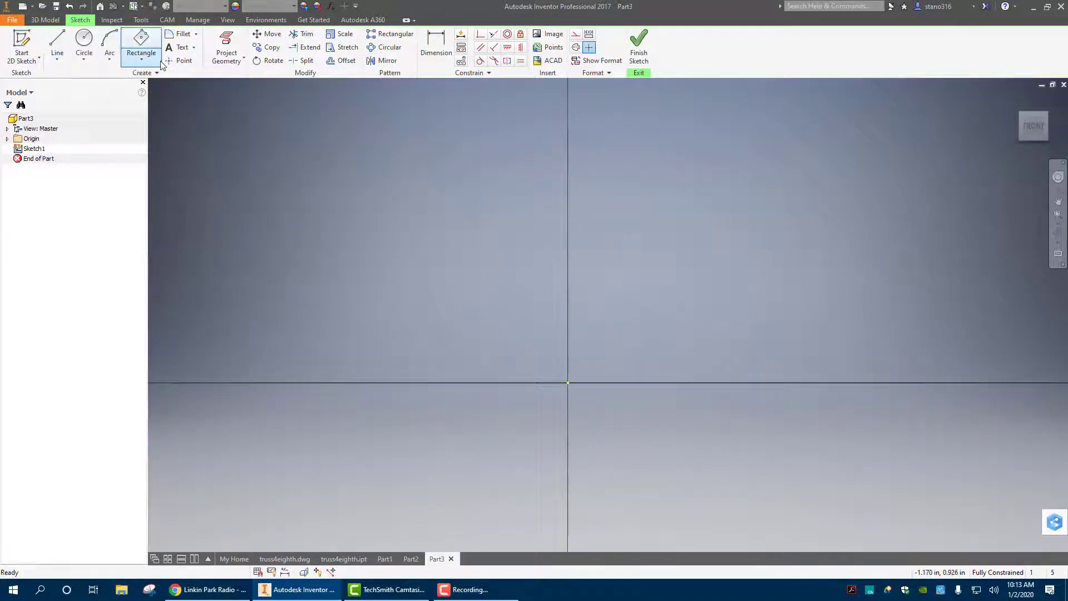
click(183, 60)
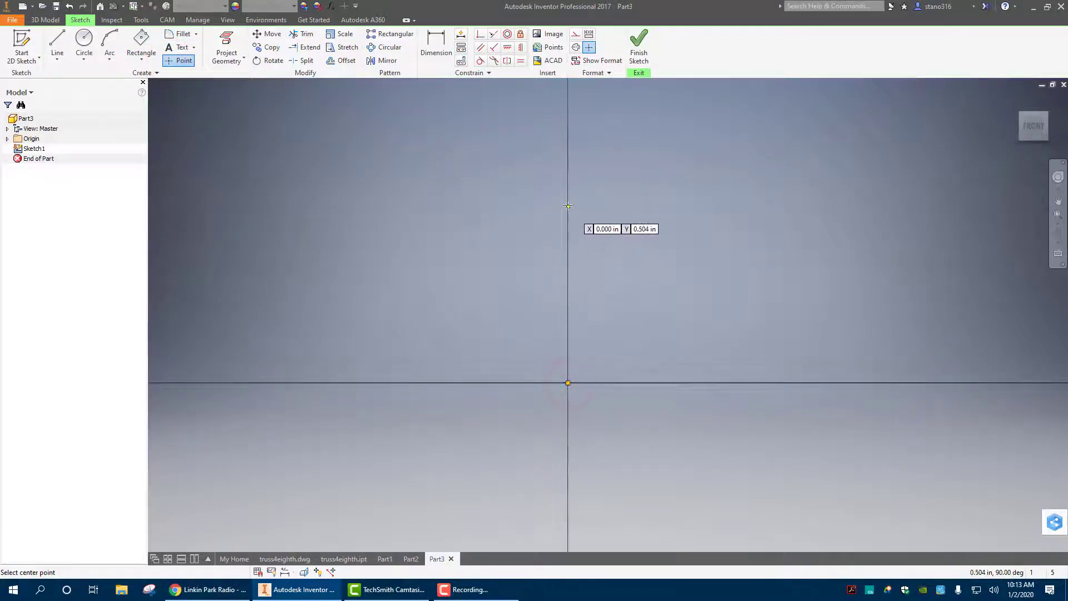
mouse_move(444, 387)
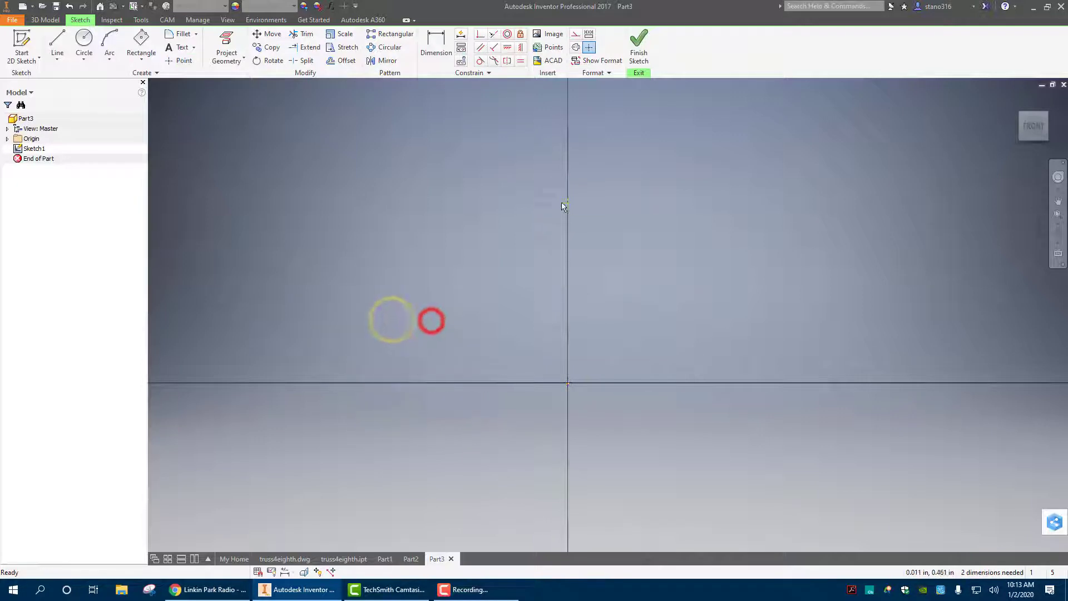
click(436, 40)
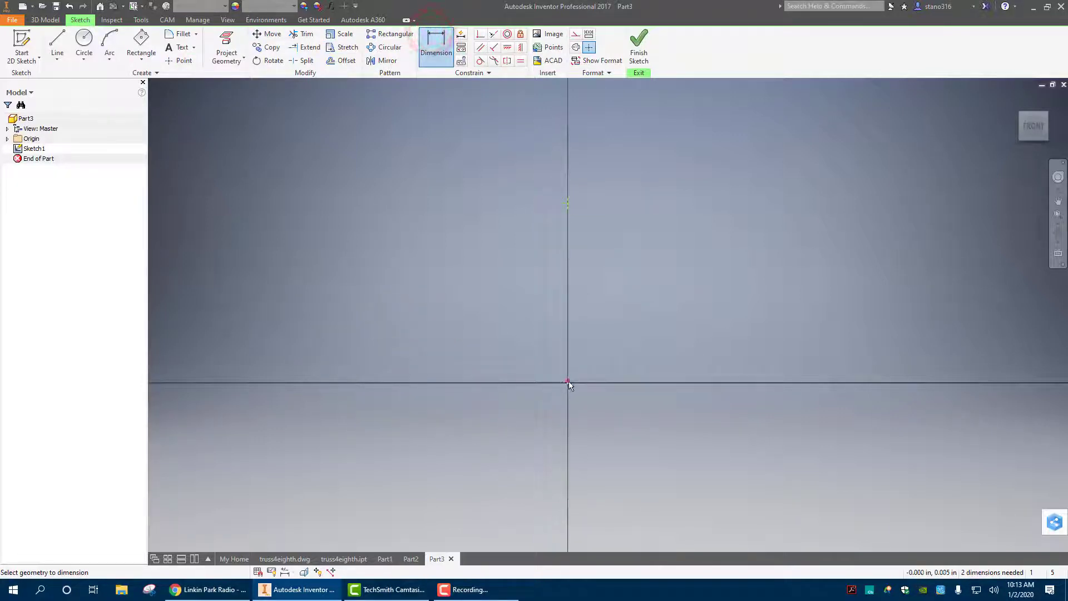
click(568, 201)
text(3)
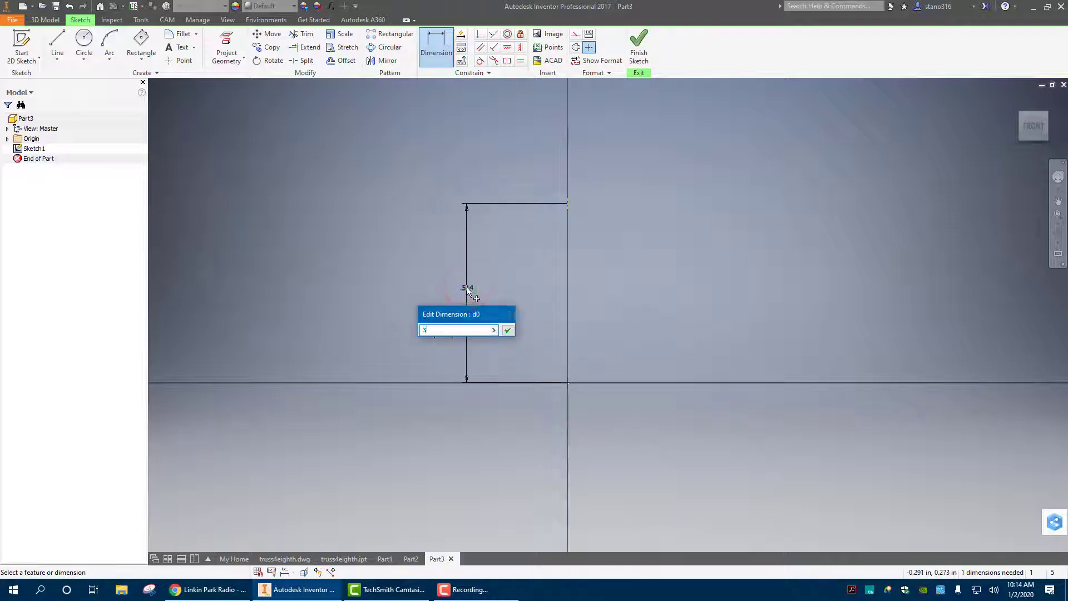
click(508, 330)
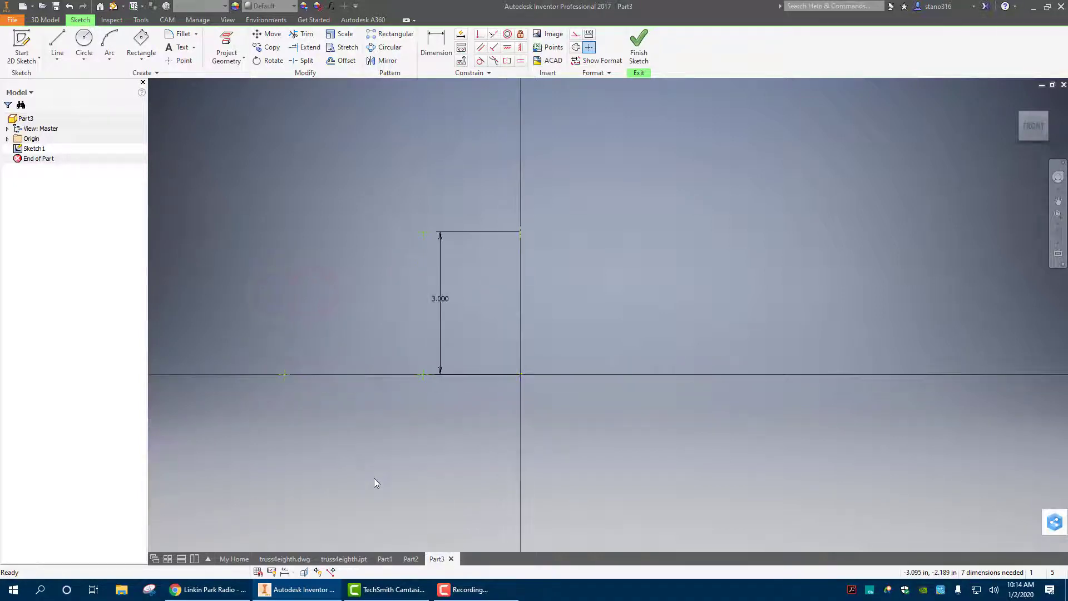
- Dimension the left point 4.500 in horizontally from the origin
click(436, 45)
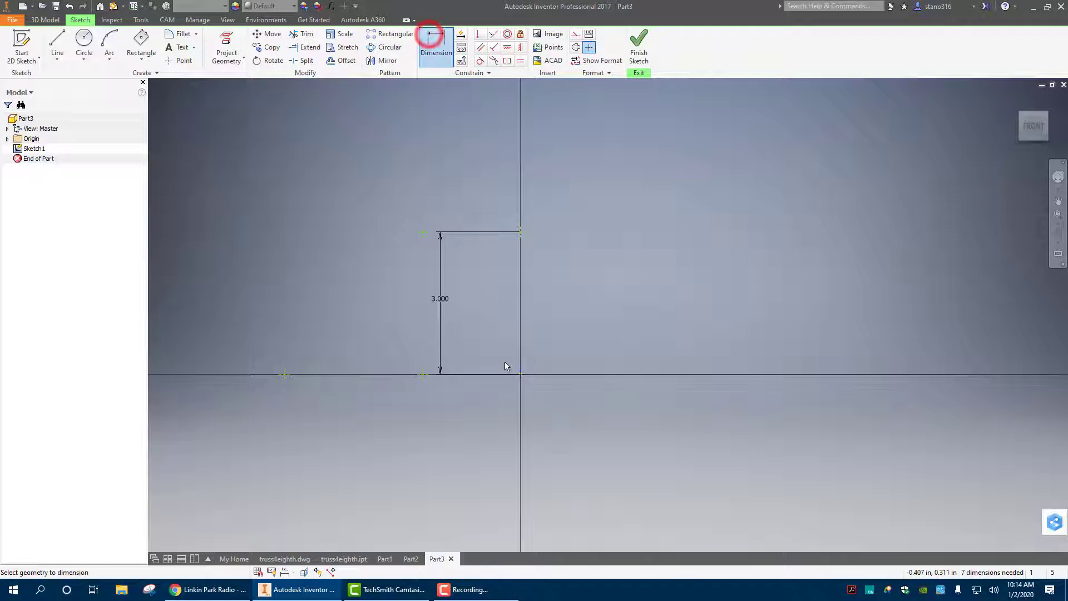
click(286, 373)
text(4.5)
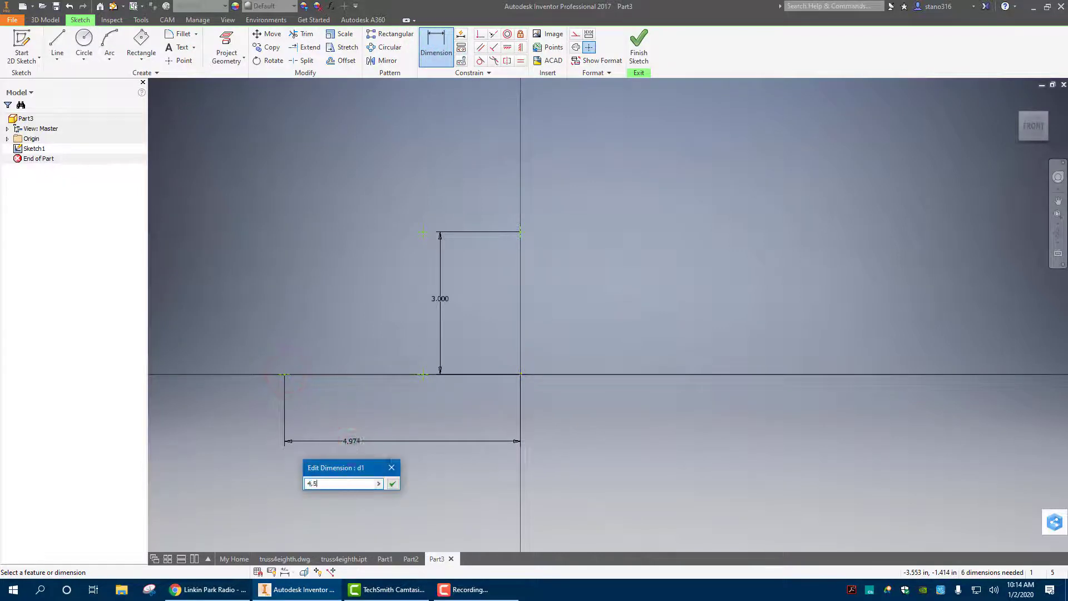
click(393, 483)
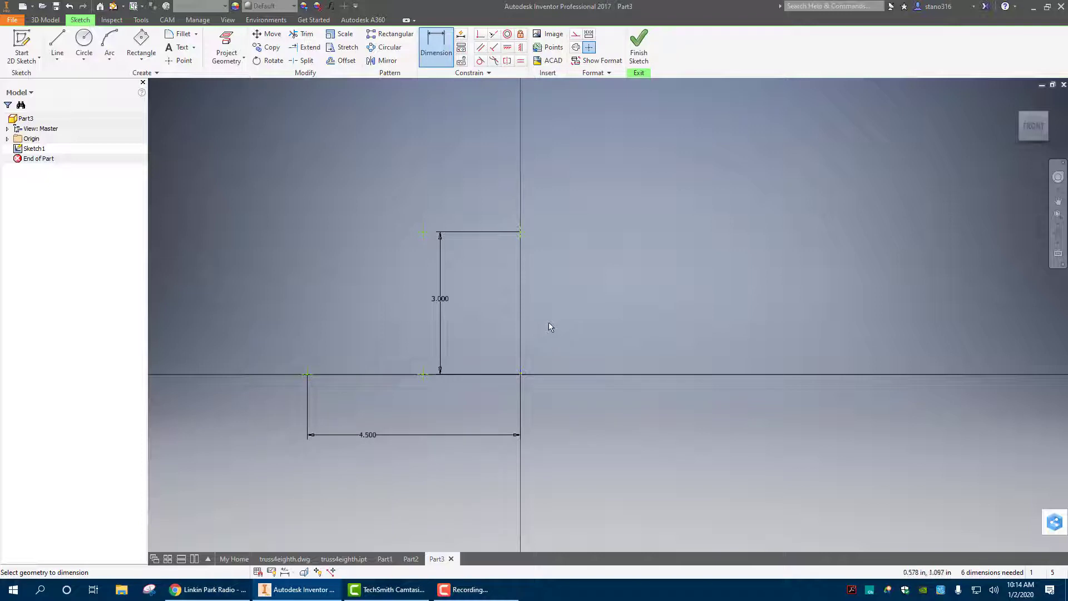
mouse_move(362, 389)
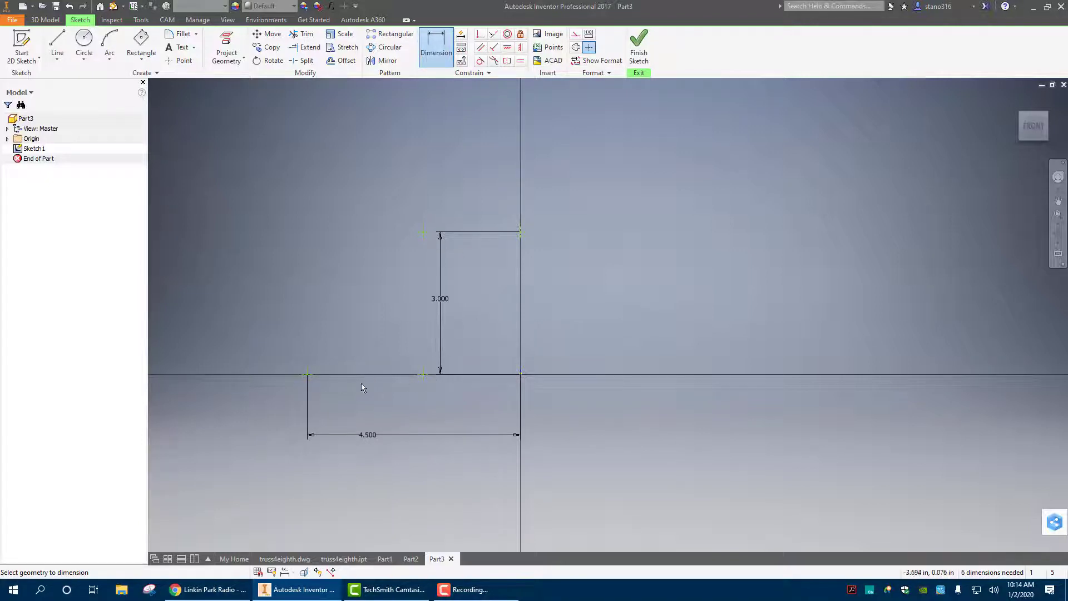
mouse_move(395, 309)
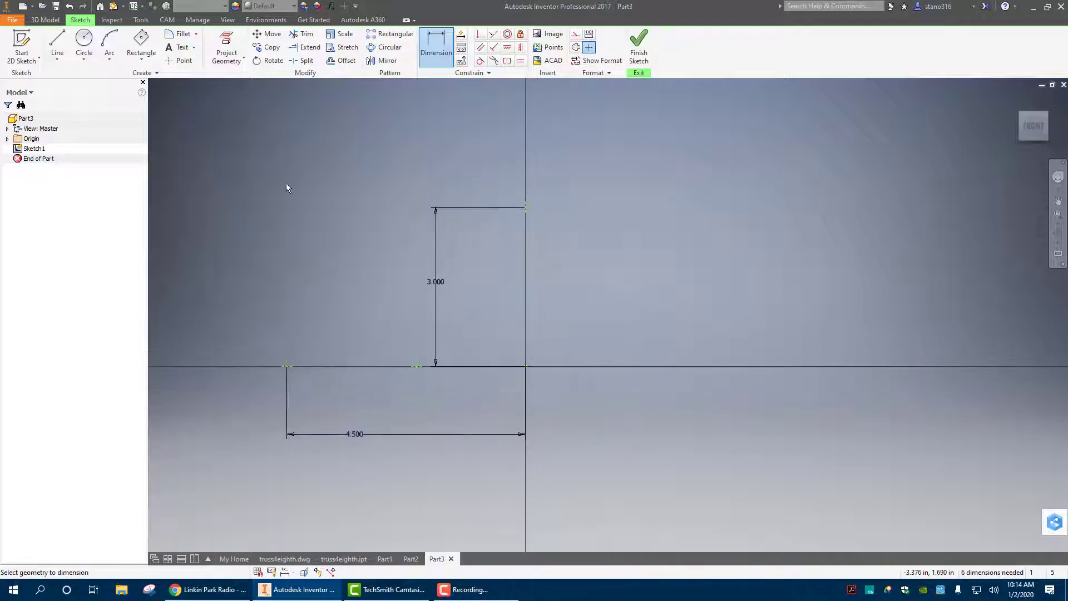
- Draw 0.500 diameter circles centred on the origin, the top point and the far left point
click(84, 46)
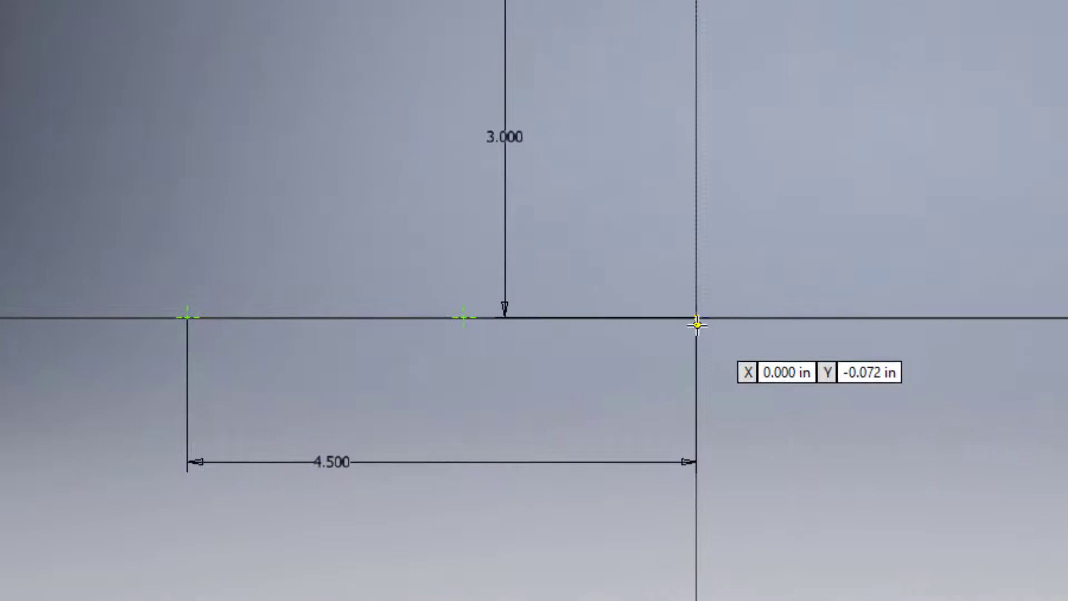
click(699, 327)
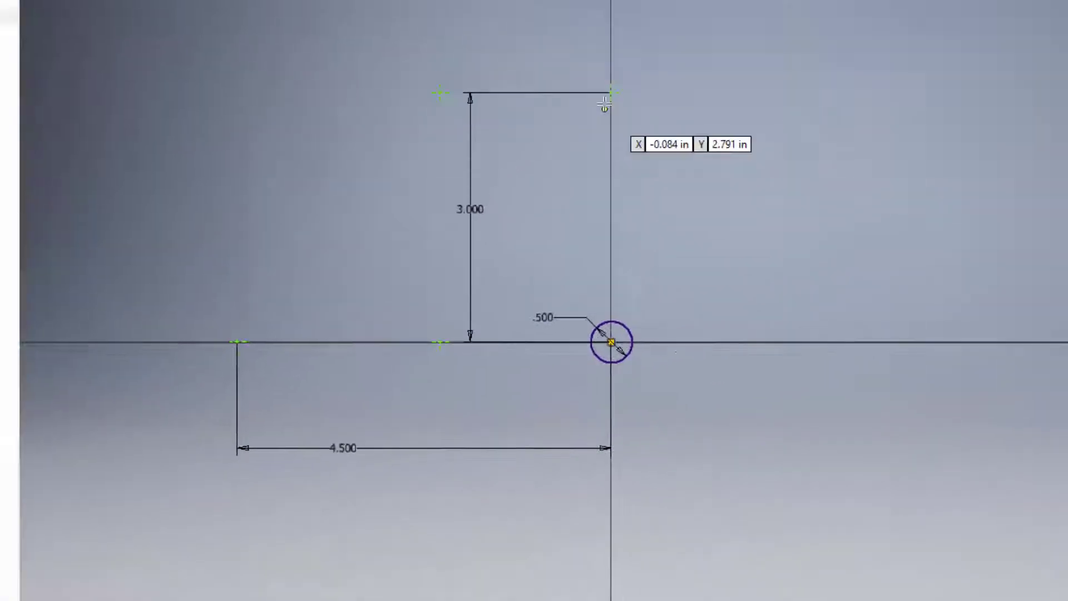
click(277, 559)
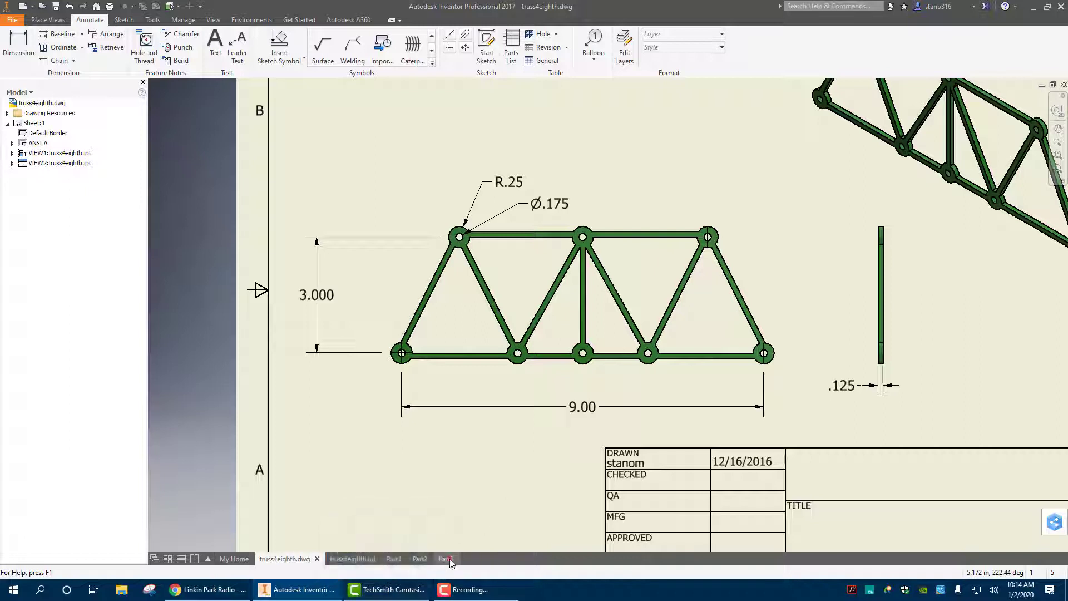
click(437, 559)
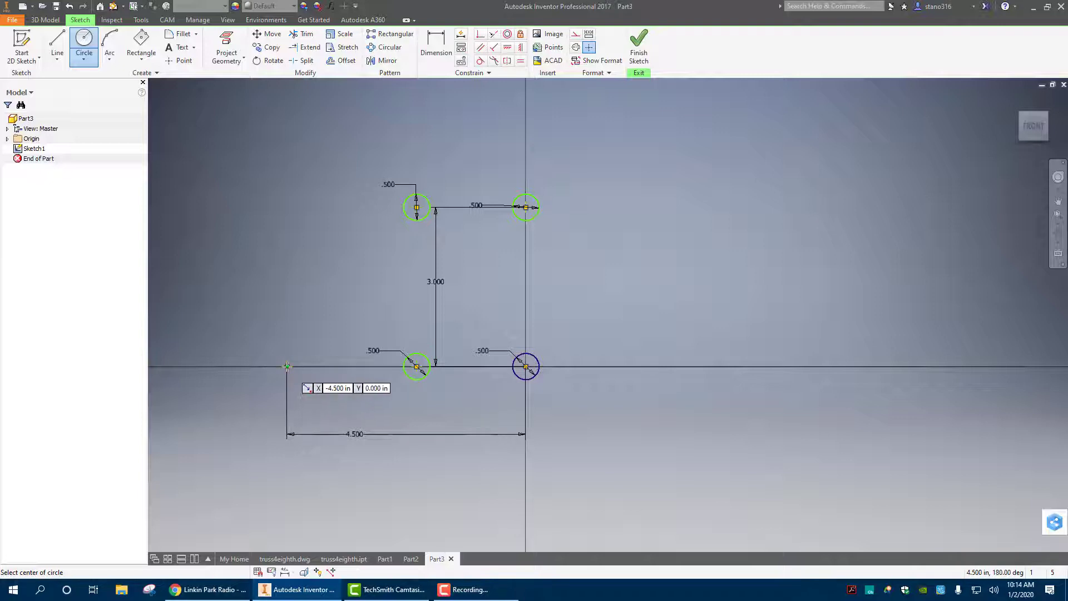
click(286, 366)
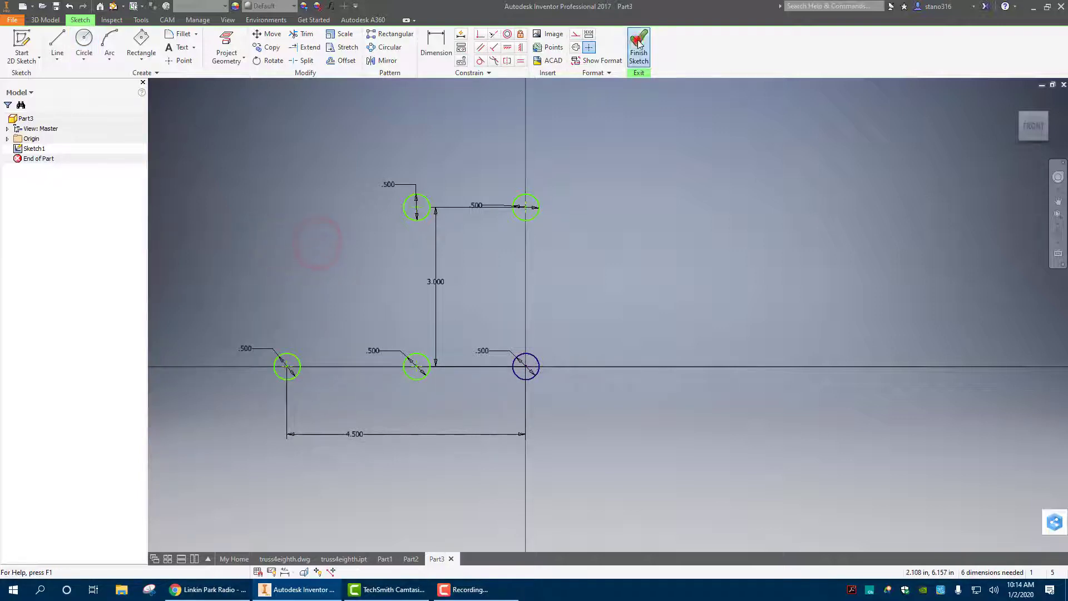
- Finish the sketch and extrude the five circles 3 mm into solid discs (Extrusion1)
click(639, 48)
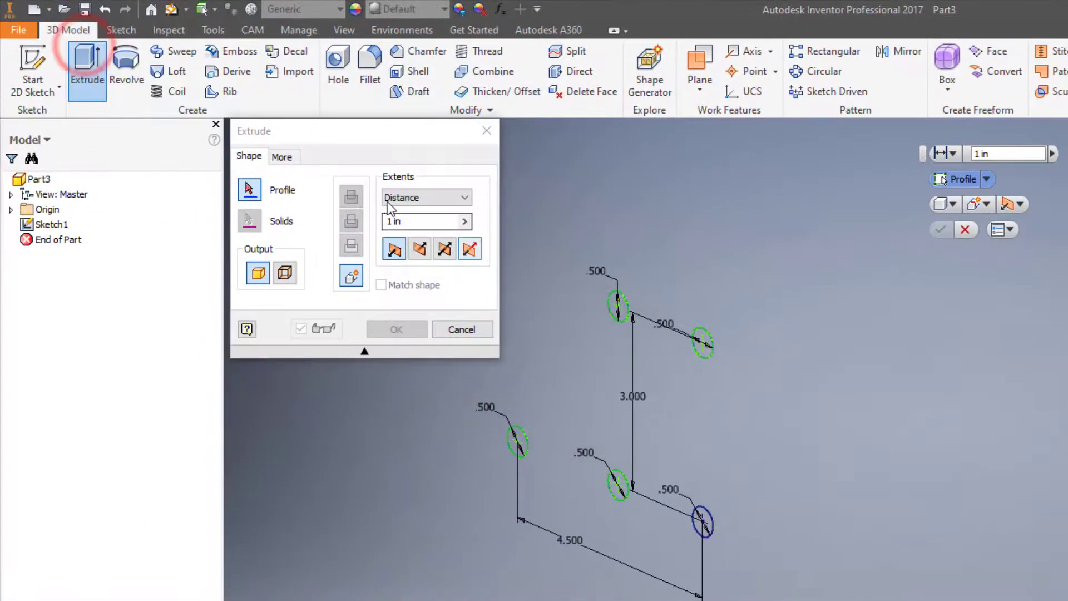
text(3mm)
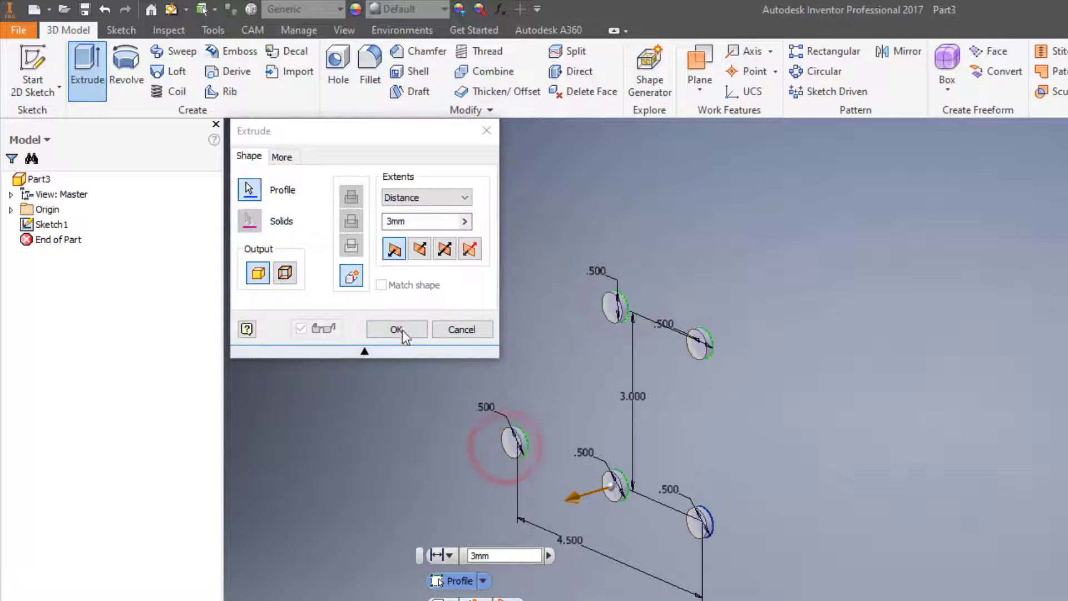
click(396, 329)
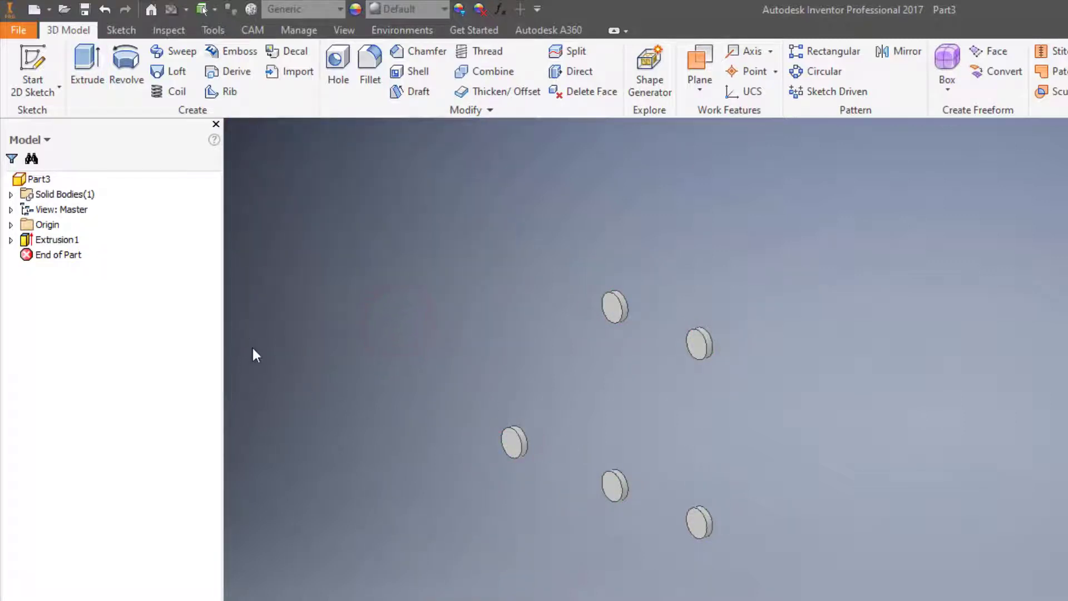
mouse_move(611, 321)
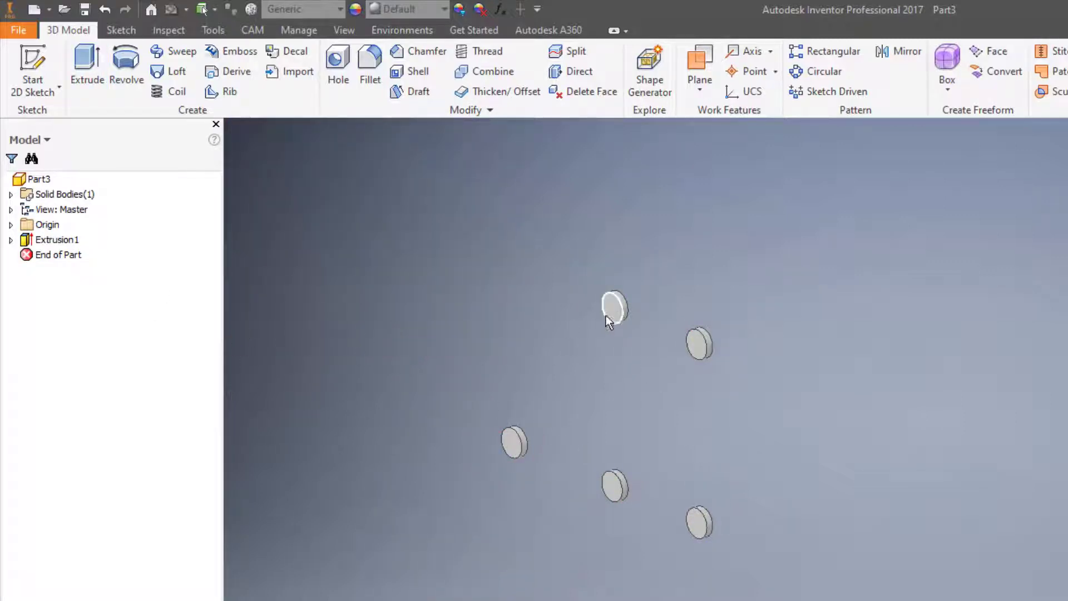
- Start Sketch2 on the top disc face and project the five hole circles as reference geometry
click(615, 308)
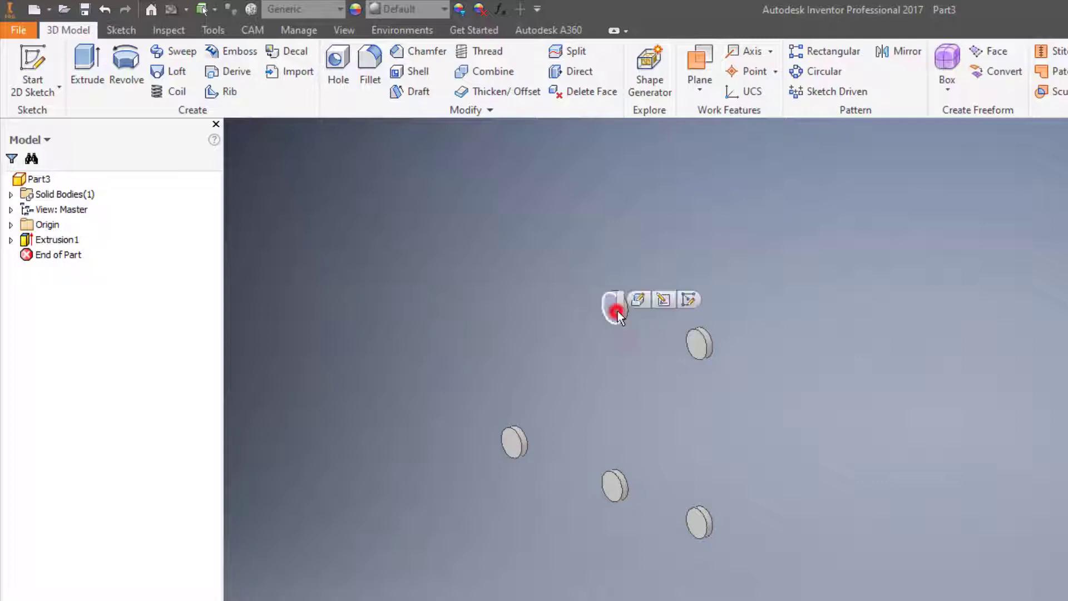
click(639, 299)
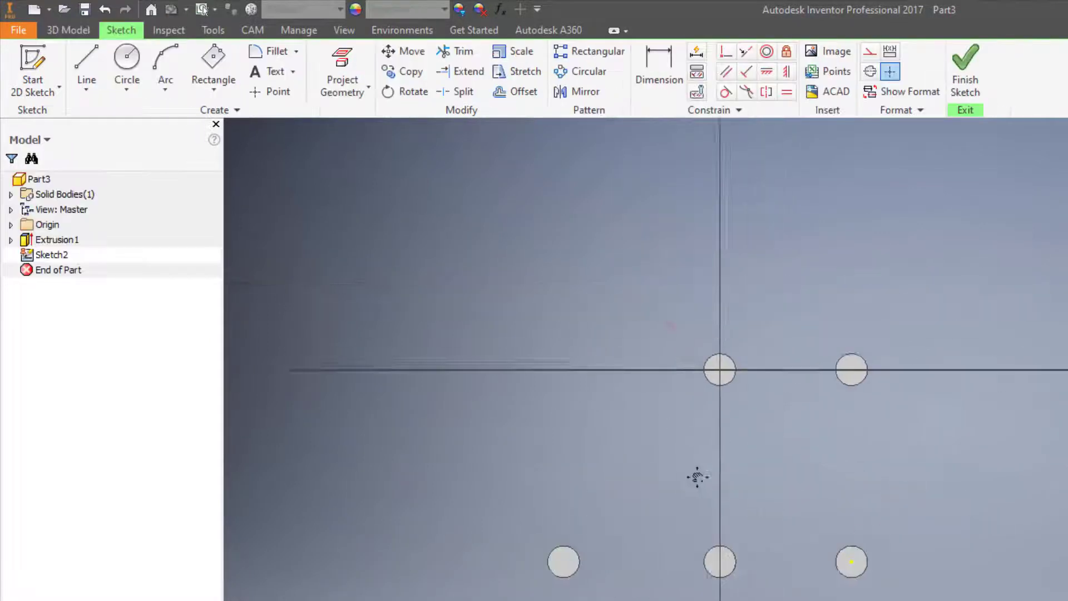
click(86, 62)
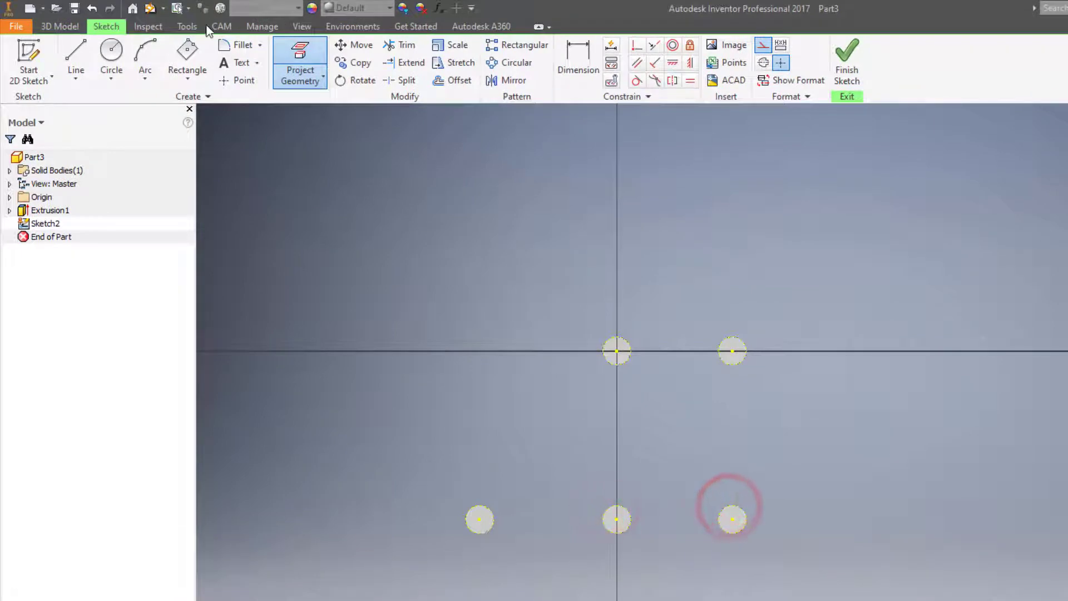
- Draw construction lines from the top right hole down the diagonal to the bottom left hole
click(76, 58)
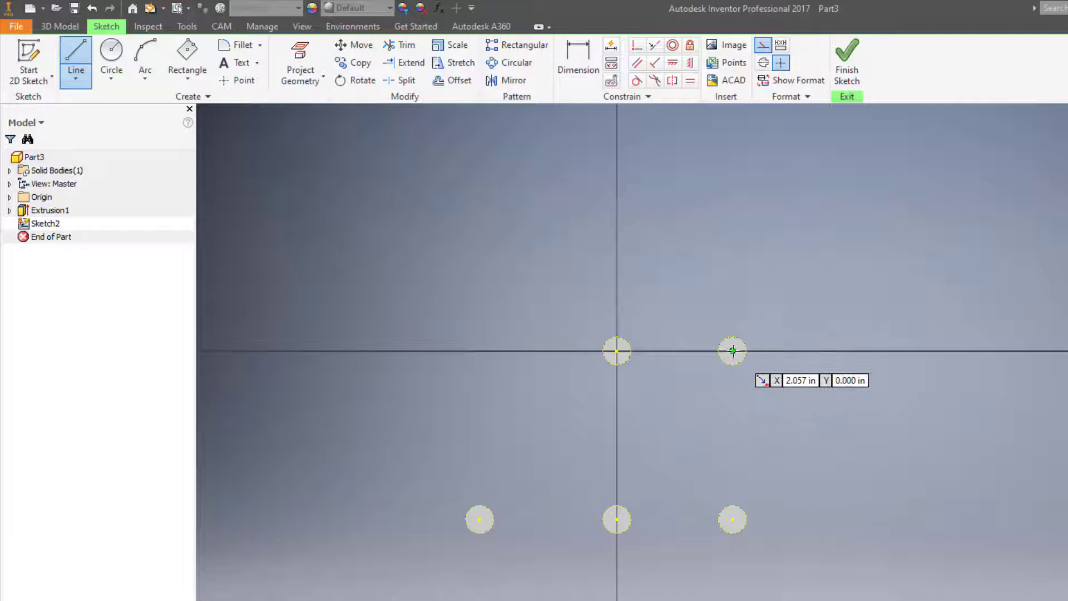
click(616, 351)
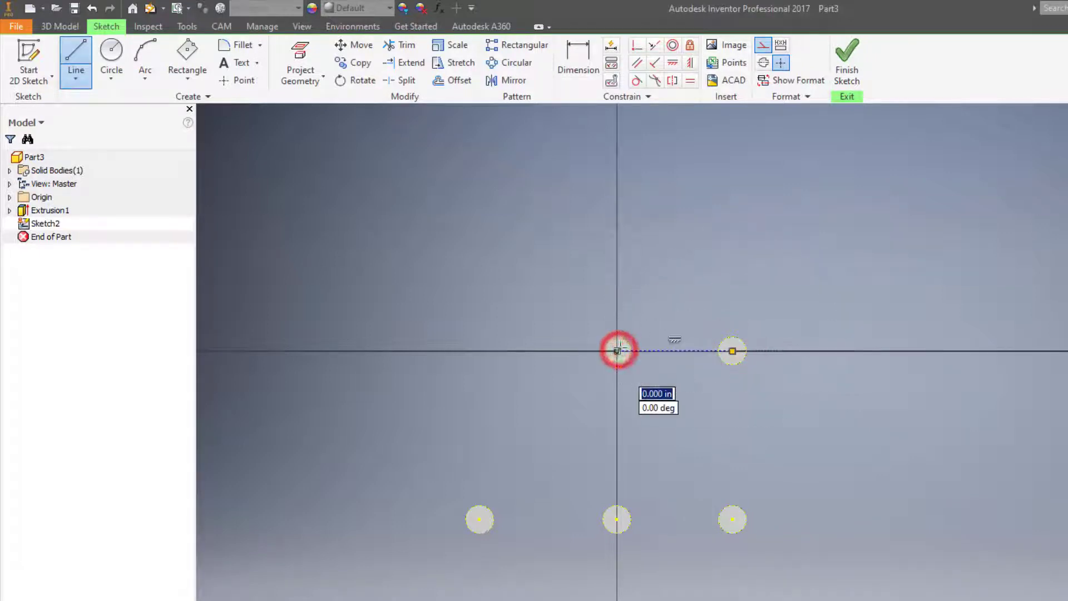
mouse_move(478, 519)
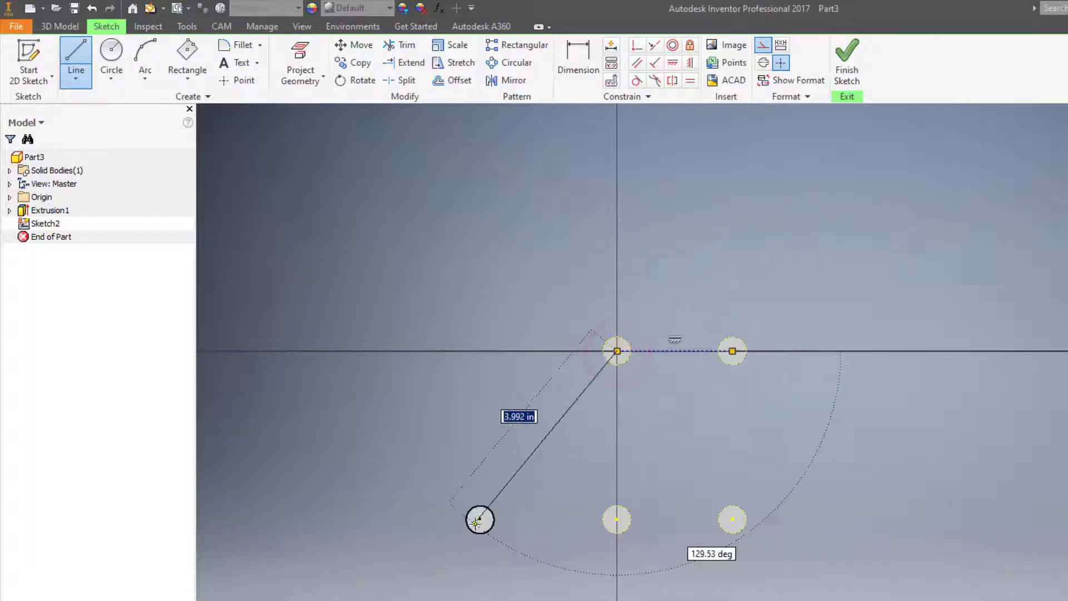
click(480, 519)
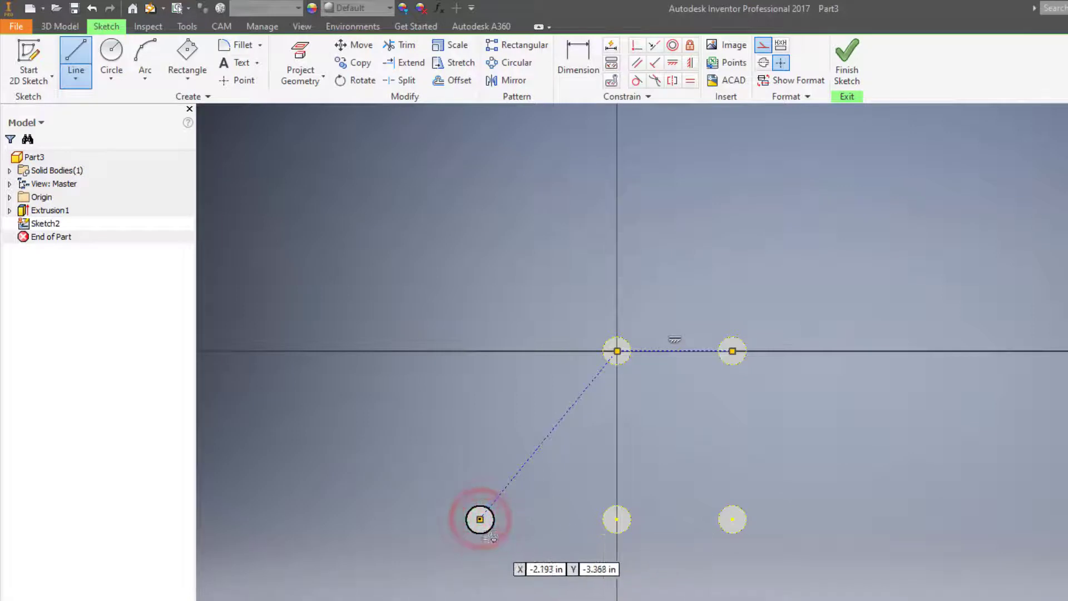
click(616, 519)
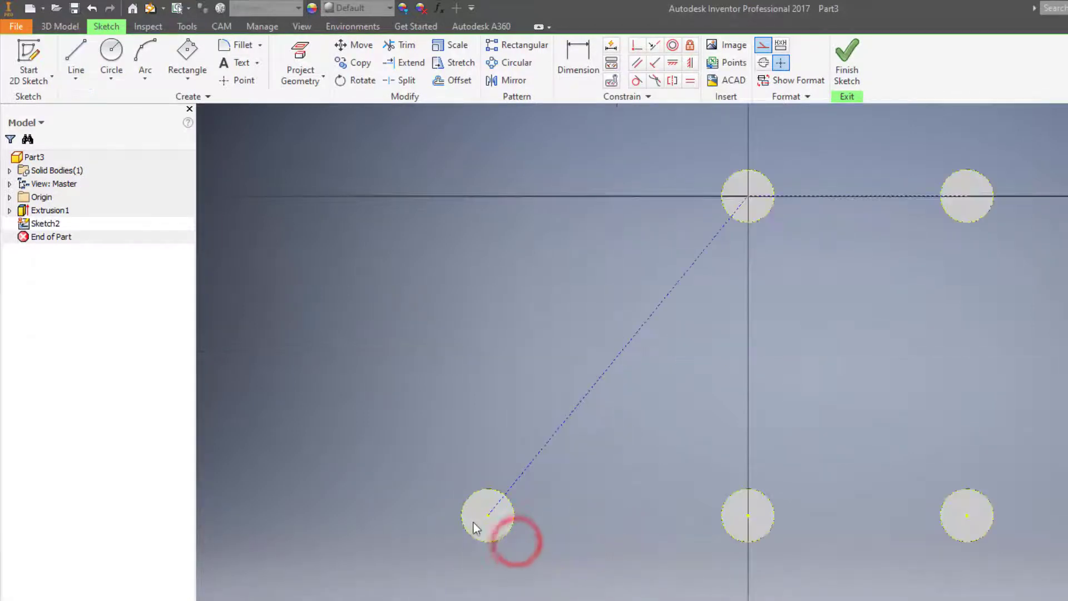
- Draw the bottom line between the bottom holes and the diagonal from the bottom middle hole
click(76, 58)
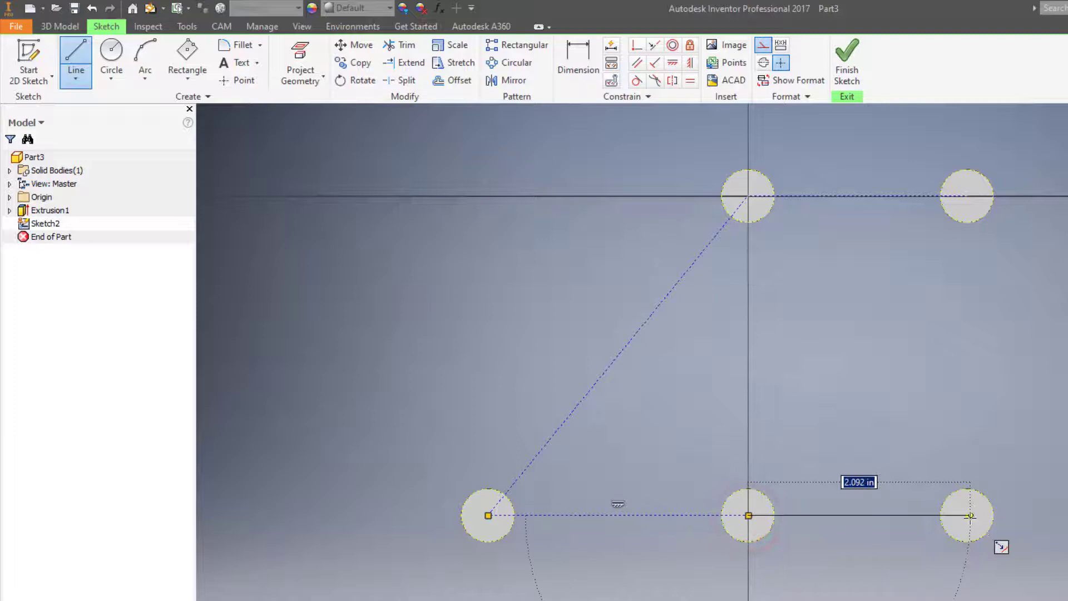
click(967, 516)
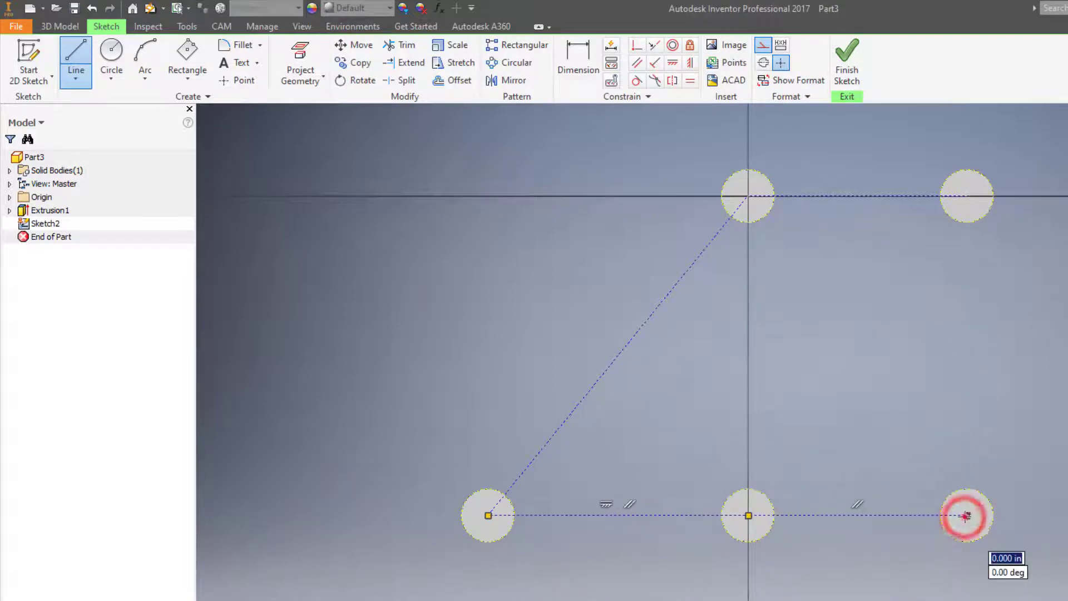
click(966, 195)
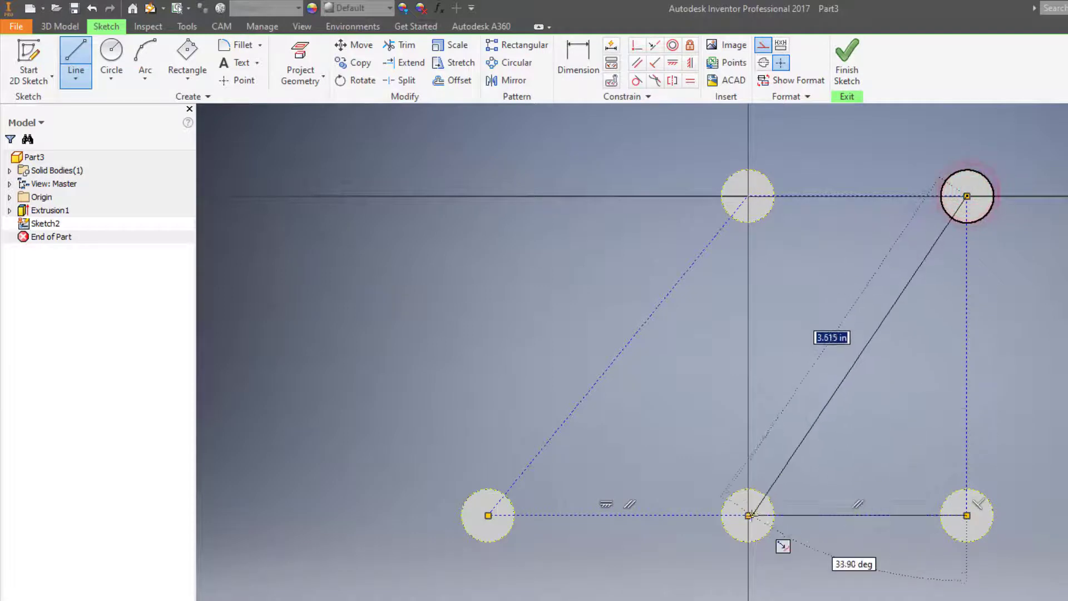
click(747, 515)
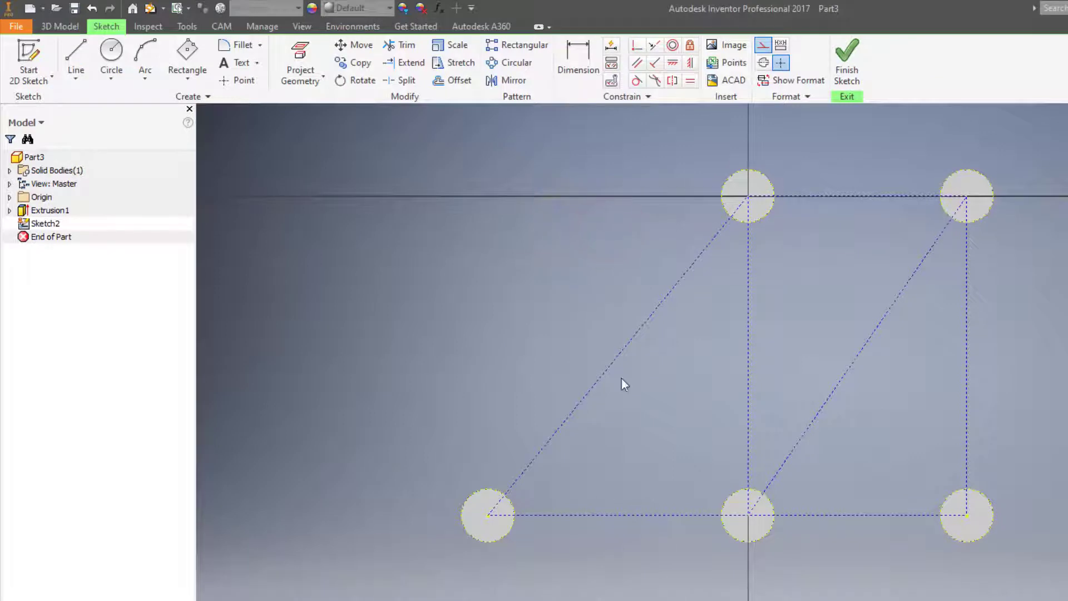
mouse_move(571, 571)
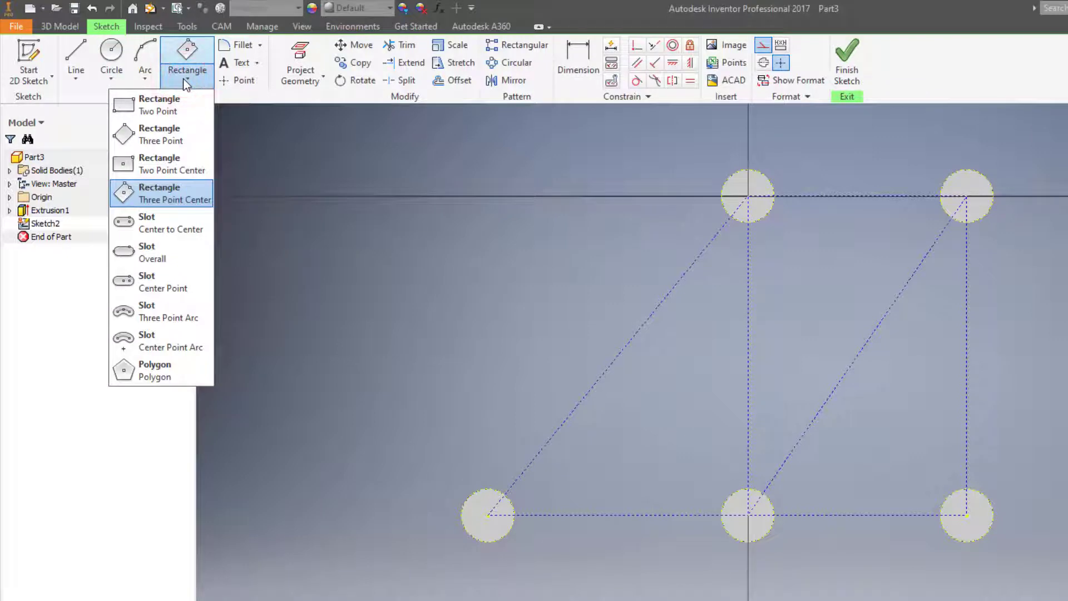
mouse_move(154, 202)
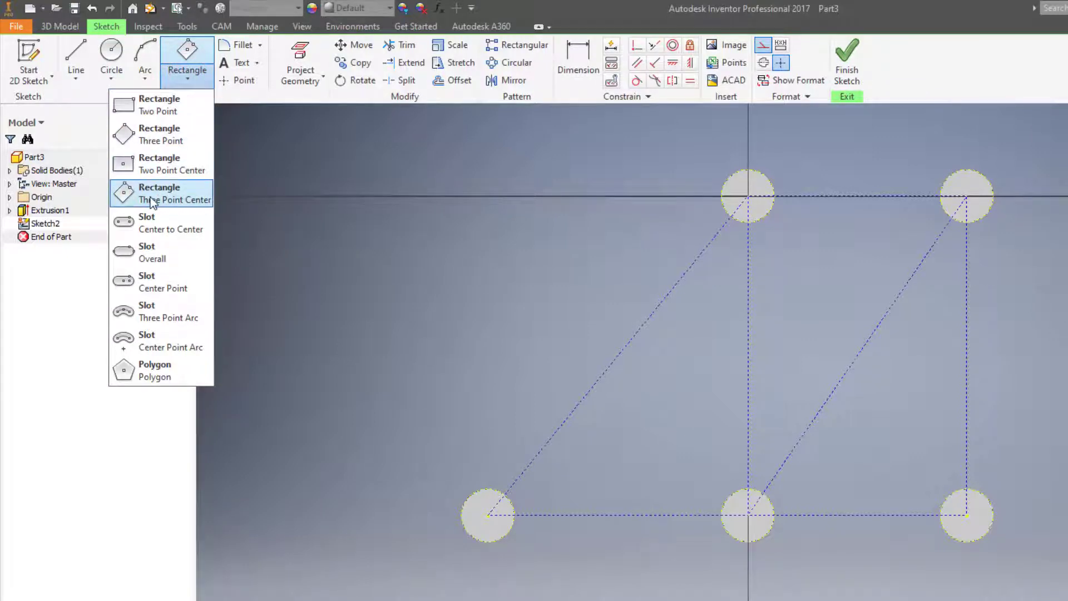
- Draw a Three Point Center rectangle bar 0.125 wide along the left diagonal between its discs
click(161, 193)
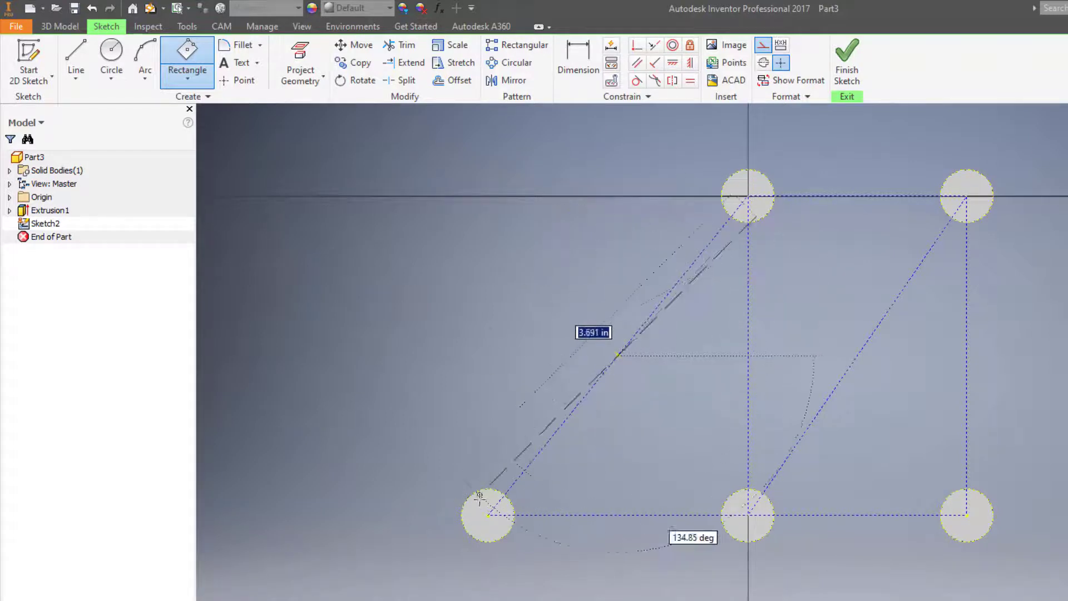
click(487, 514)
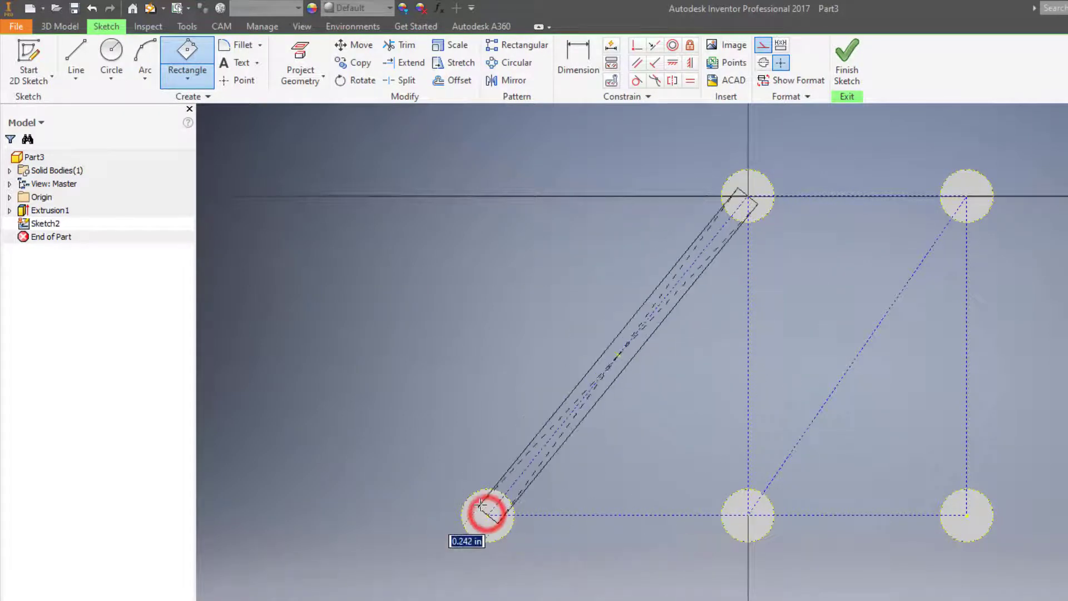
text(.15)
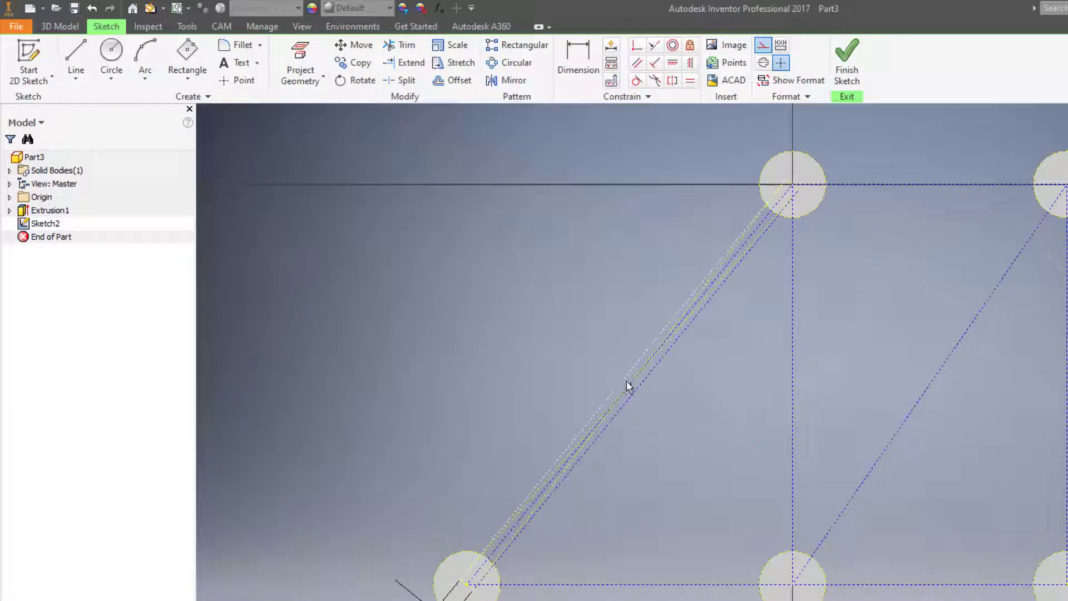
click(93, 8)
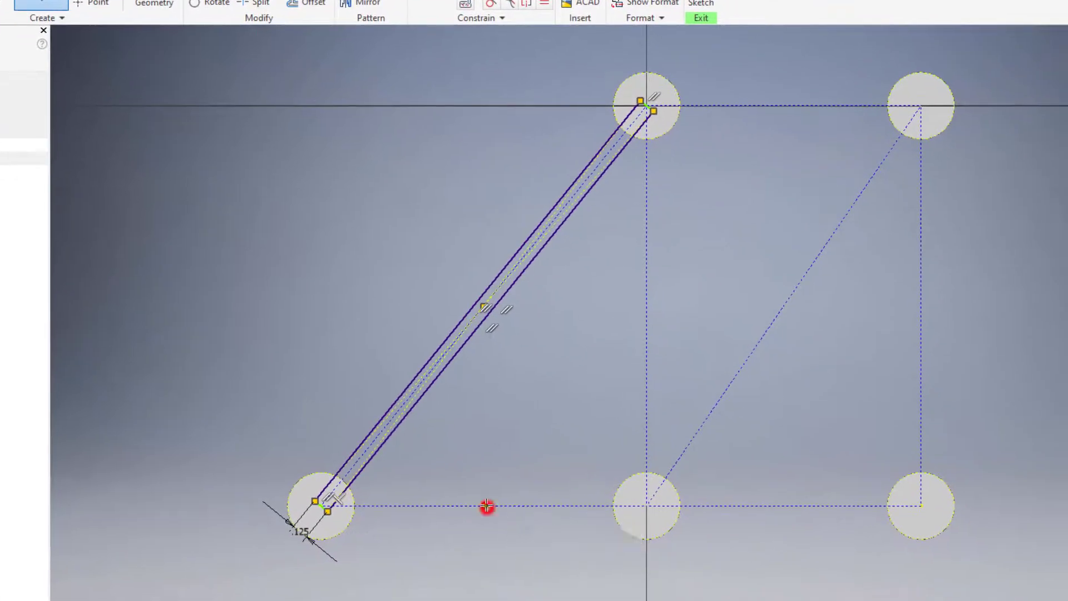
- Add centre rectangles along the bottom, vertical (0.125 wide) and top lines as remaining truss bars
click(485, 507)
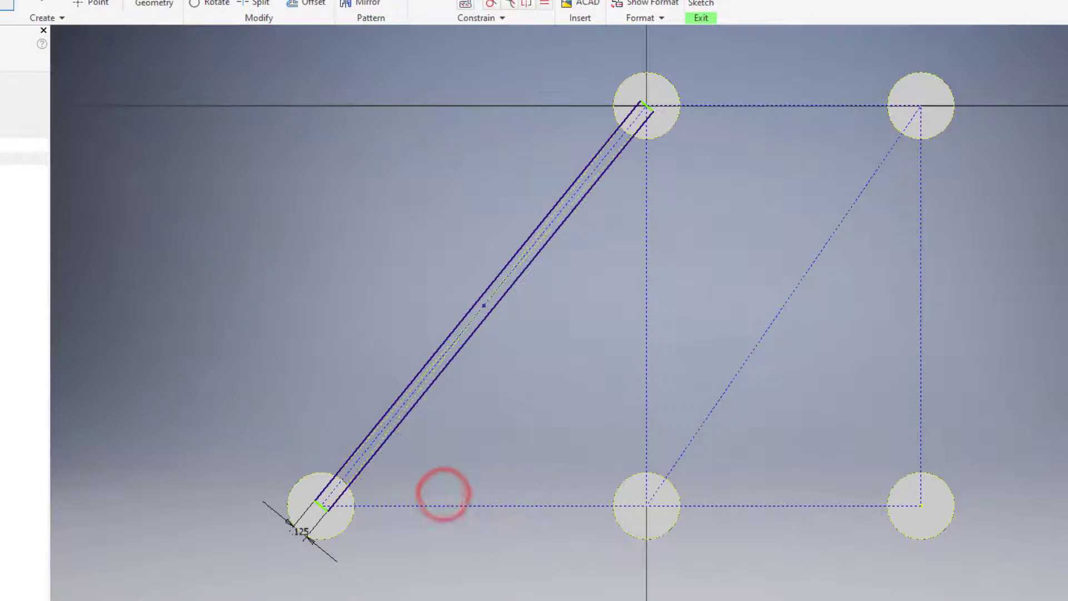
mouse_move(486, 505)
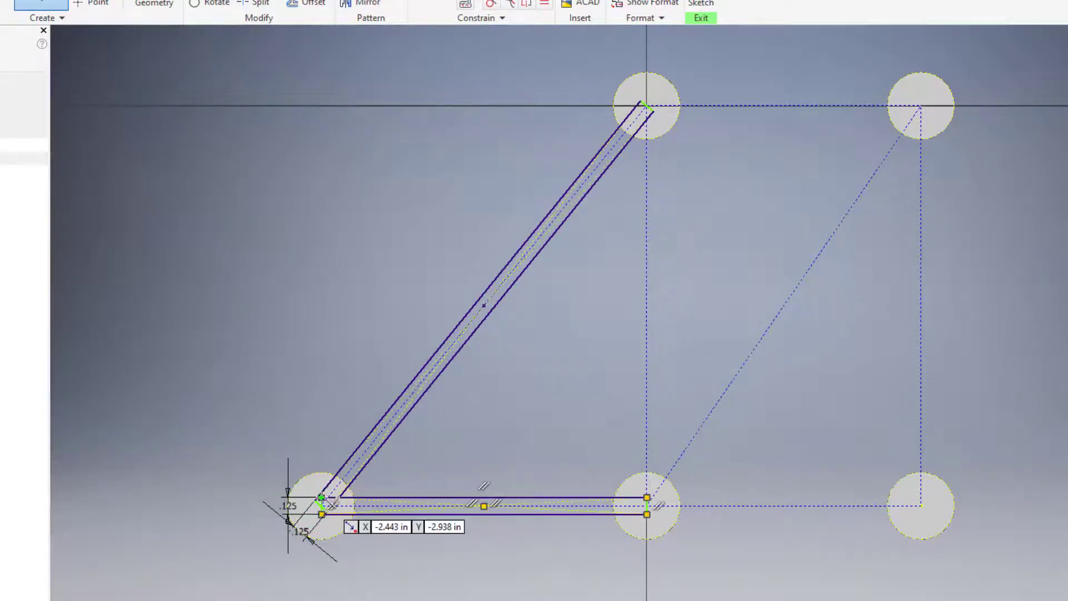
mouse_move(640, 289)
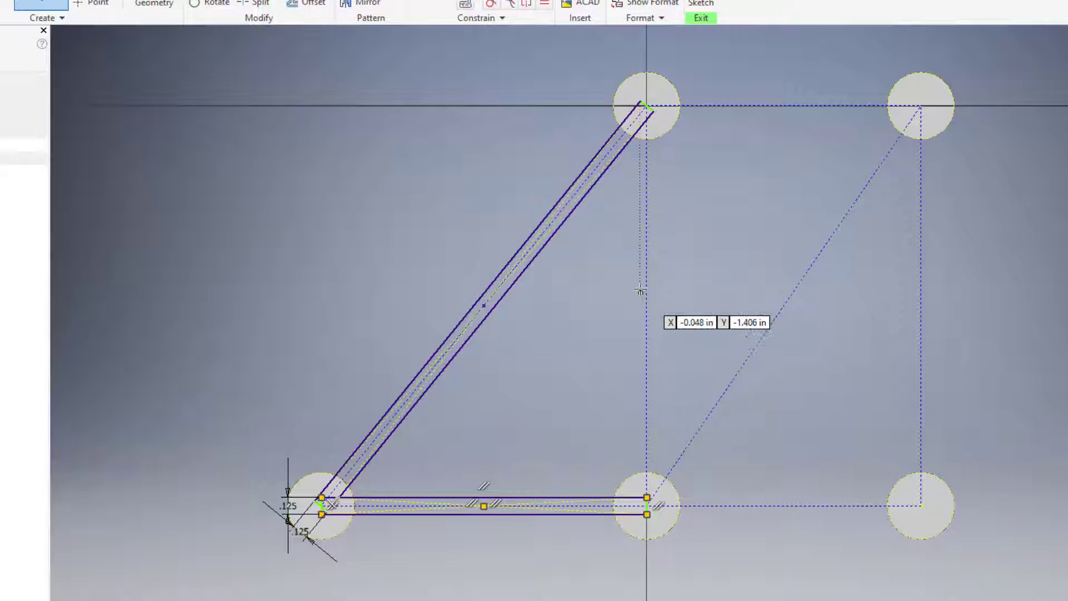
mouse_move(646, 307)
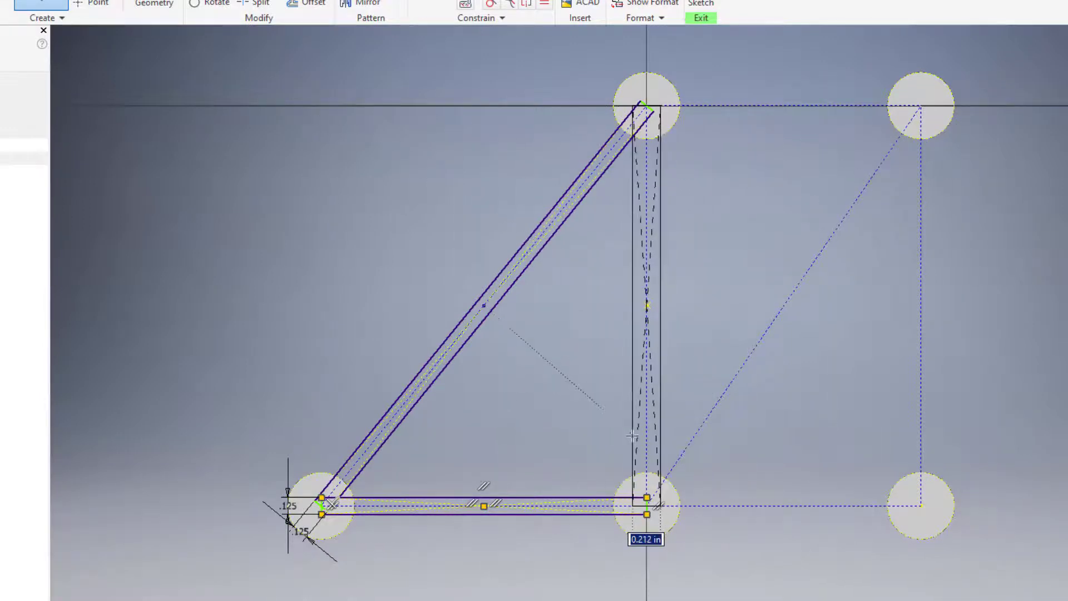
text(.155)
text(d9)
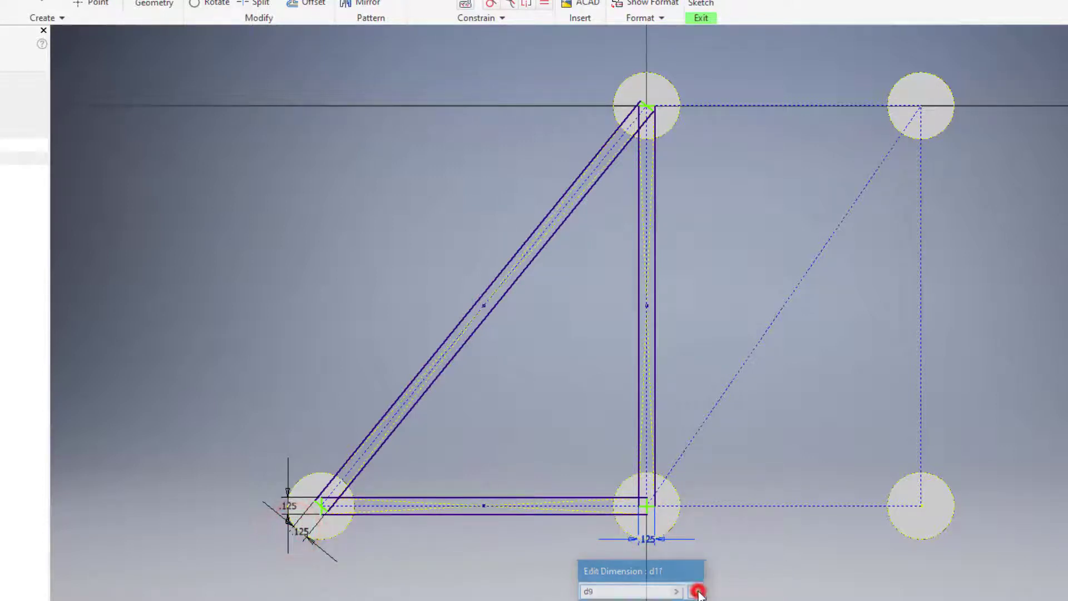
click(696, 590)
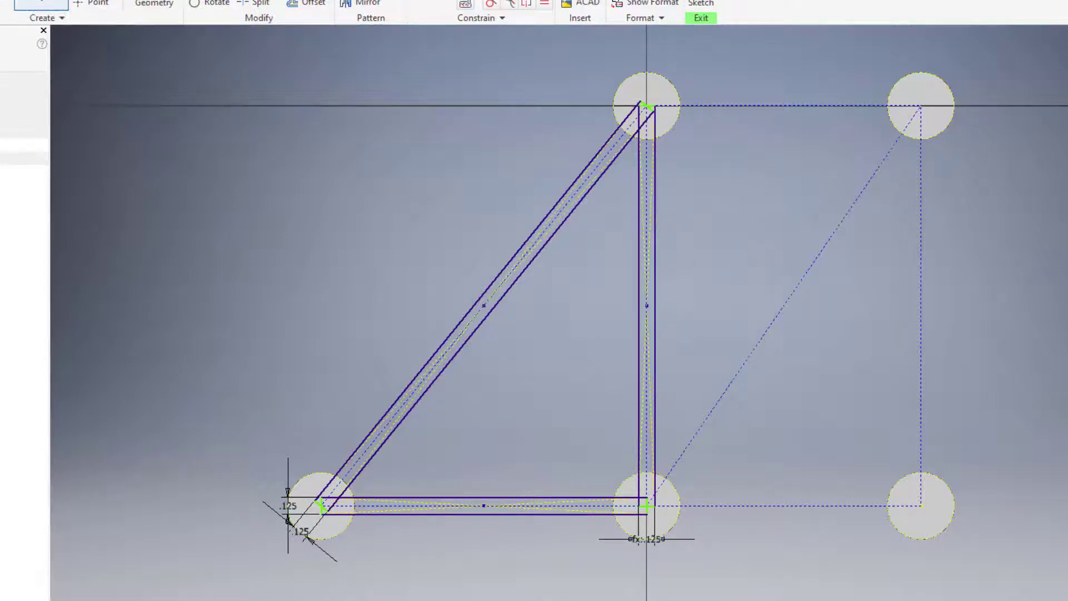
mouse_move(784, 106)
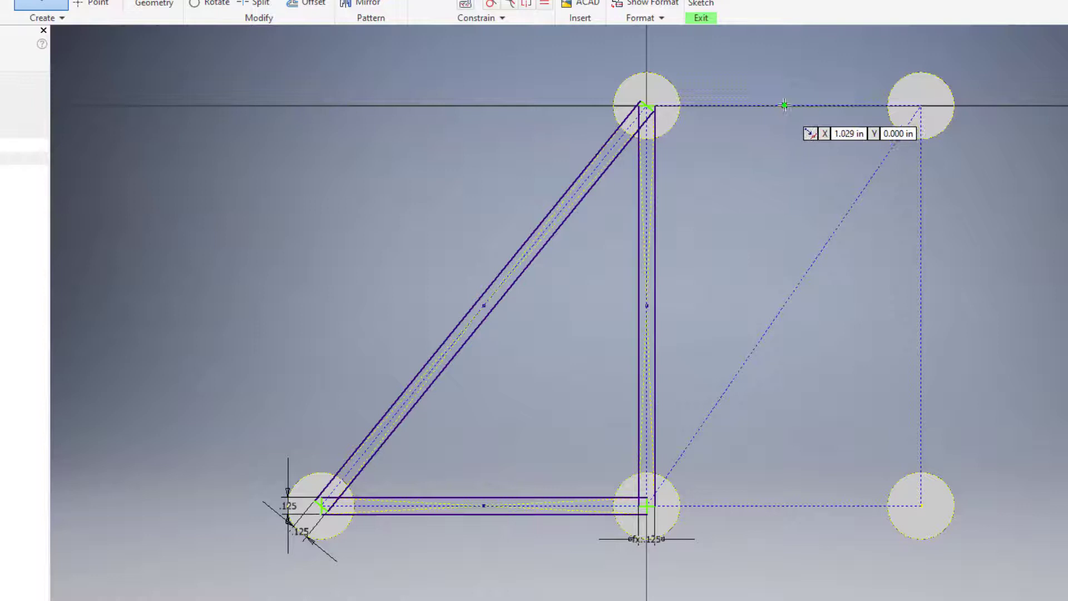
mouse_move(646, 106)
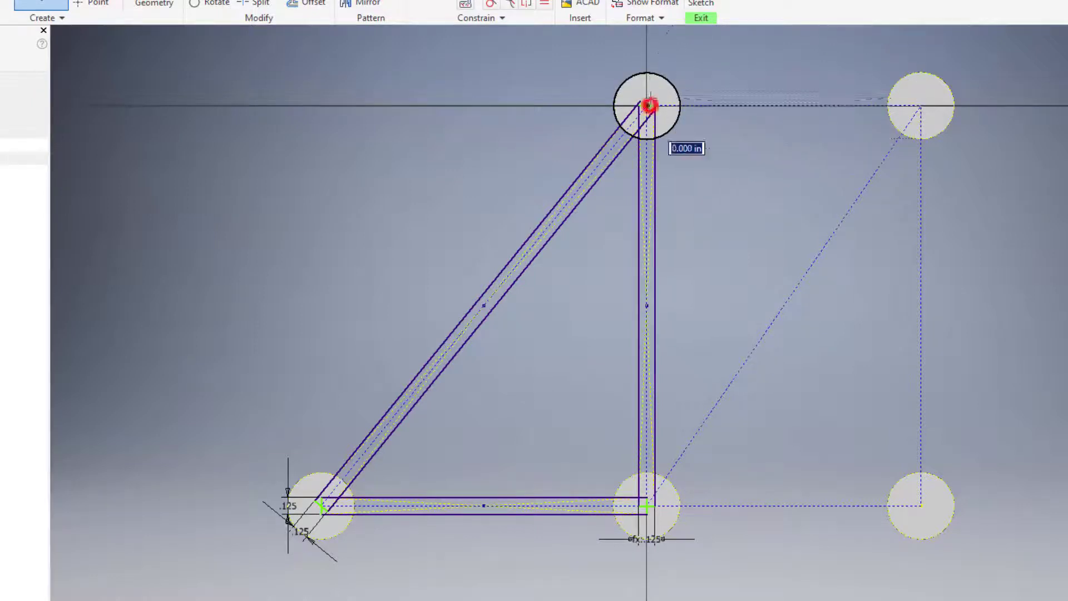
text(.12)
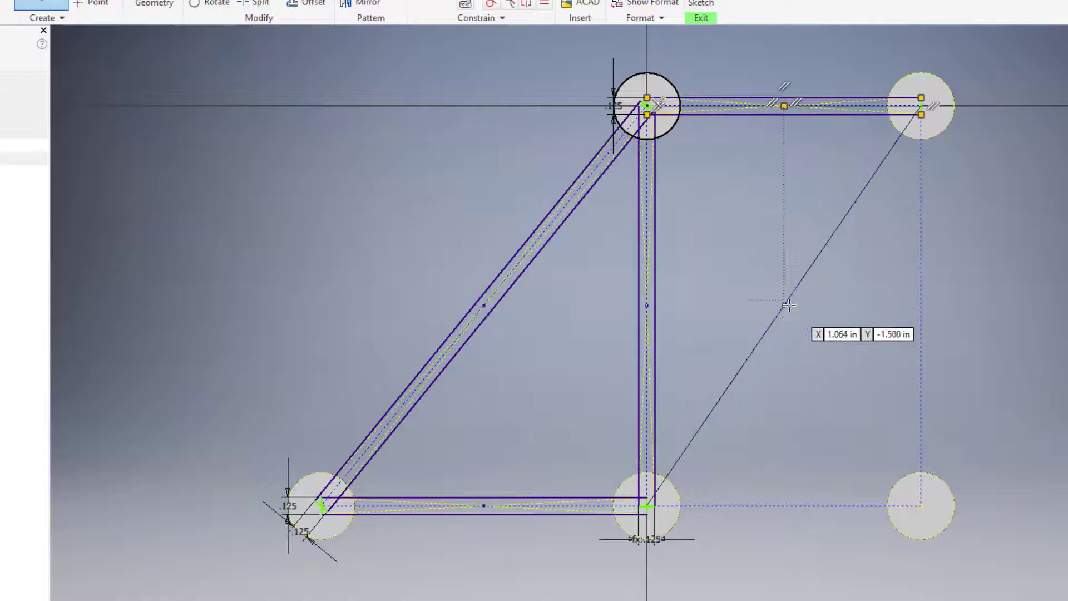
mouse_move(781, 311)
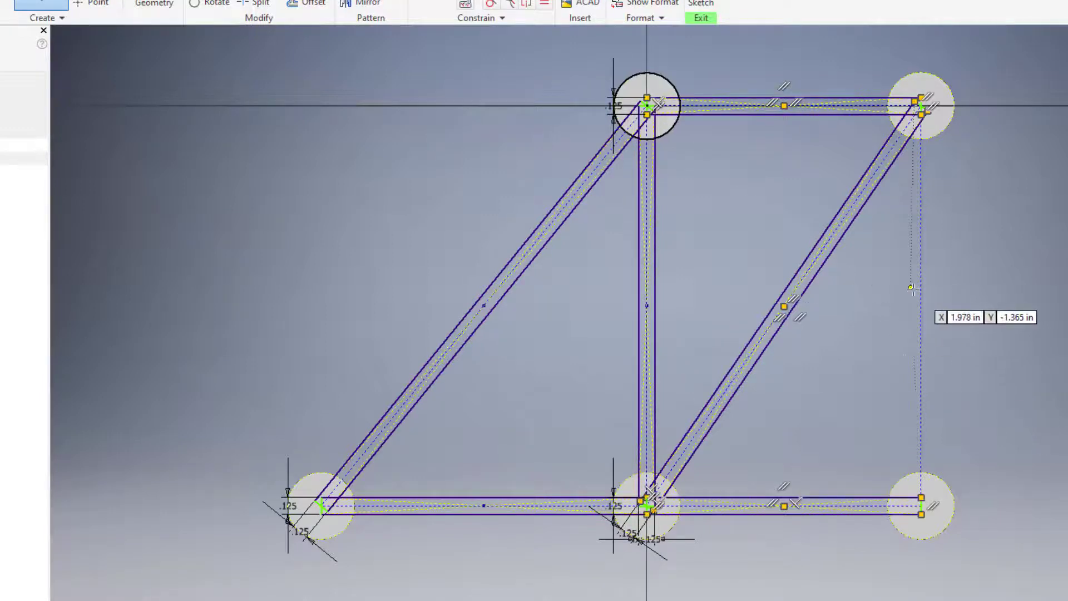
mouse_move(921, 305)
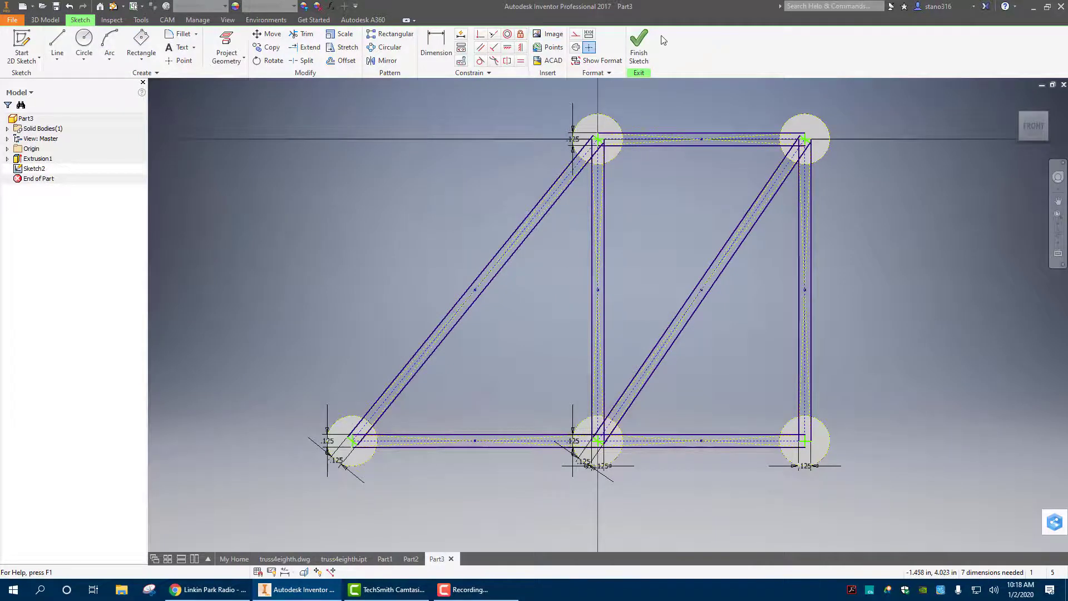
- Extrude the truss bar profiles 3 mm, flipped to join the discs, as Extrusion2
click(639, 41)
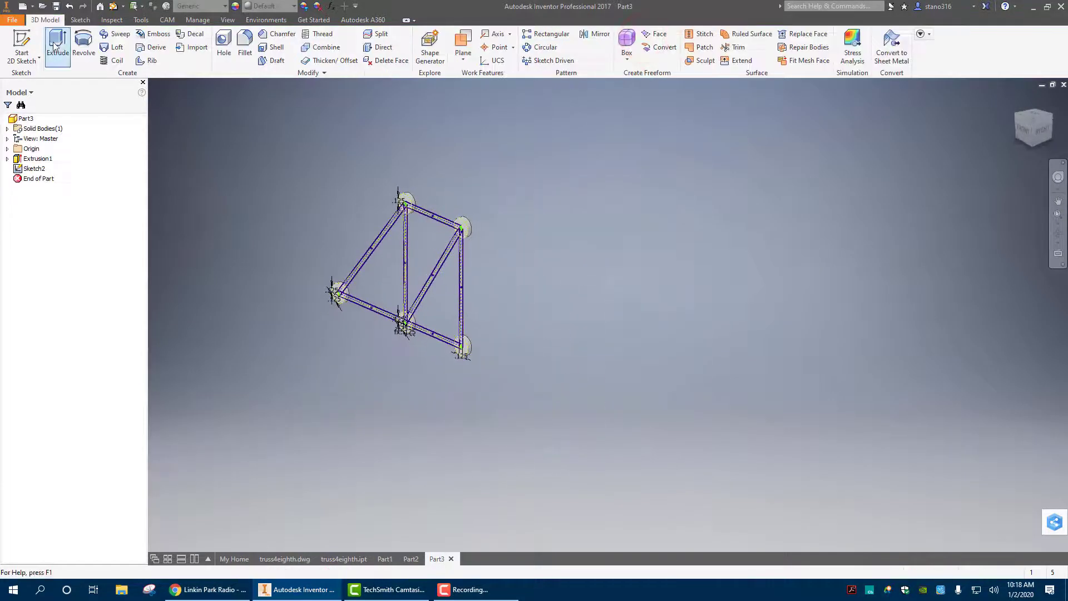
click(57, 43)
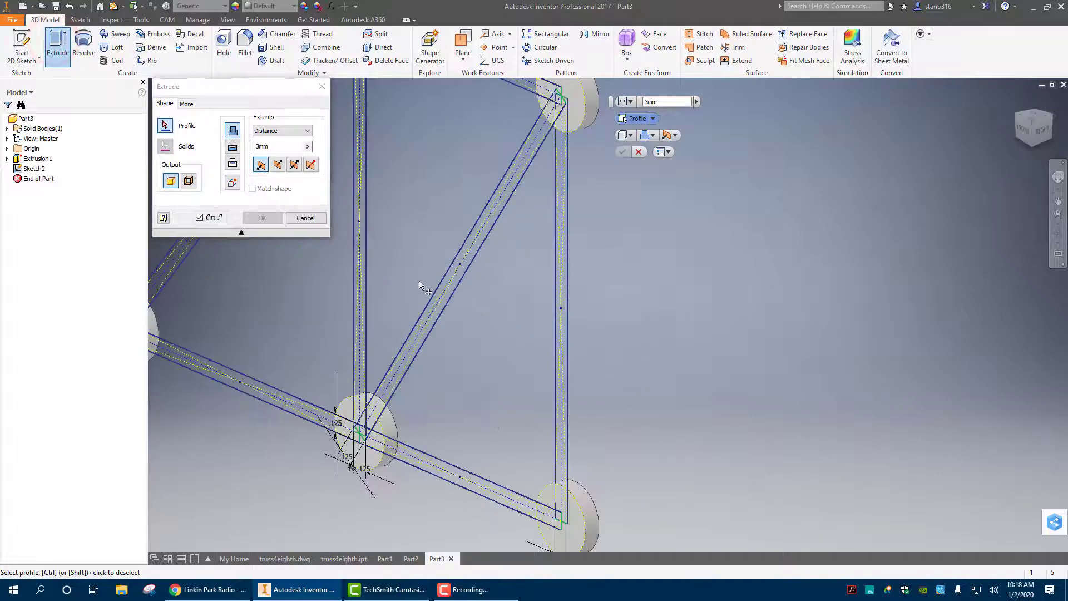
click(504, 286)
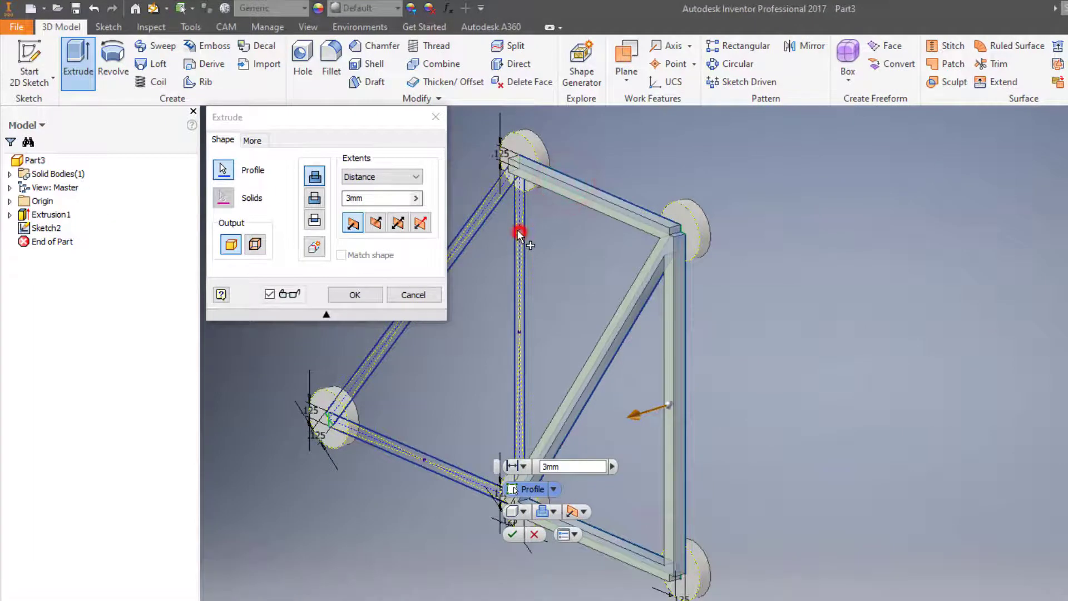
click(415, 455)
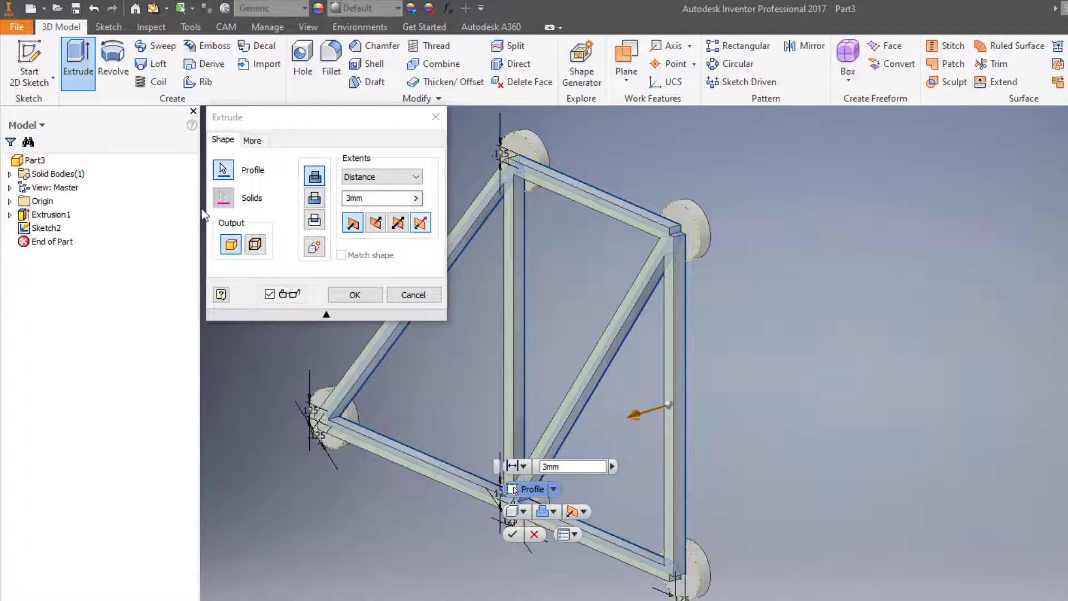
click(375, 223)
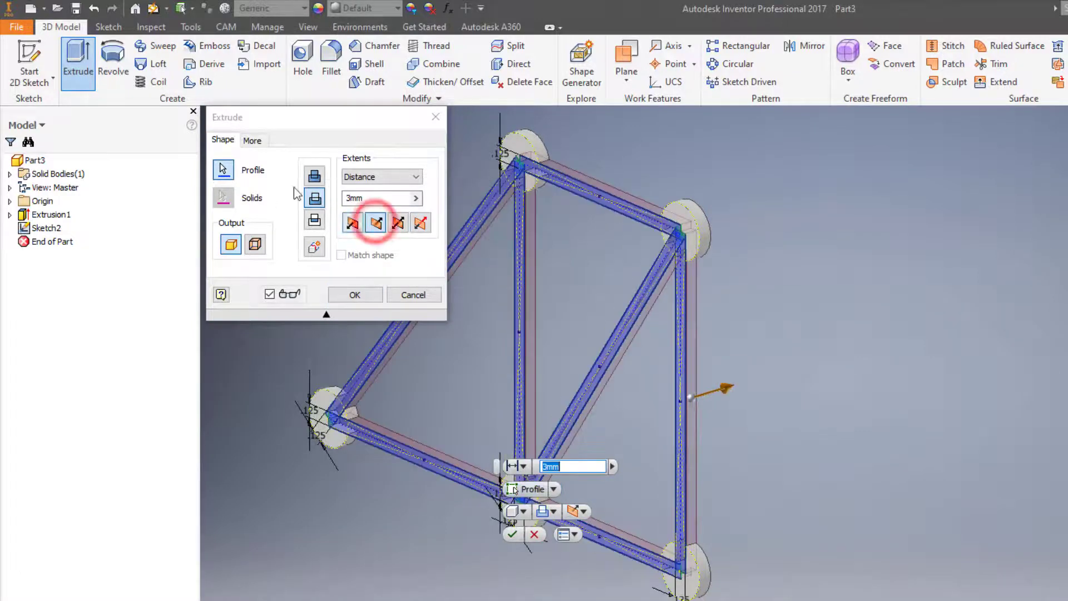
click(314, 175)
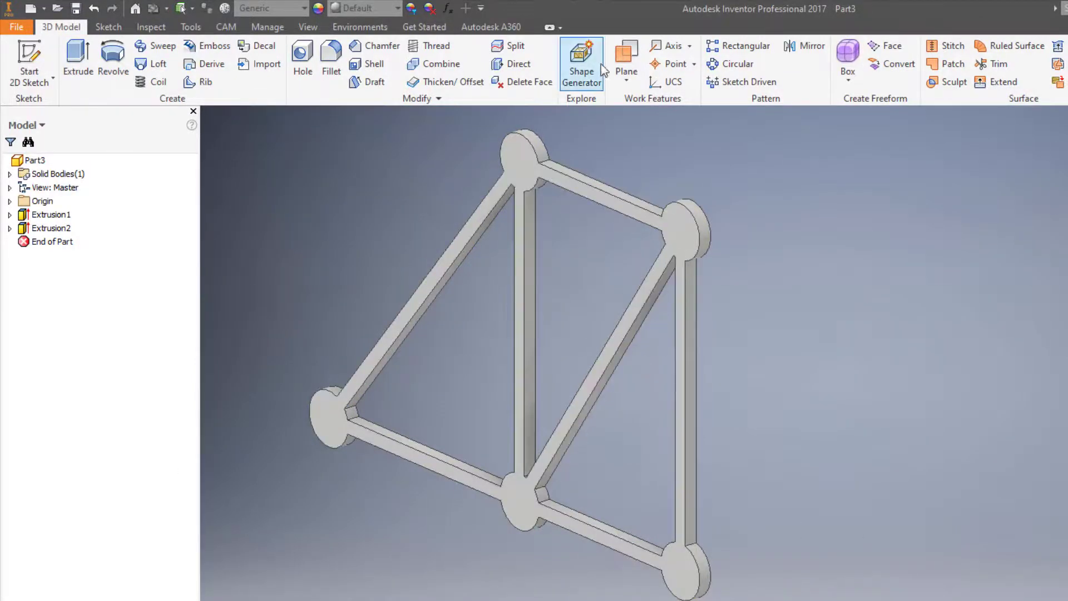
- Create Sketch3 on the truss face with the five joint disc centres projected into it
click(329, 417)
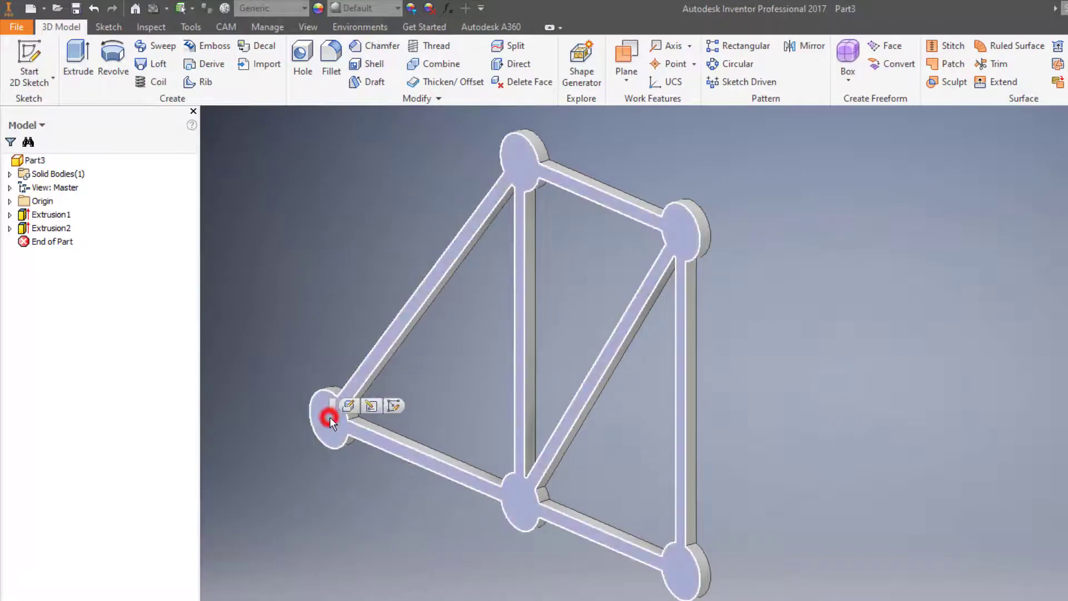
click(348, 406)
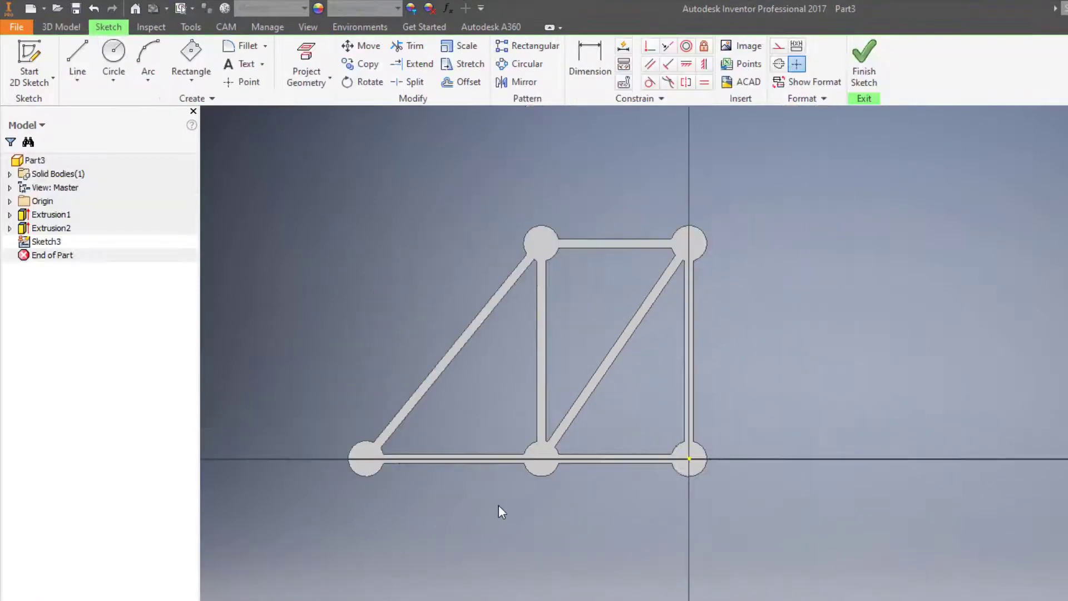
click(190, 62)
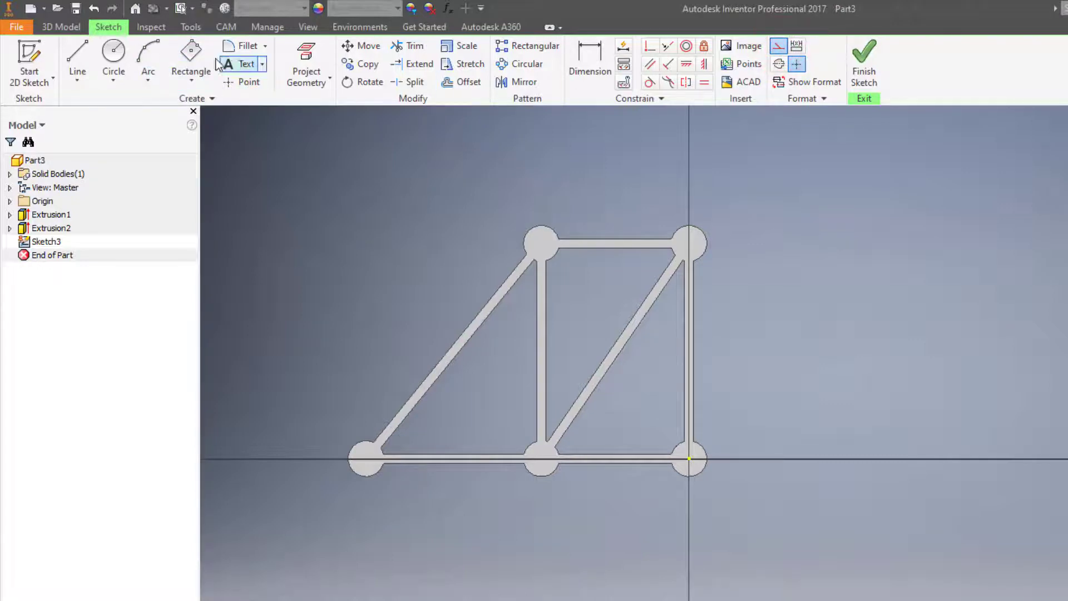
click(306, 63)
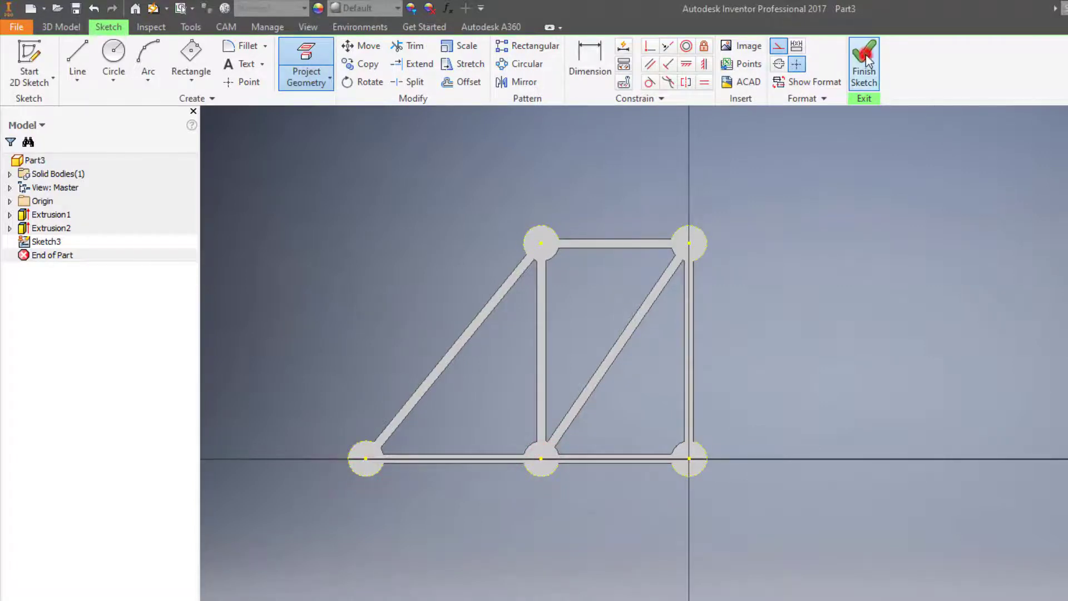
click(863, 61)
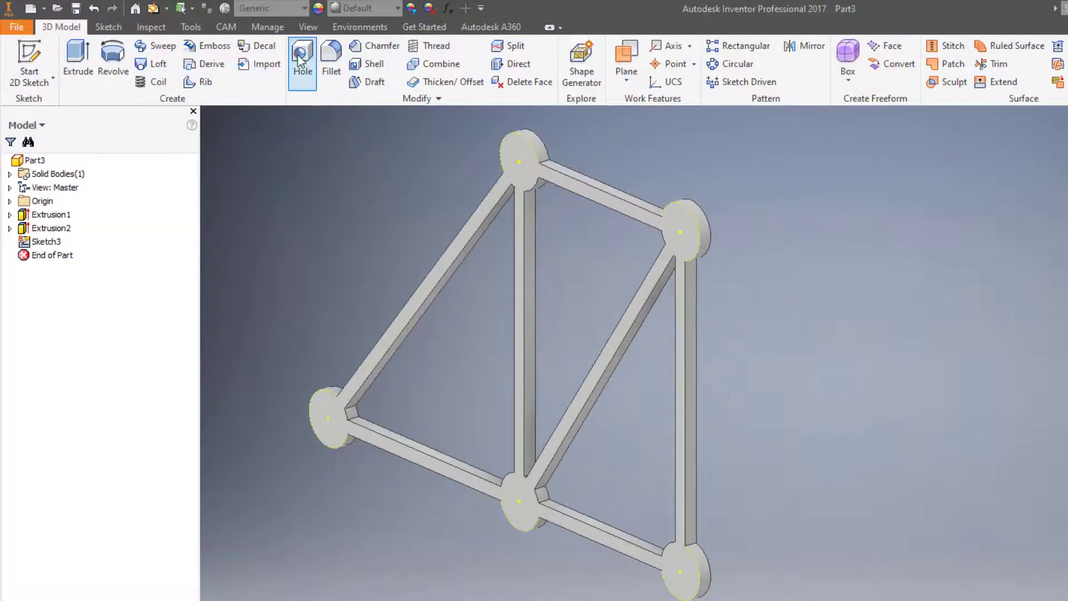
- Start a Hole feature and pick all five joint centres: top, upper right, left, bottom middle, bottom right
click(301, 61)
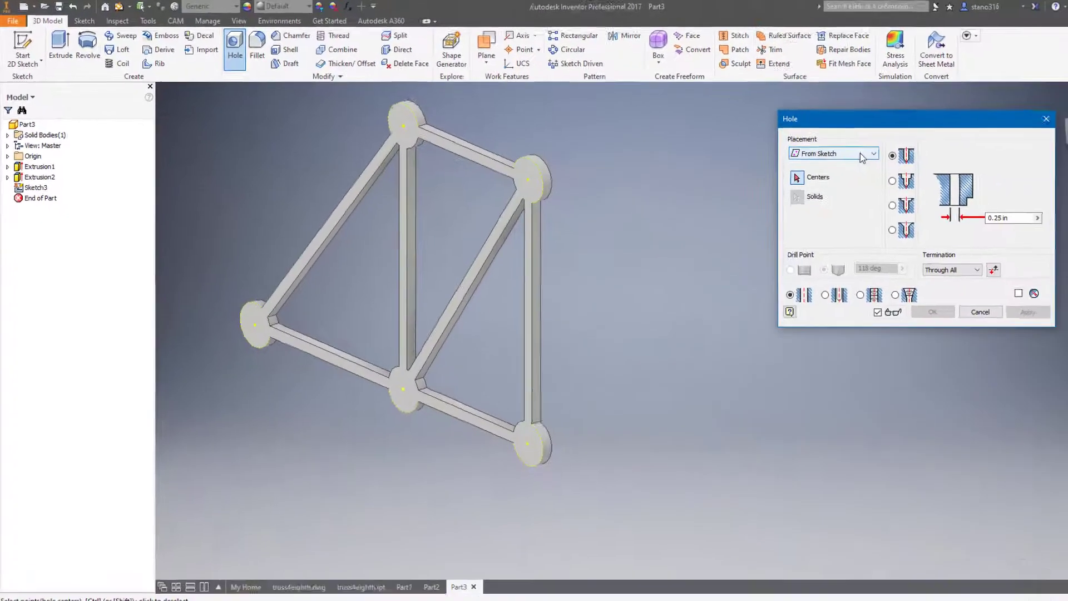
click(403, 126)
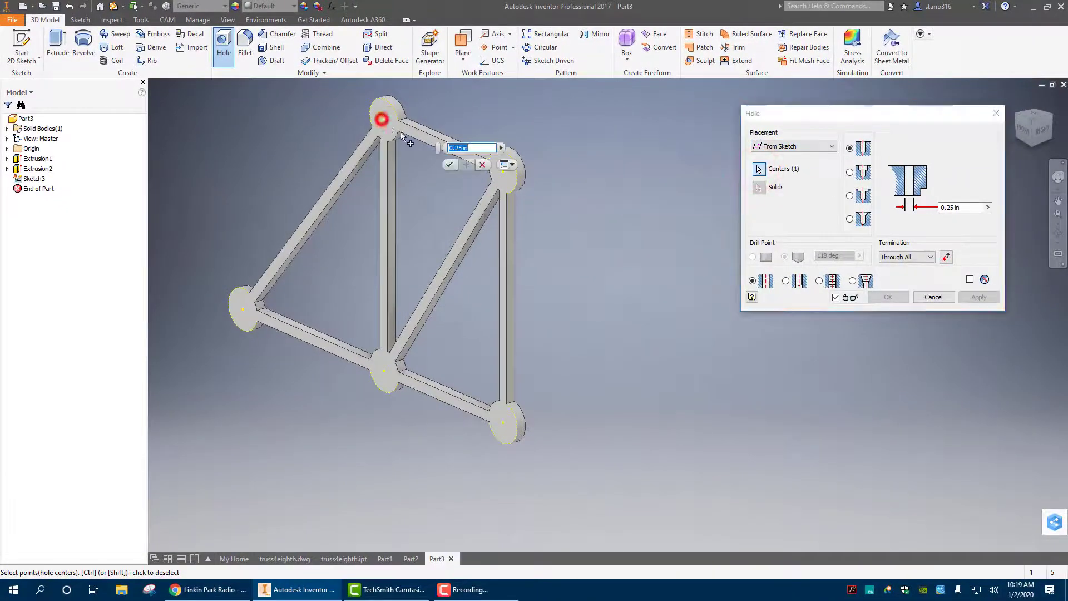
click(503, 176)
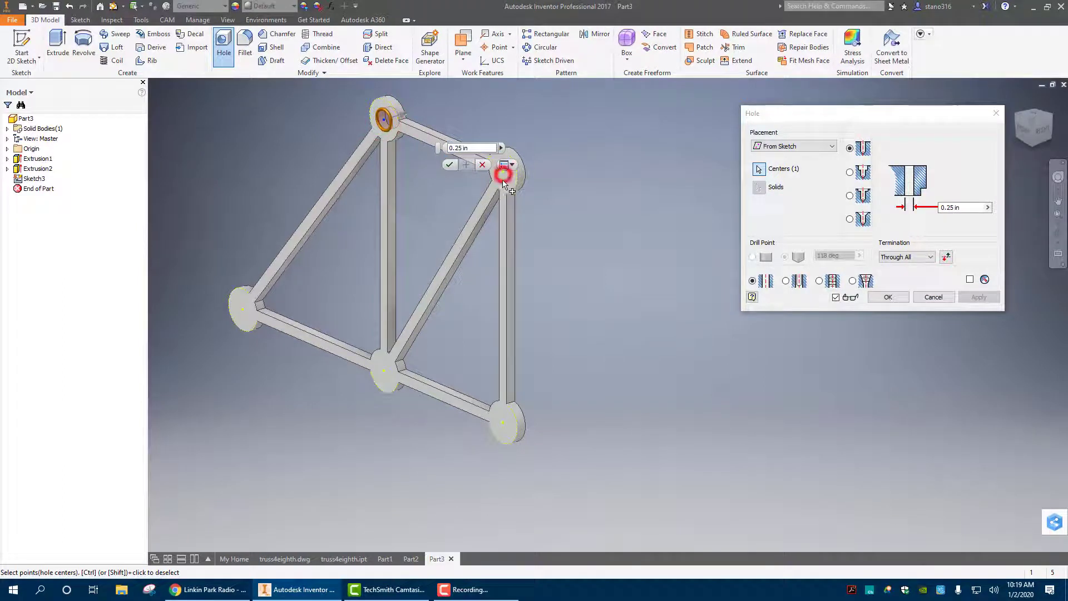
click(244, 308)
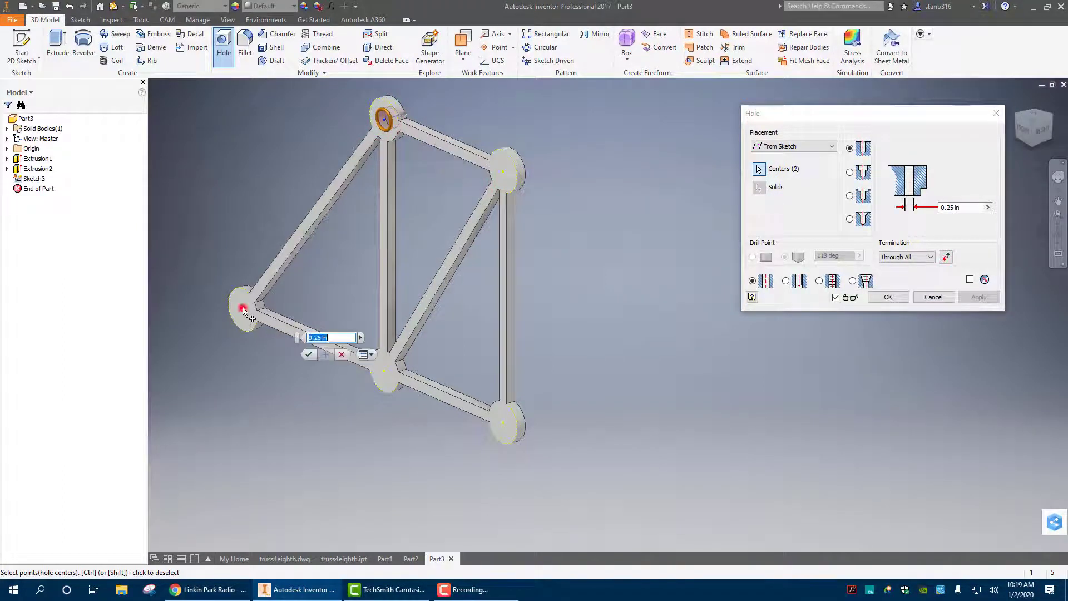
click(385, 372)
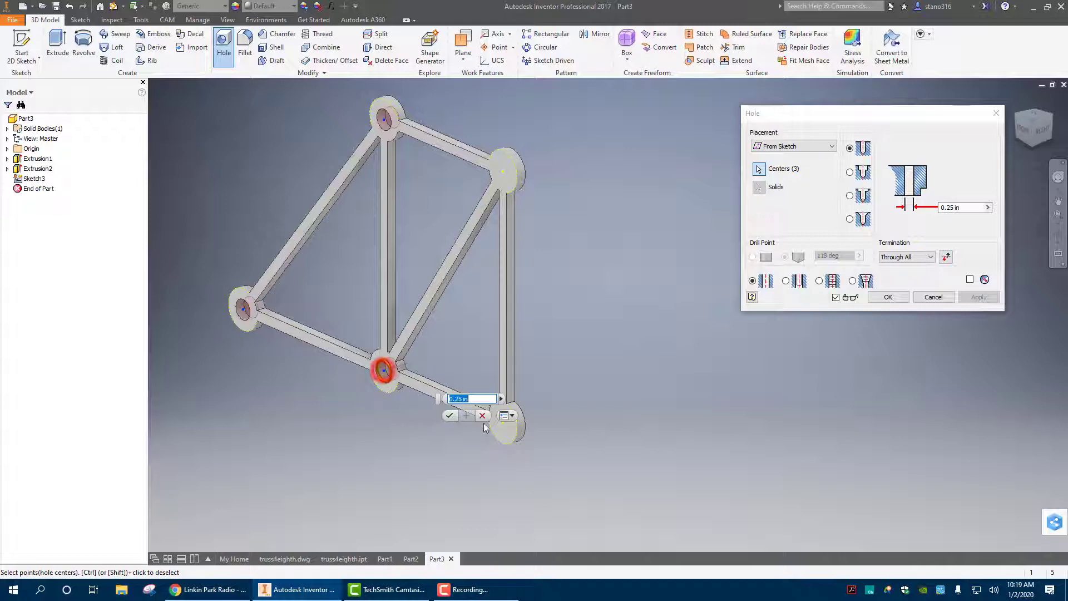
click(503, 422)
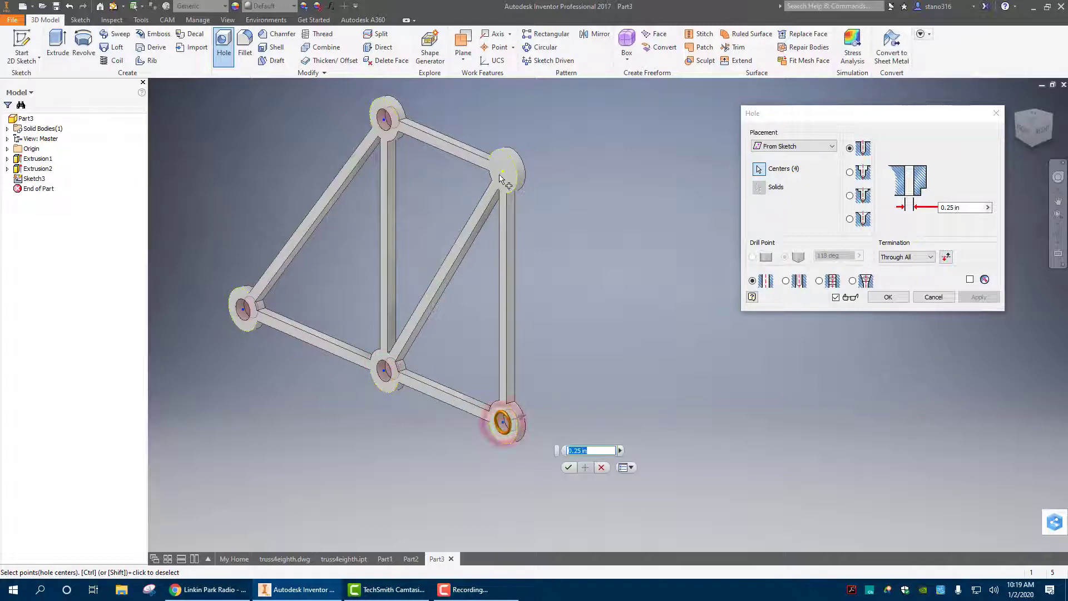
click(504, 170)
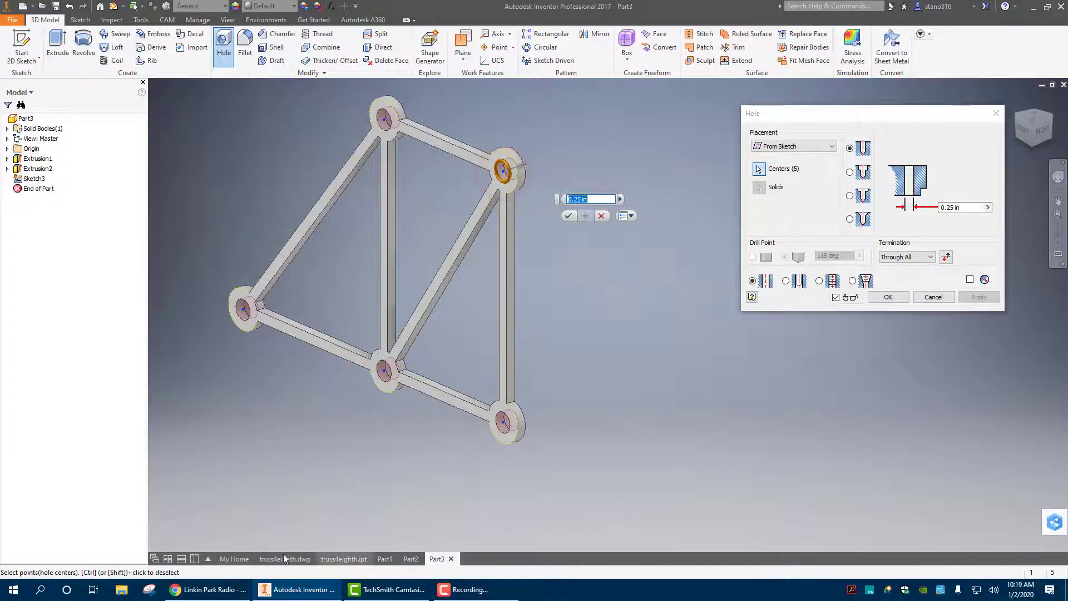
- Confirm the size from the reference truss and create the holes at 0.175 diameter, Through All
click(284, 559)
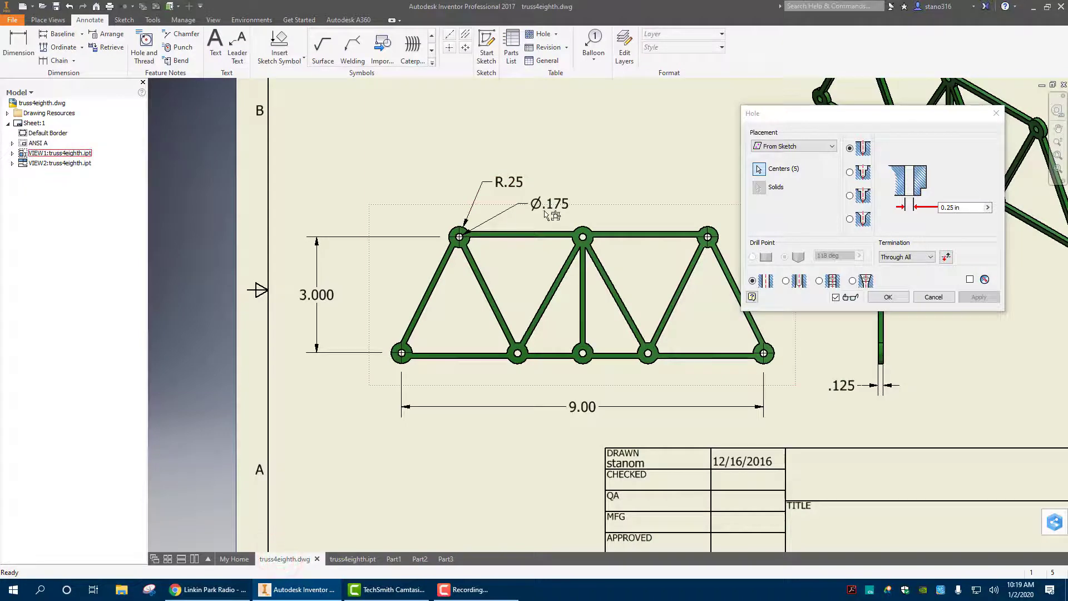
click(436, 559)
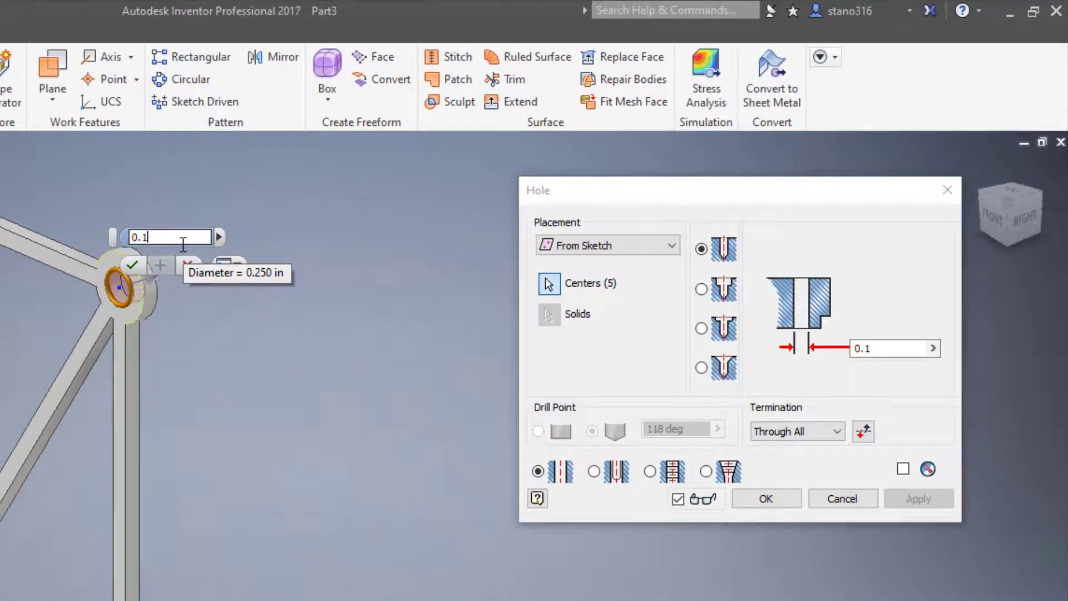
text(0.175)
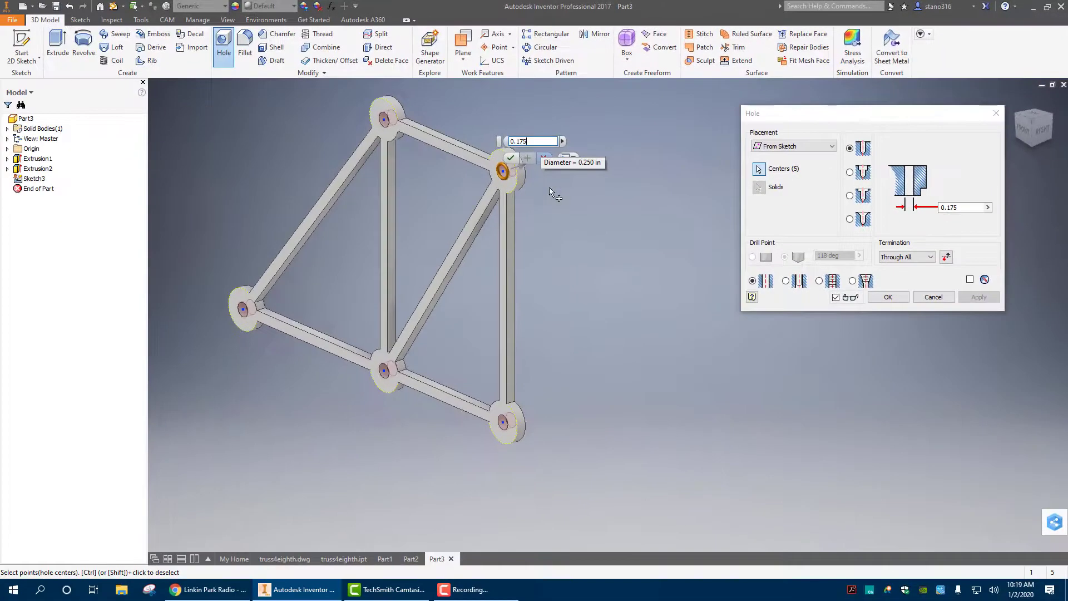
mouse_move(671, 239)
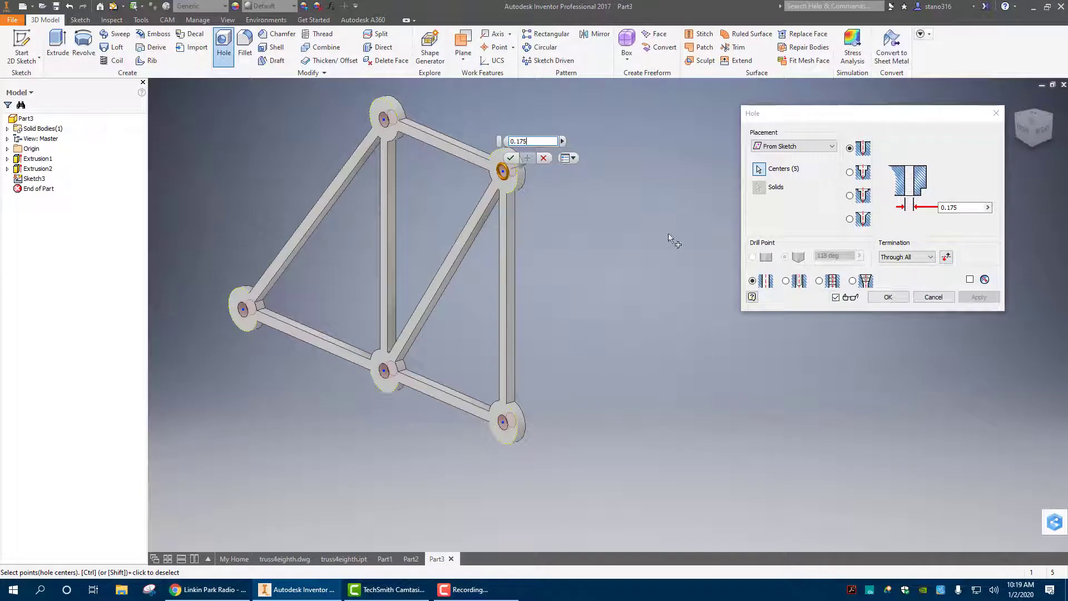
click(888, 296)
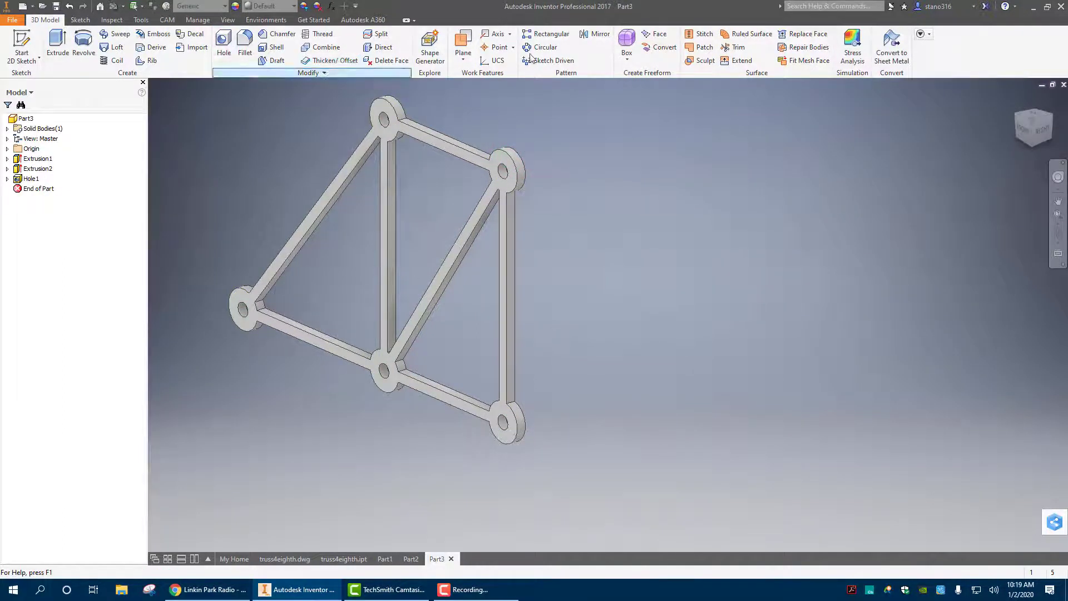
- Mirror Extrusion1, Extrusion2 and Hole1 across the origin YZ plane to complete the truss
click(600, 35)
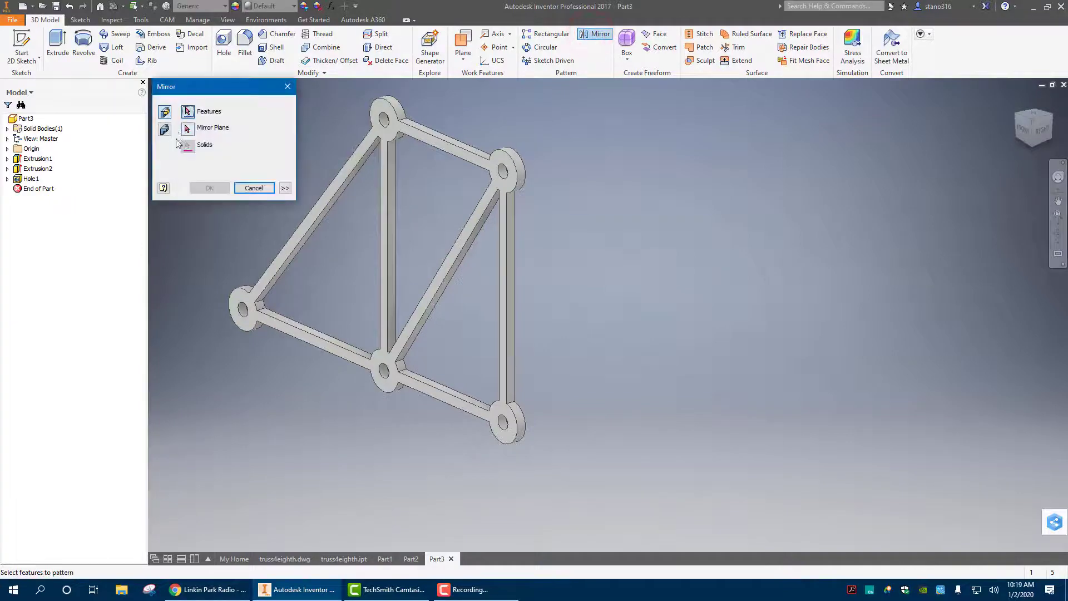
click(210, 143)
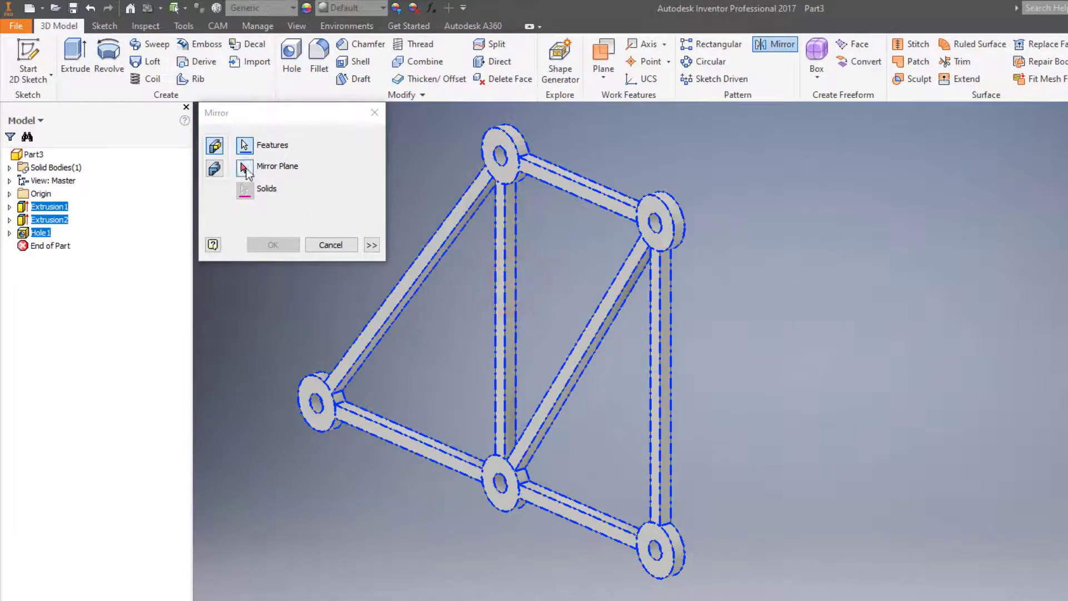
click(8, 193)
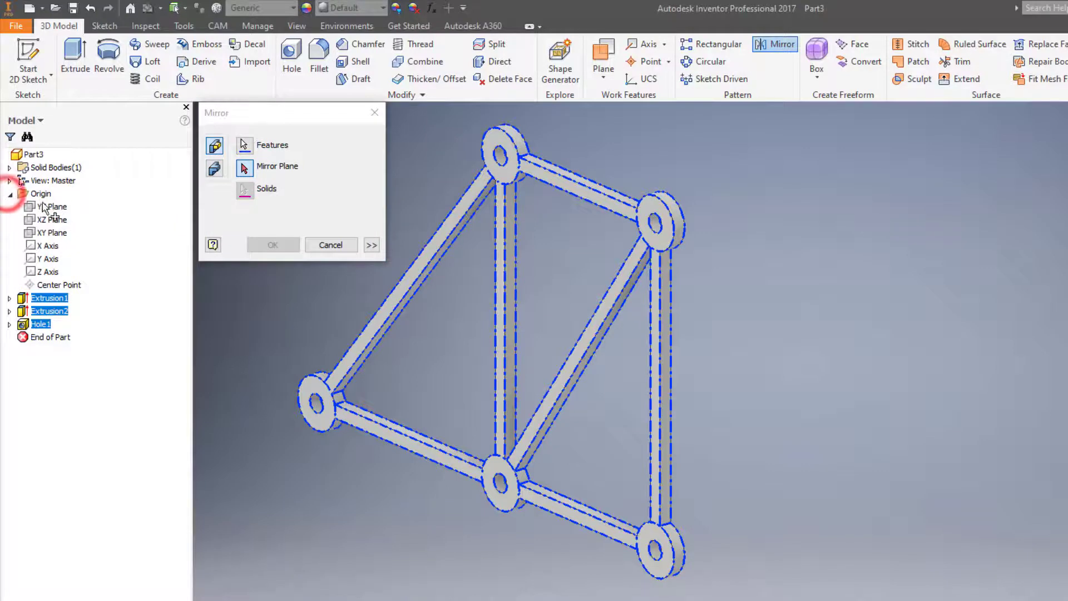
click(52, 207)
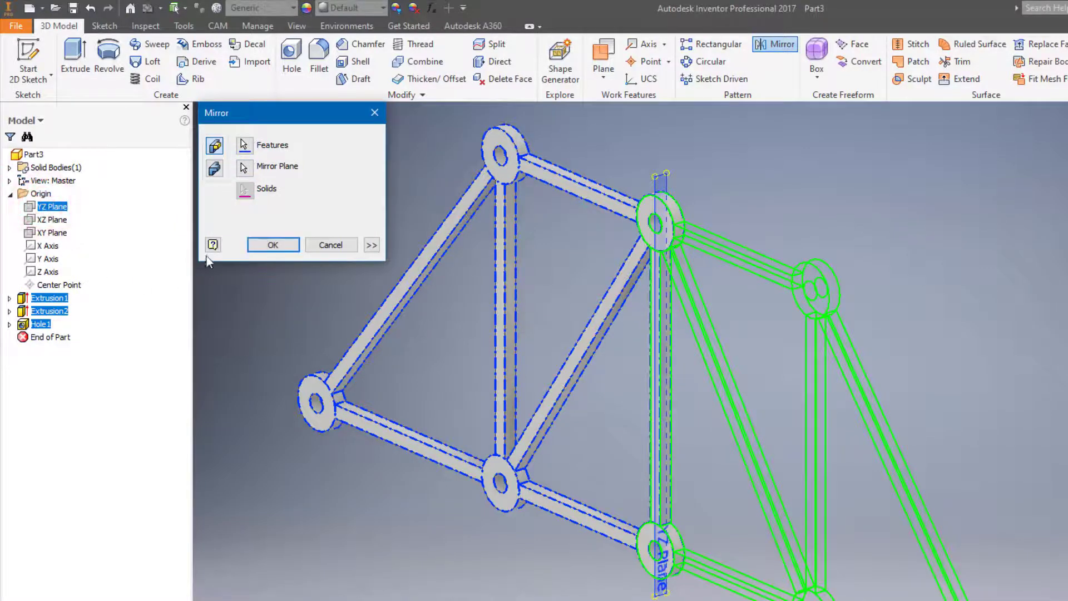
click(272, 245)
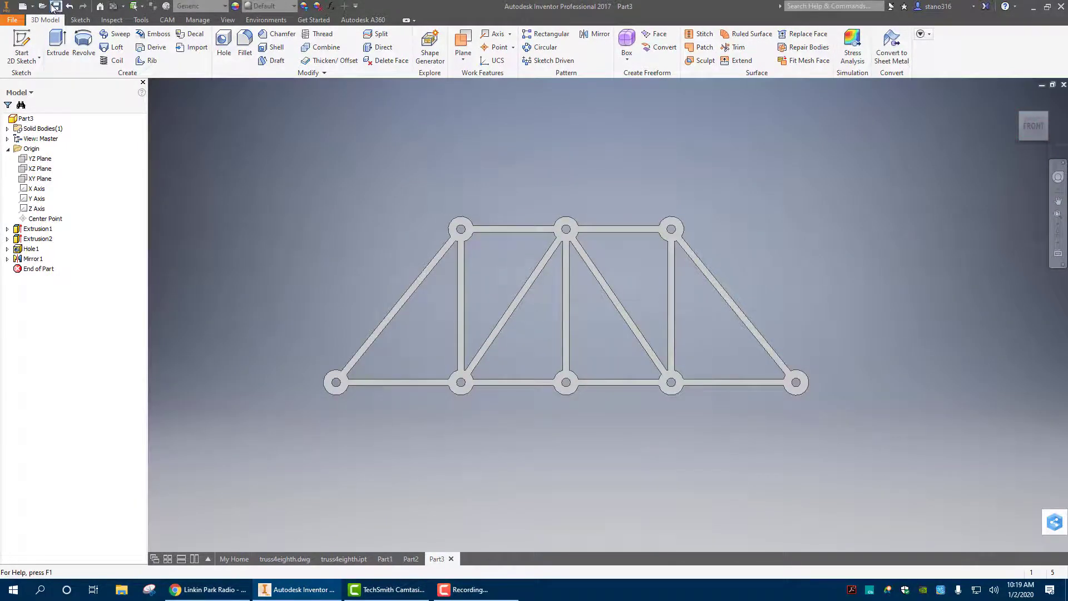
- Save the mirrored part, then resize Sheet:1 of the new drawing to A size
click(52, 7)
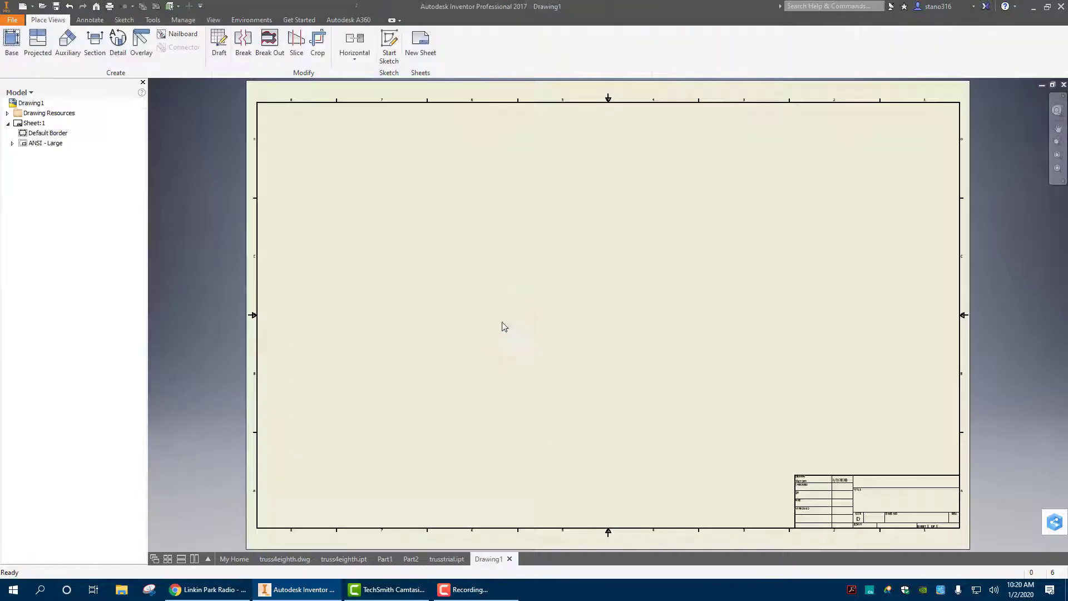
right_click(34, 122)
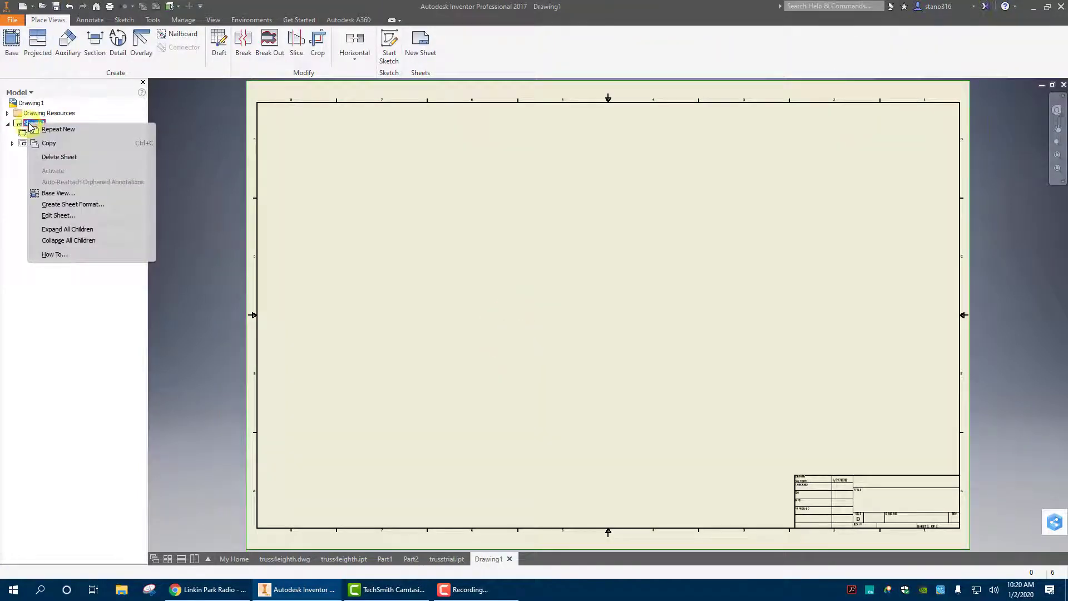
click(59, 215)
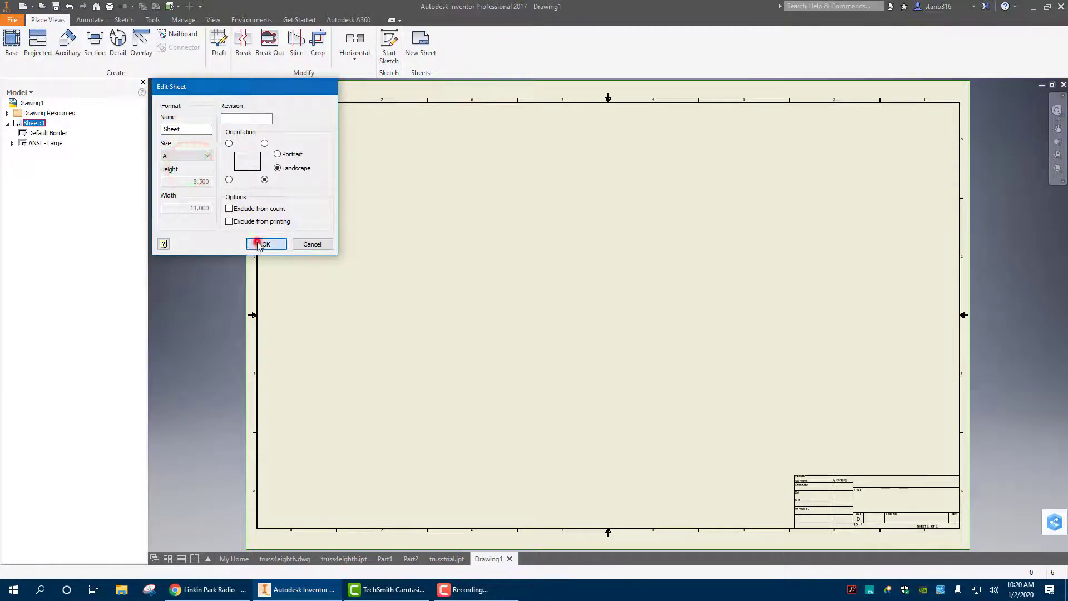
click(265, 243)
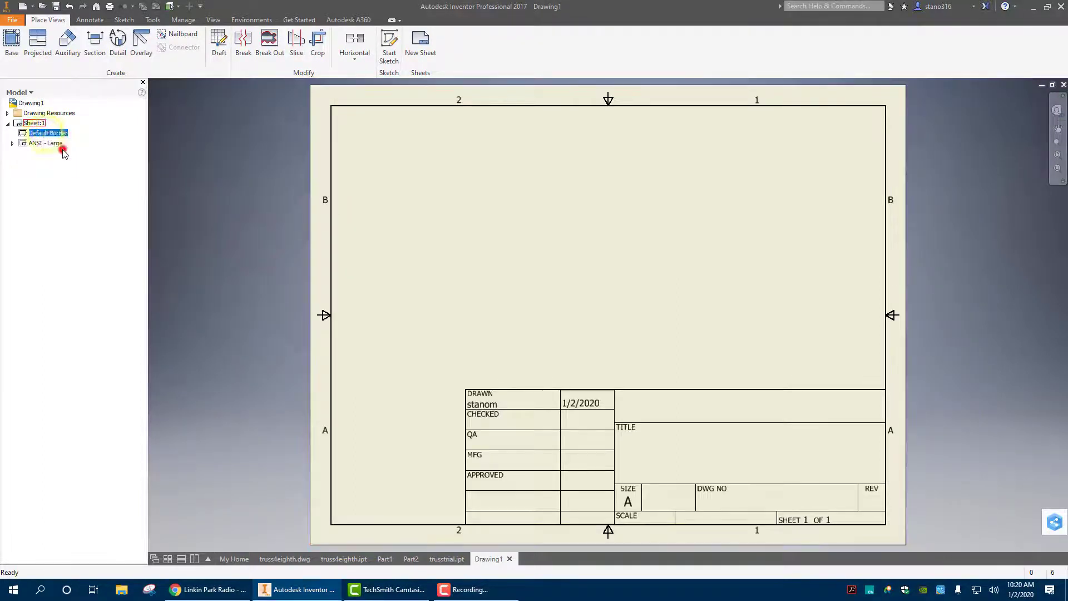
- Delete the title block so the A sheet is left blank
right_click(44, 144)
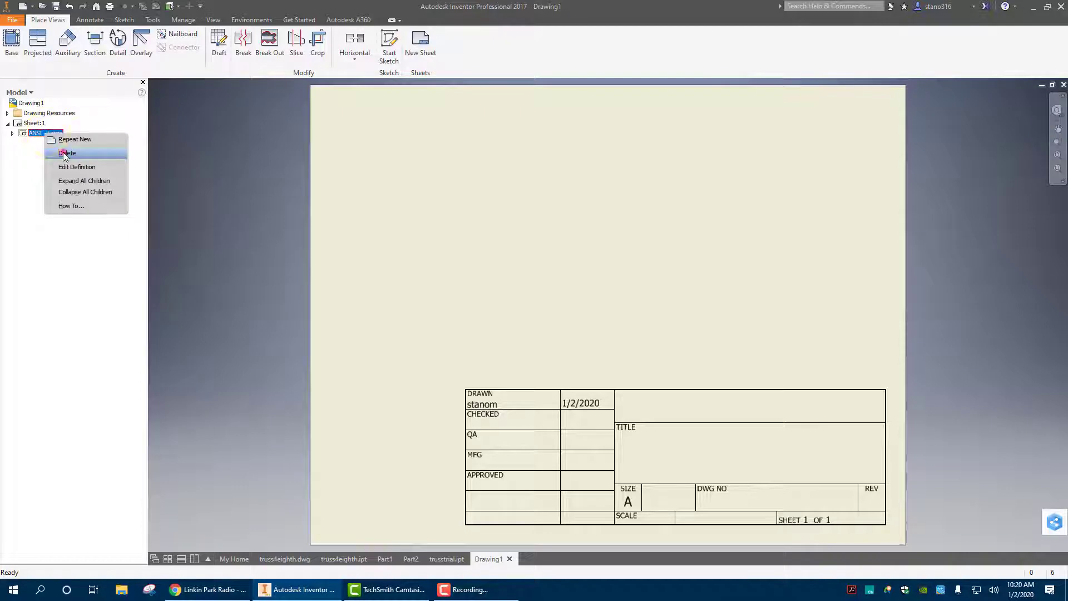
click(67, 152)
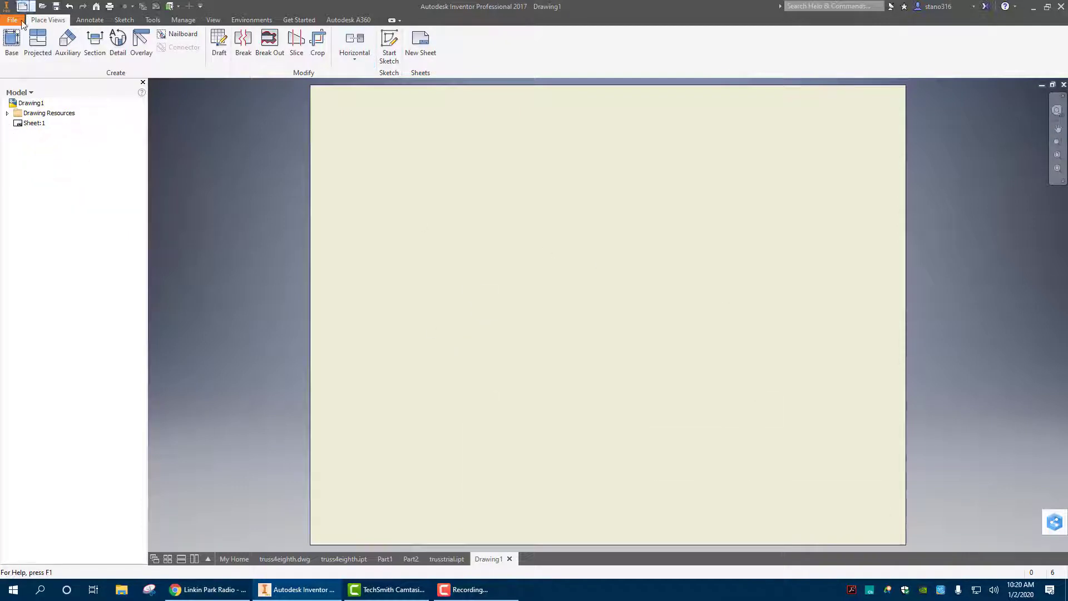
- Place a first base view of trusstrial.ipt on the sheet at scale 1
click(11, 42)
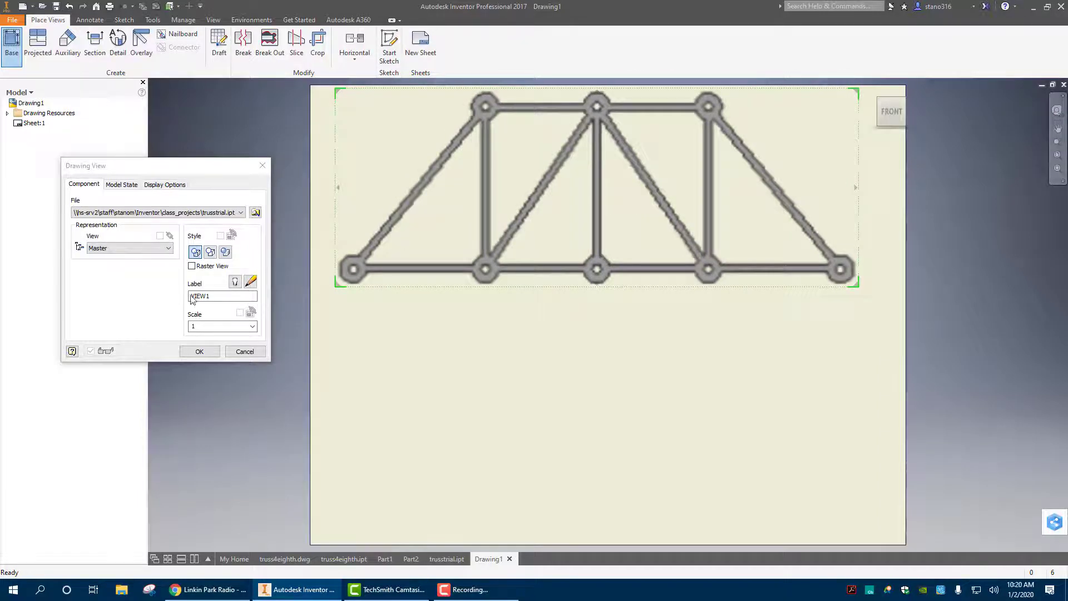
click(199, 351)
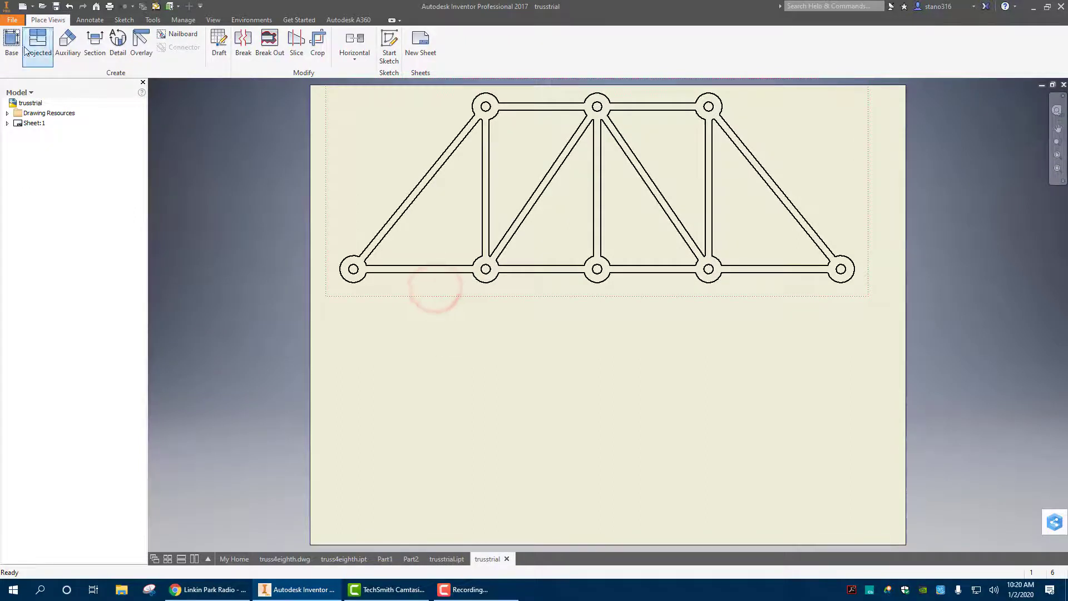
- Place a second trusstrial view below it, replacing the 1/4 scale with 1, and start saving the drawing
click(38, 45)
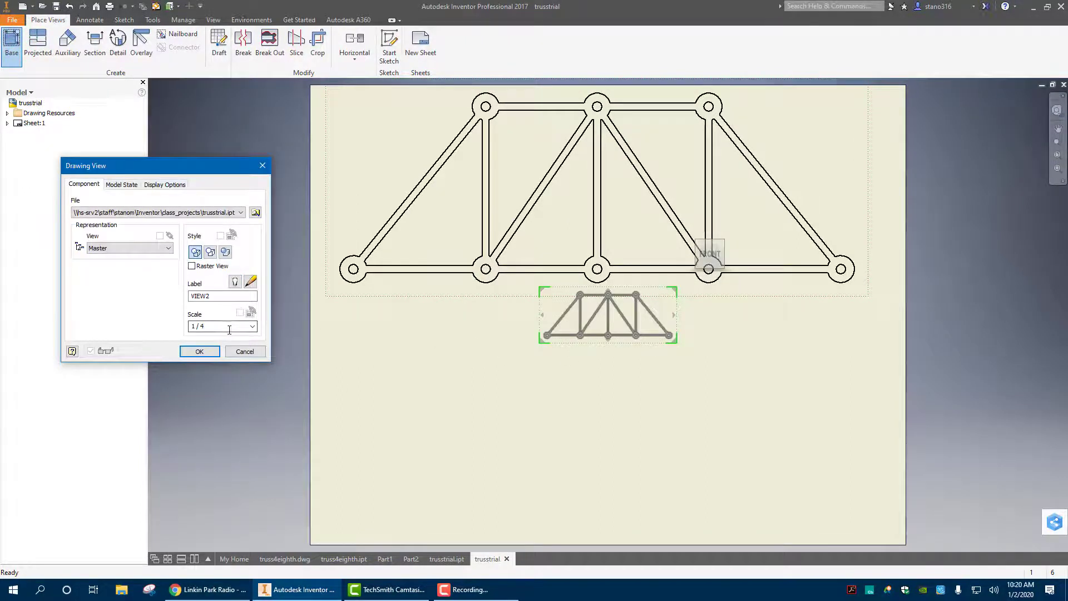
triple_click(221, 326)
text(1)
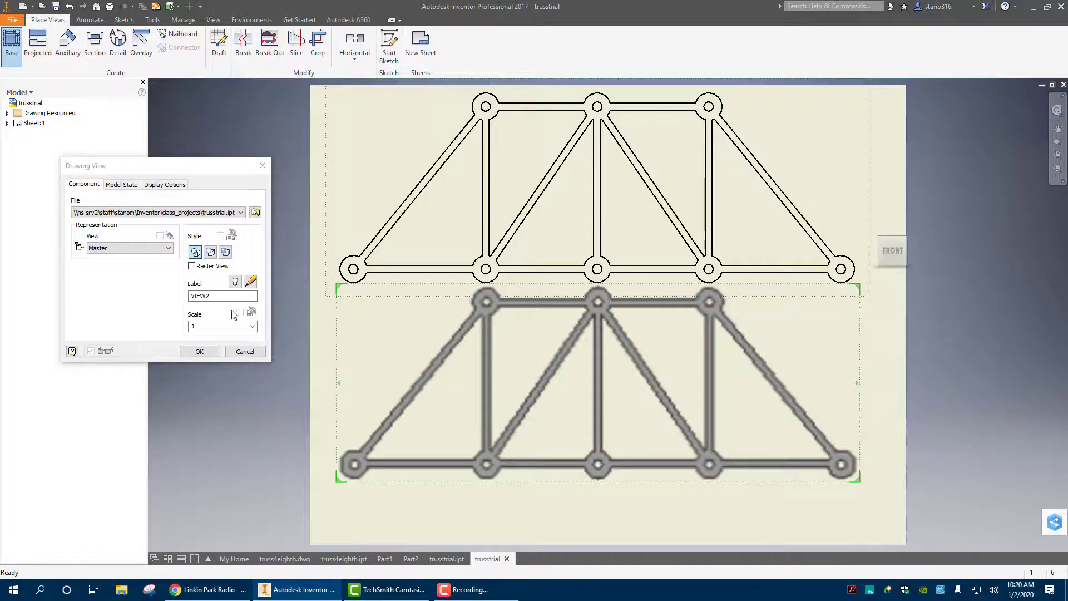
click(199, 351)
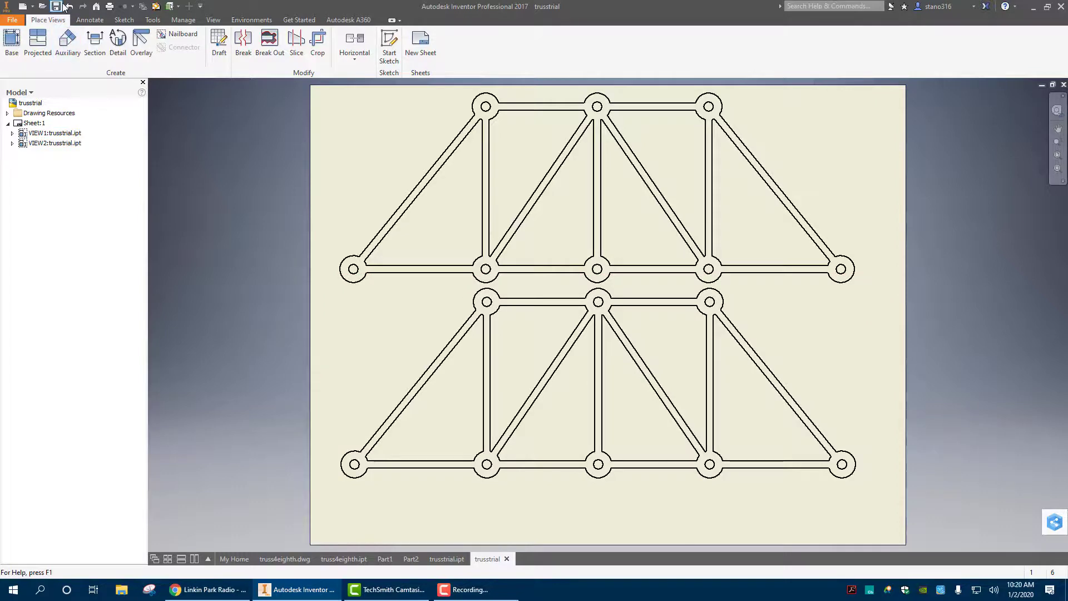
click(55, 7)
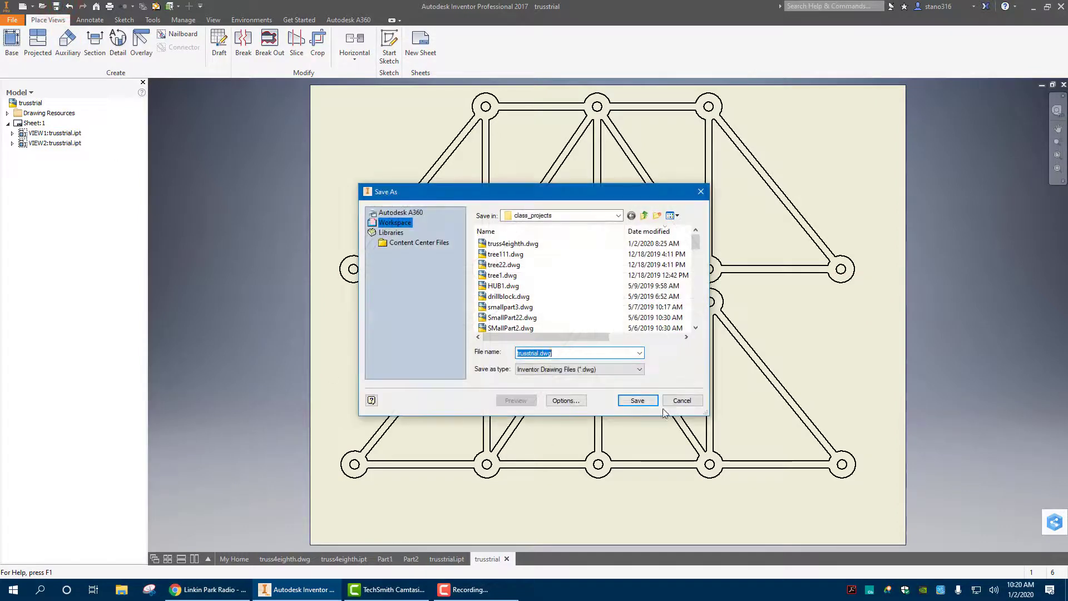
- Save the drawing as trusstrial.dwg and export it to PDF as trusstrial.pdf
click(637, 400)
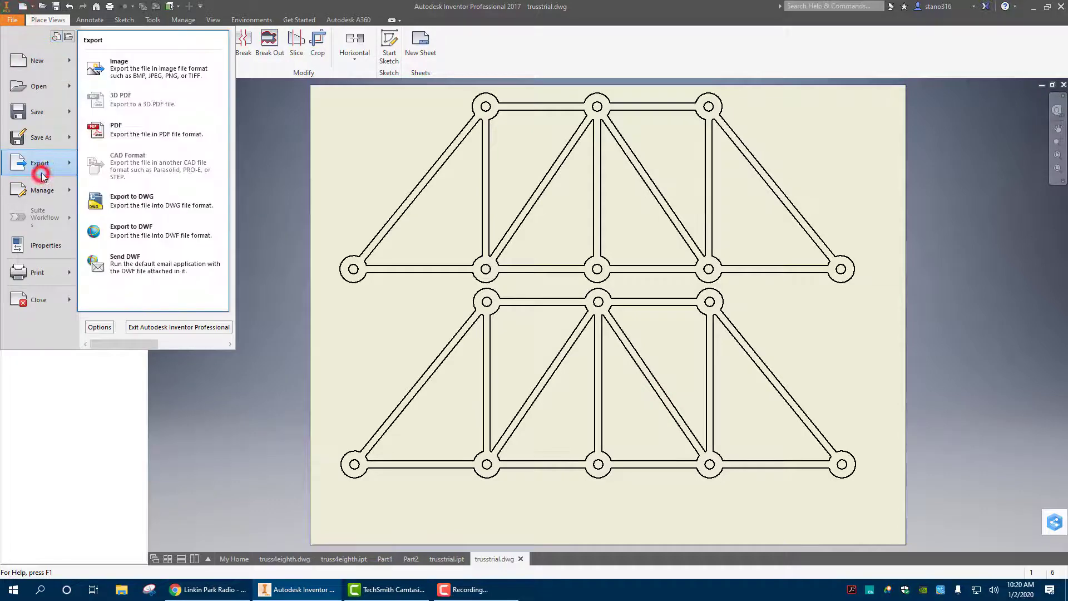
click(116, 129)
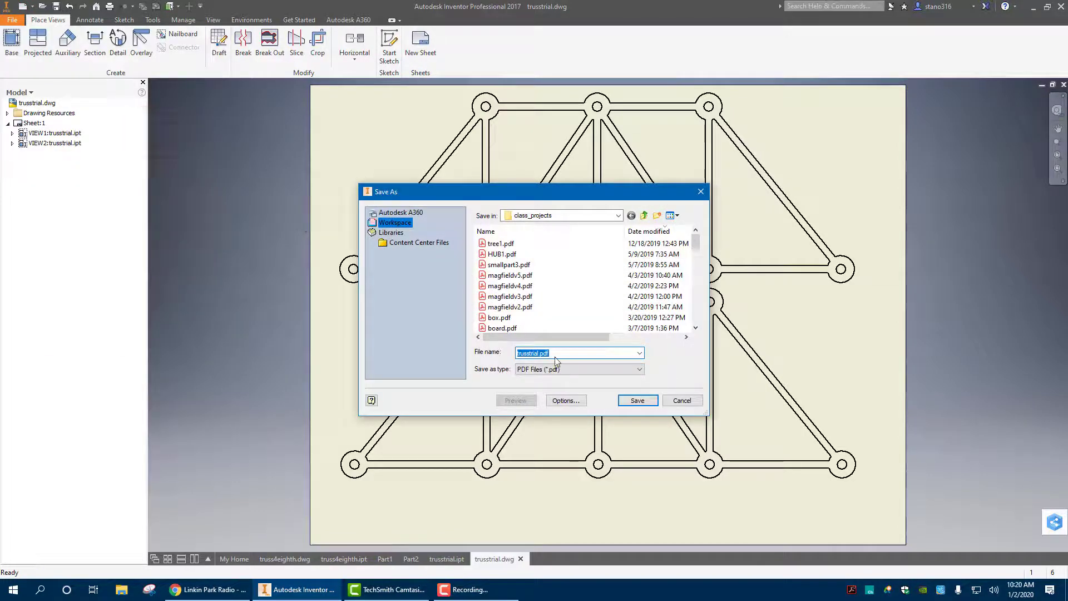
click(637, 400)
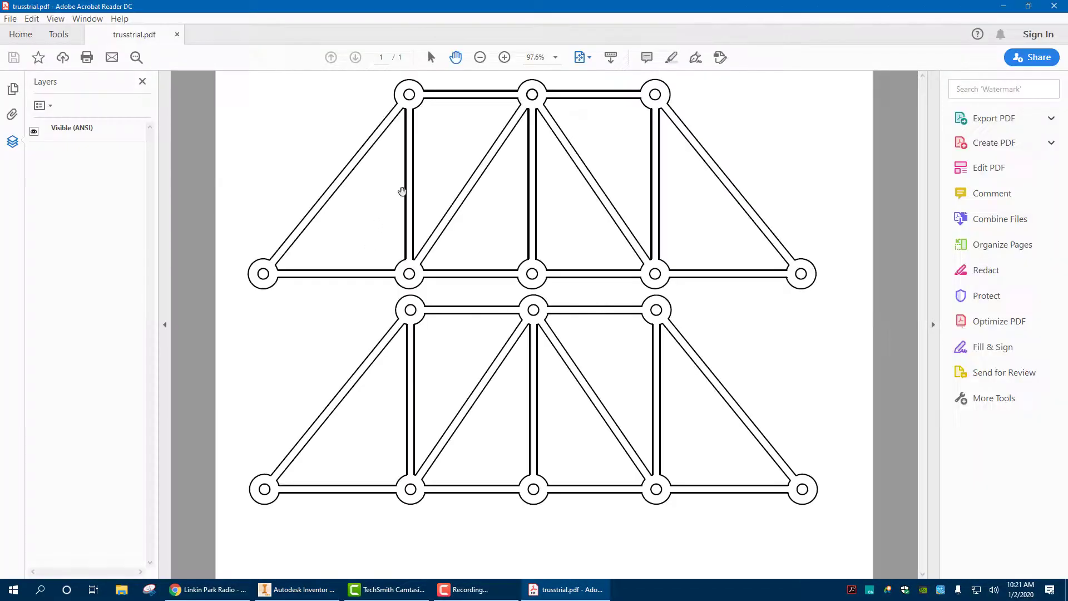
mouse_move(500, 183)
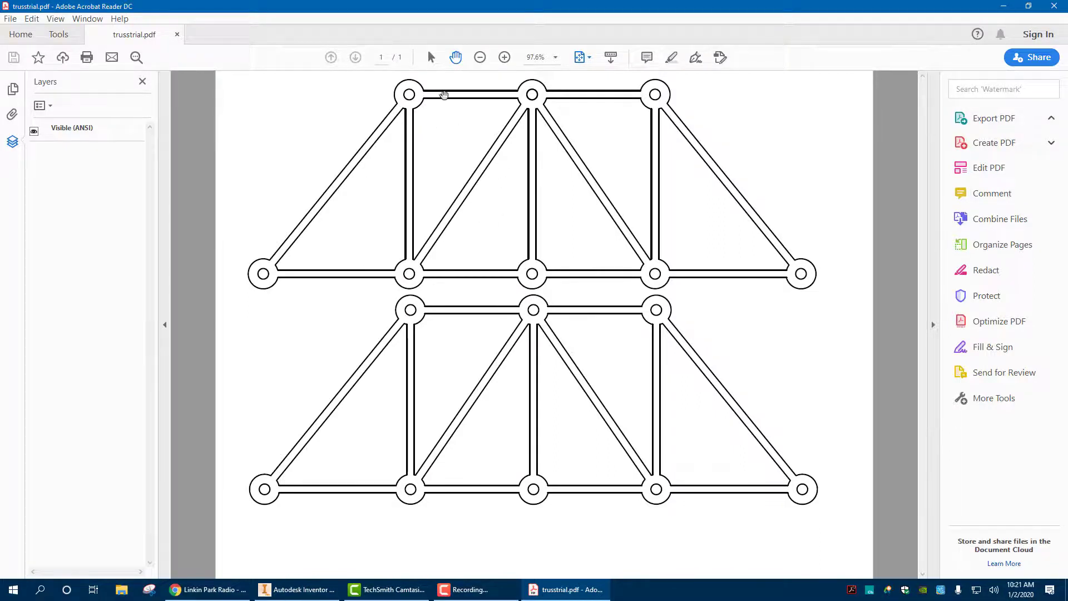
mouse_move(651, 236)
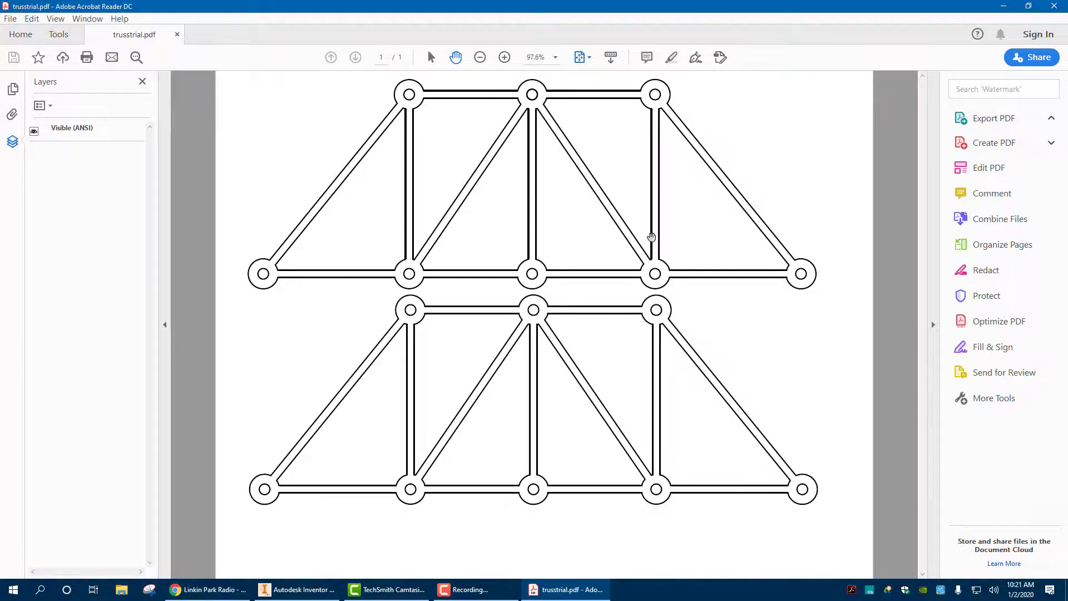
mouse_move(402, 181)
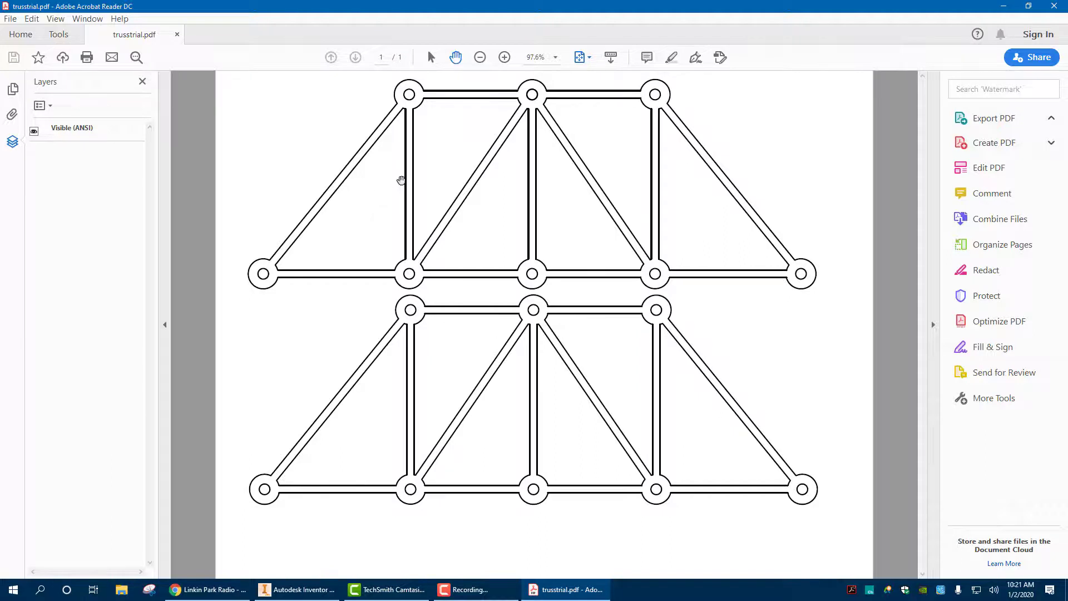
mouse_move(539, 148)
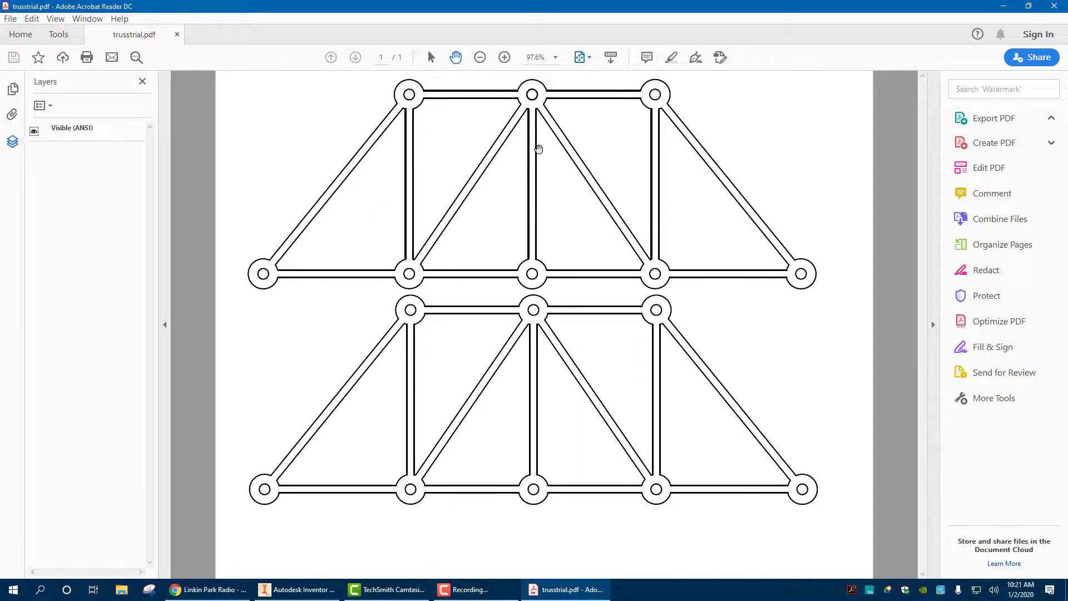
click(480, 57)
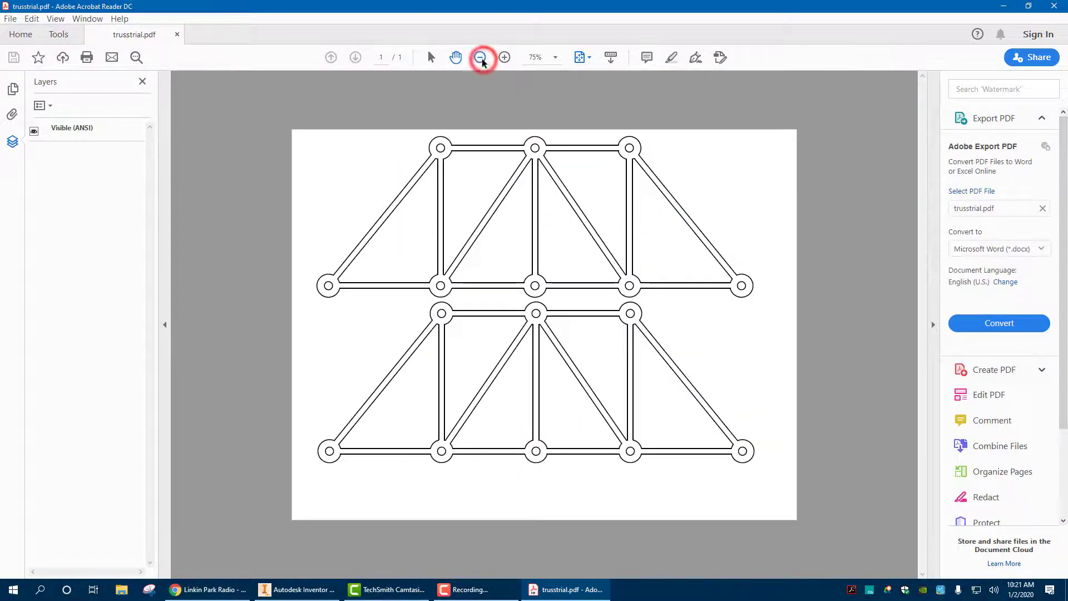
click(505, 57)
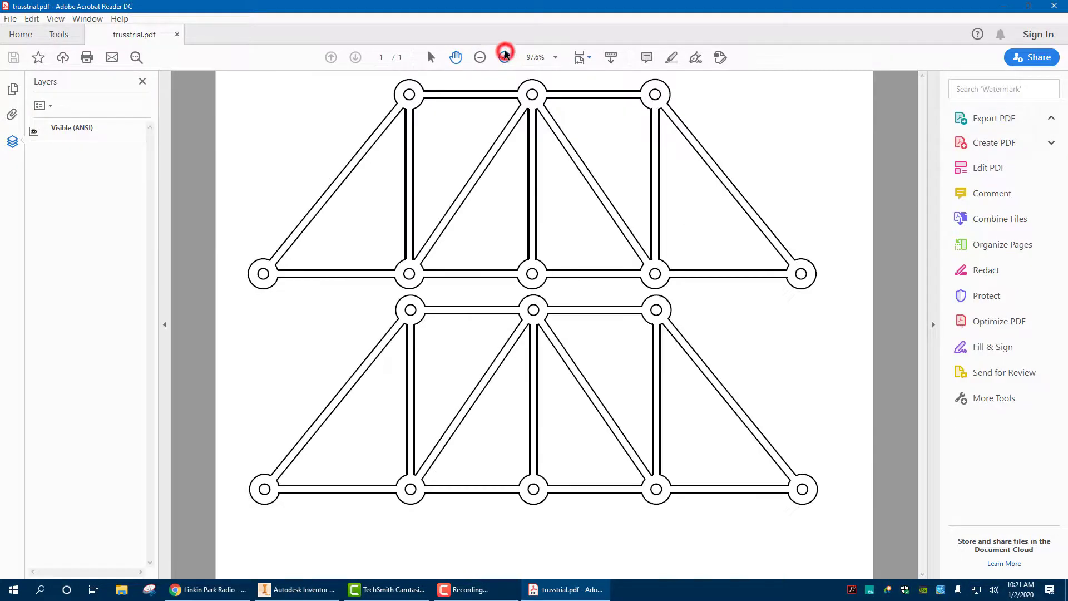
click(504, 57)
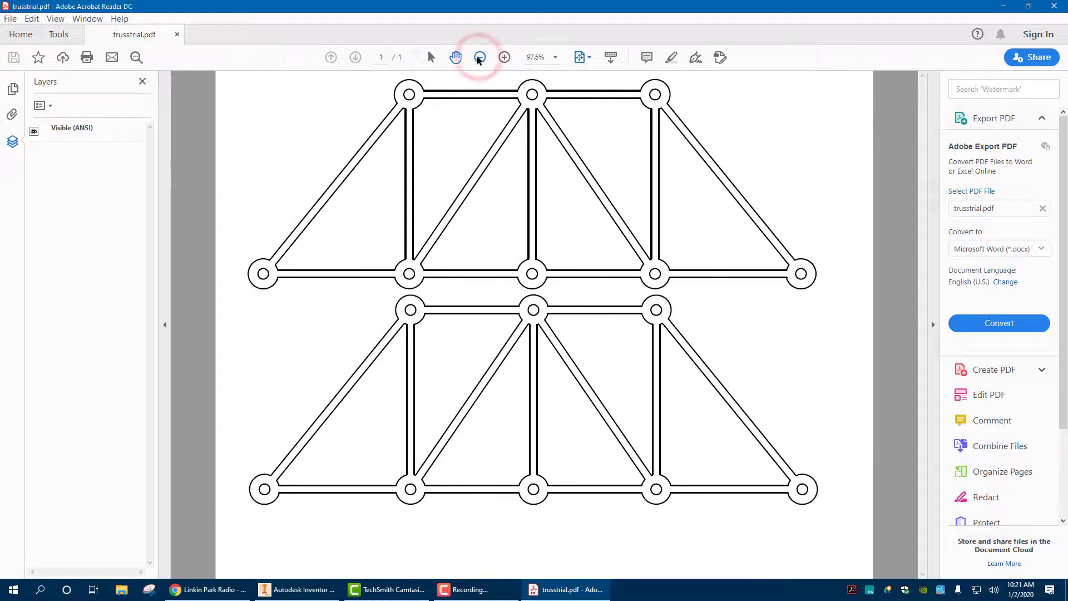
click(480, 57)
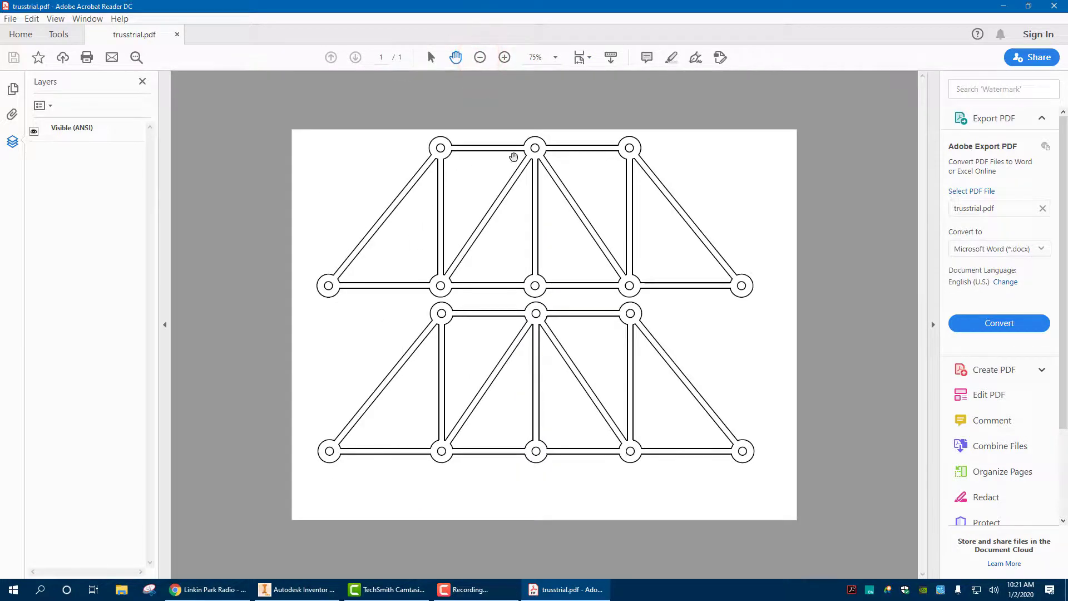
click(296, 590)
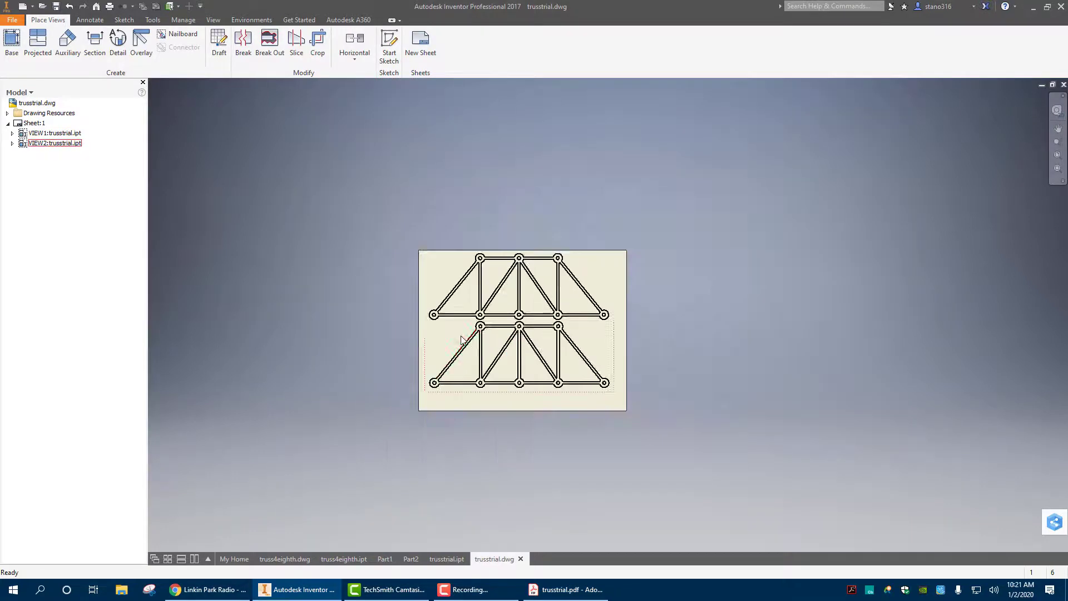
scroll(up, 3)
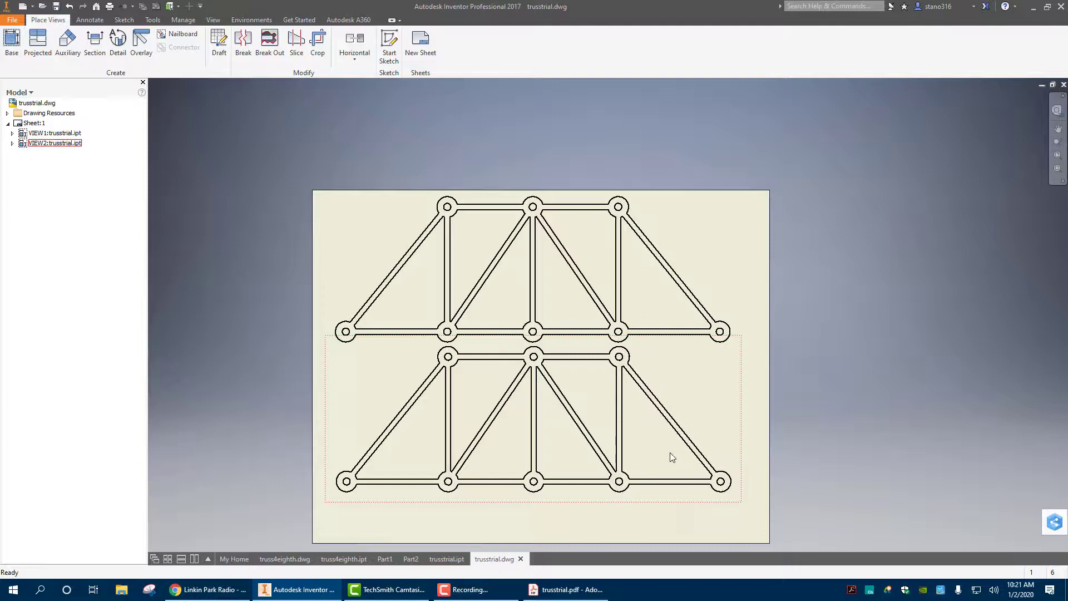
mouse_move(575, 460)
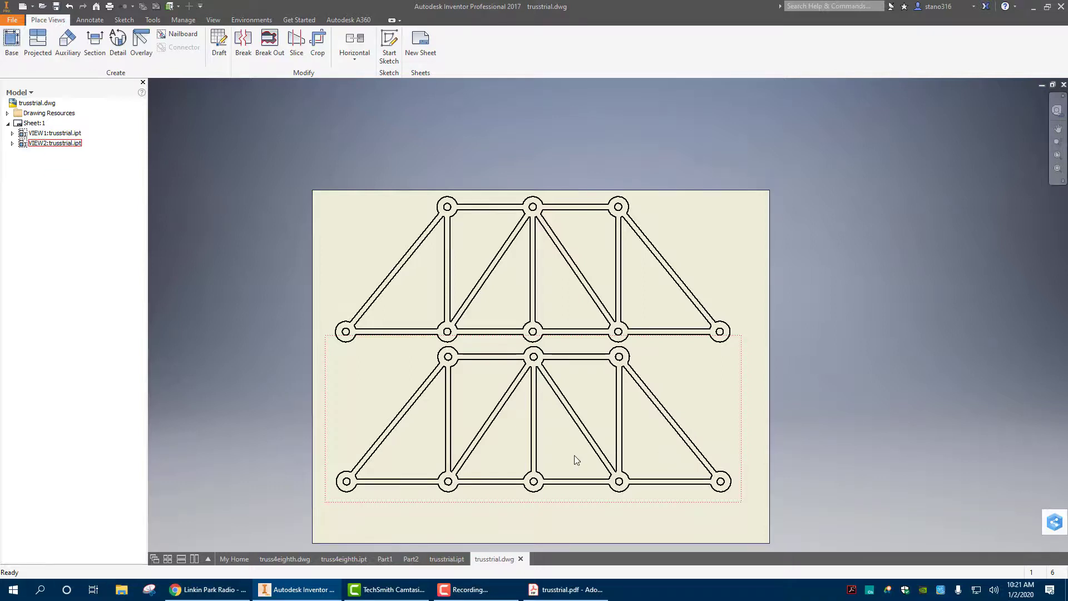
mouse_move(516, 457)
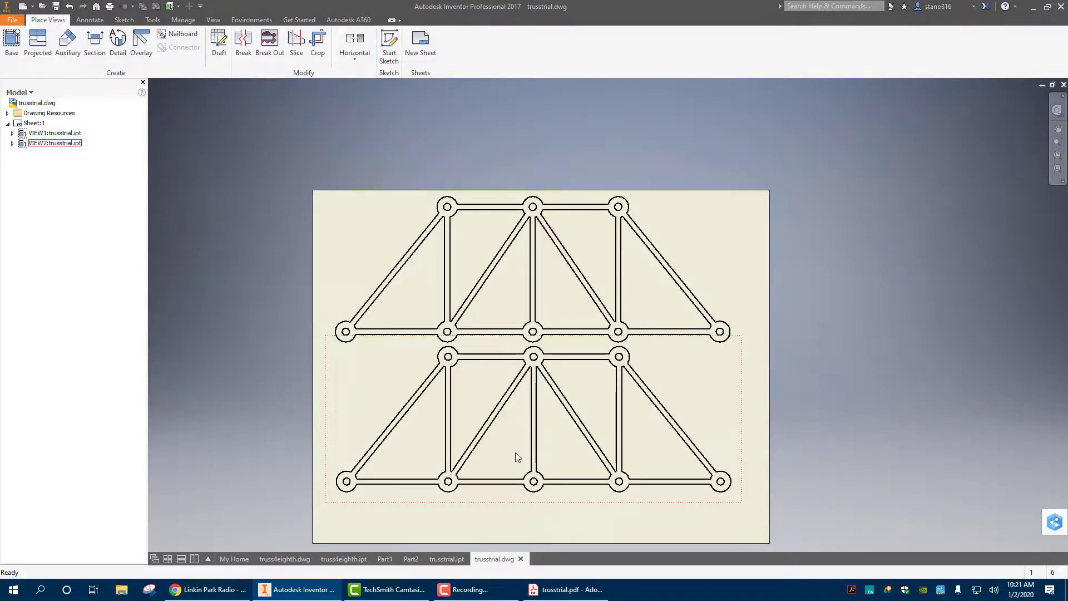